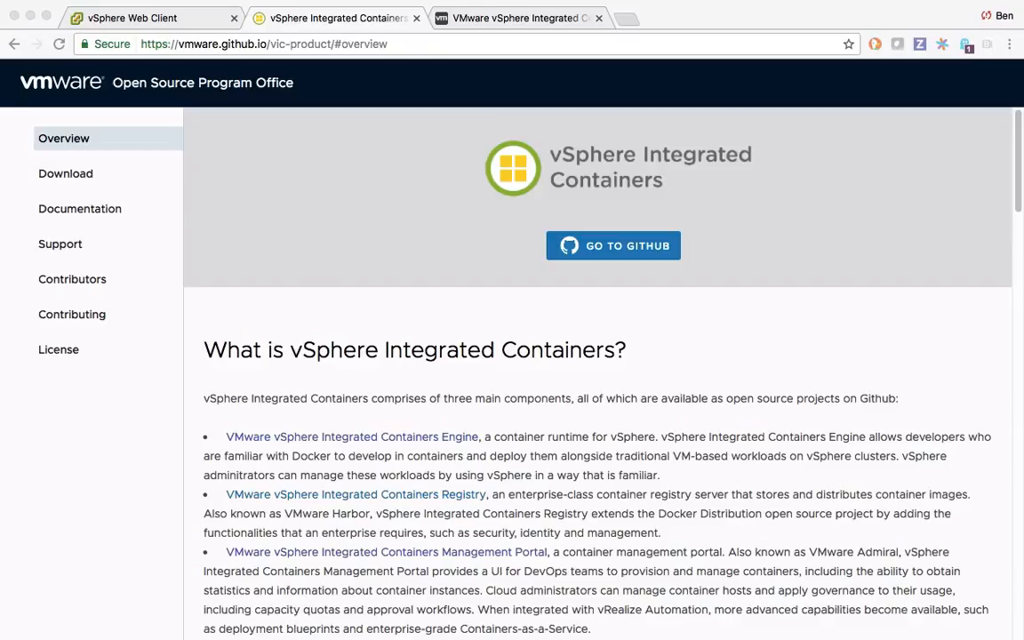
{"action": "mouse_move", "coordinate": [267, 56]}
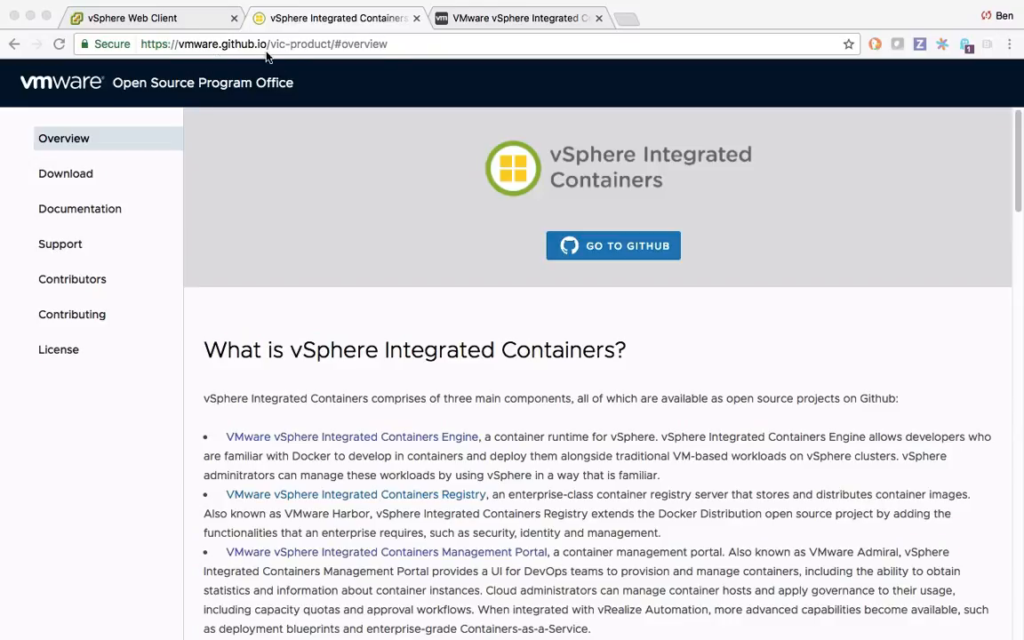
{"action": "mouse_move", "coordinate": [329, 202]}
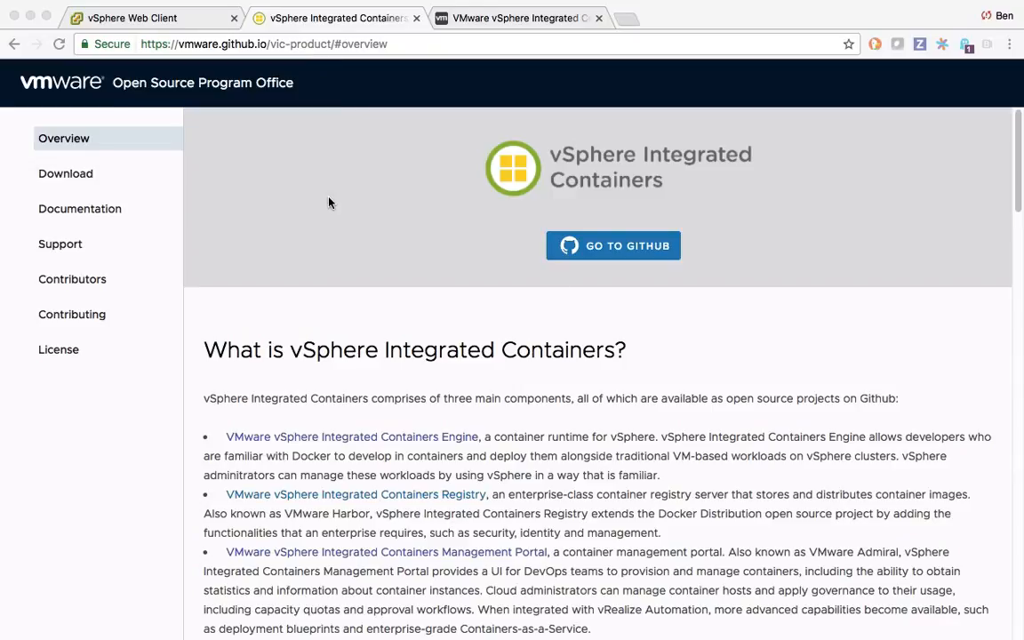
{"action": "mouse_move", "coordinate": [300, 214]}
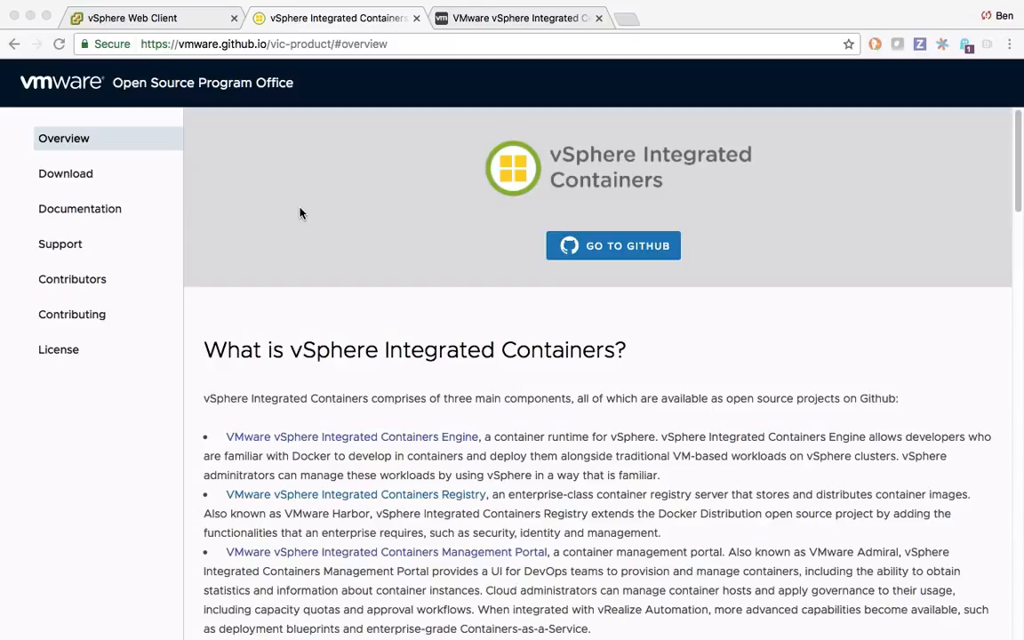
Open the official vmware.com download page in a new tab and start the 2.69 GB VIC 1.1.1 OVA download
{"action": "left_click", "coordinate": [65, 174]}
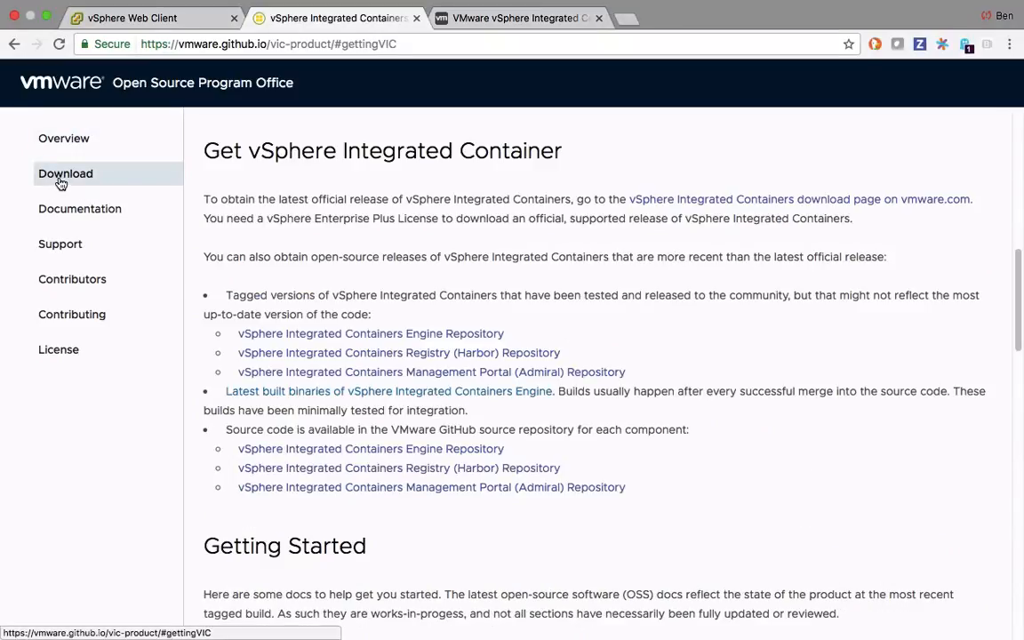
{"action": "right_click", "coordinate": [800, 199]}
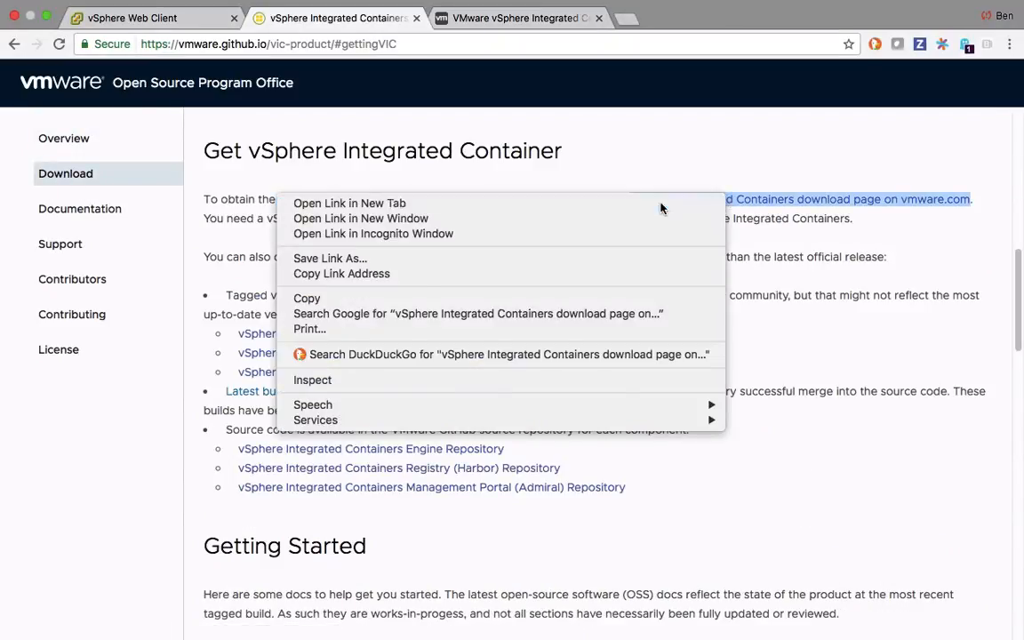
{"action": "left_click", "coordinate": [360, 203]}
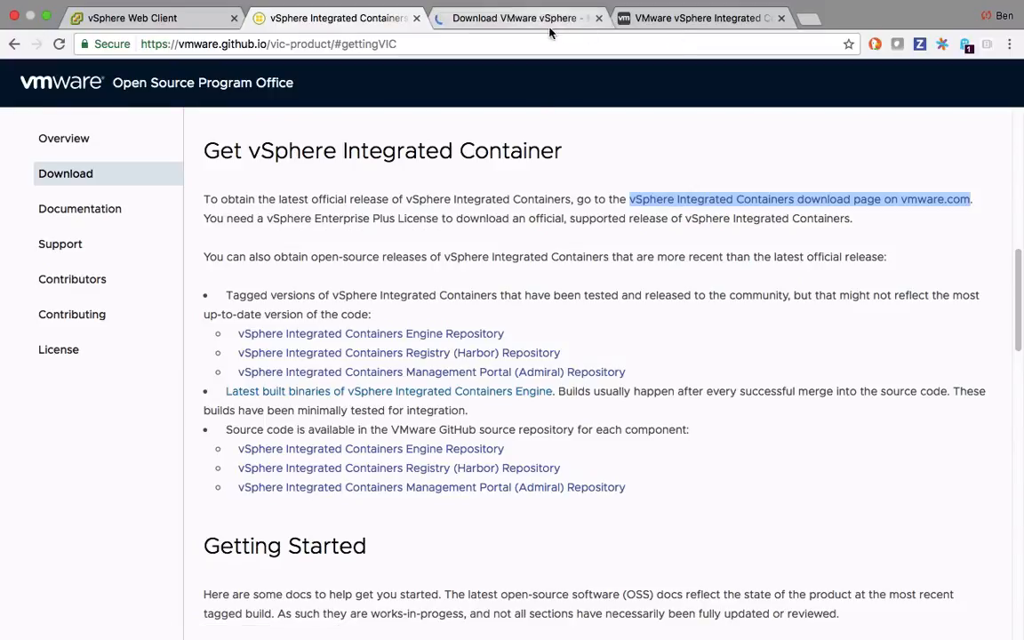
{"action": "left_click", "coordinate": [799, 198]}
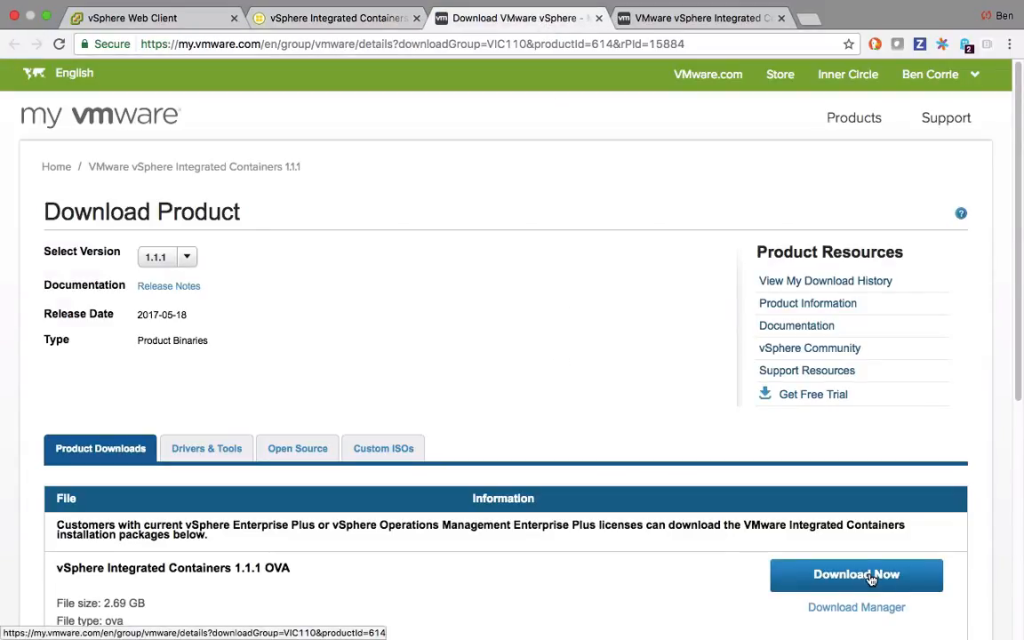
{"action": "left_click", "coordinate": [857, 574]}
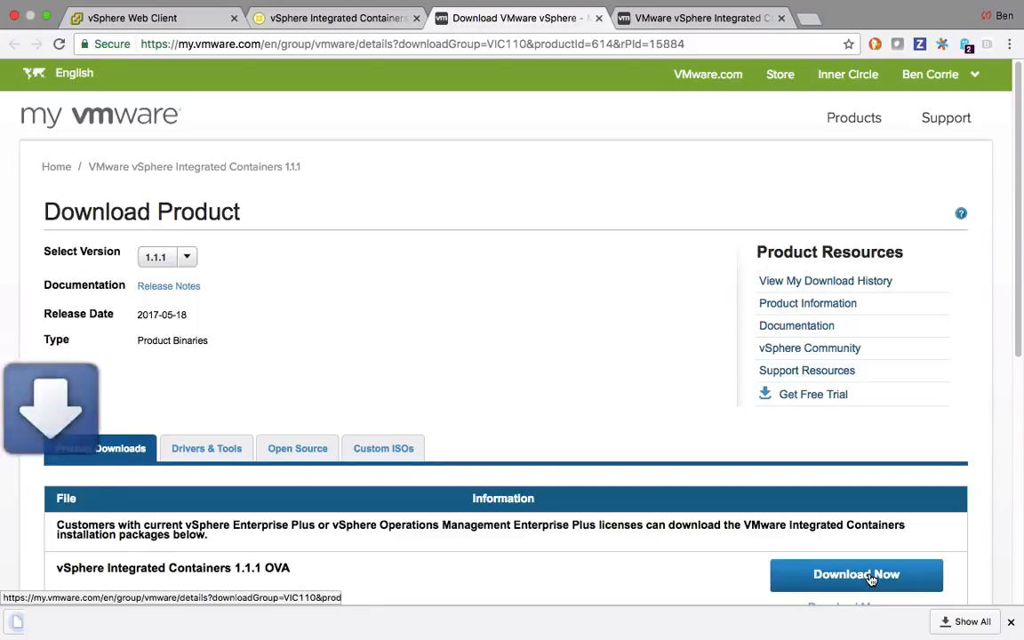
{"action": "left_click", "coordinate": [856, 574]}
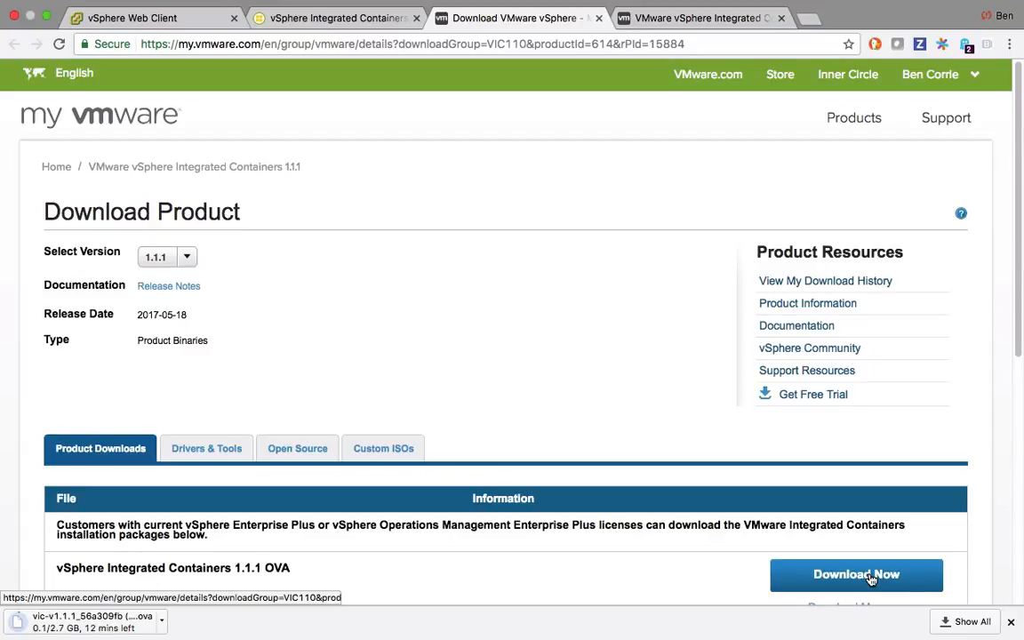
Review the documentation tab, open the vic-engine Slack channel, and return to the site's download section
{"action": "left_click", "coordinate": [333, 18]}
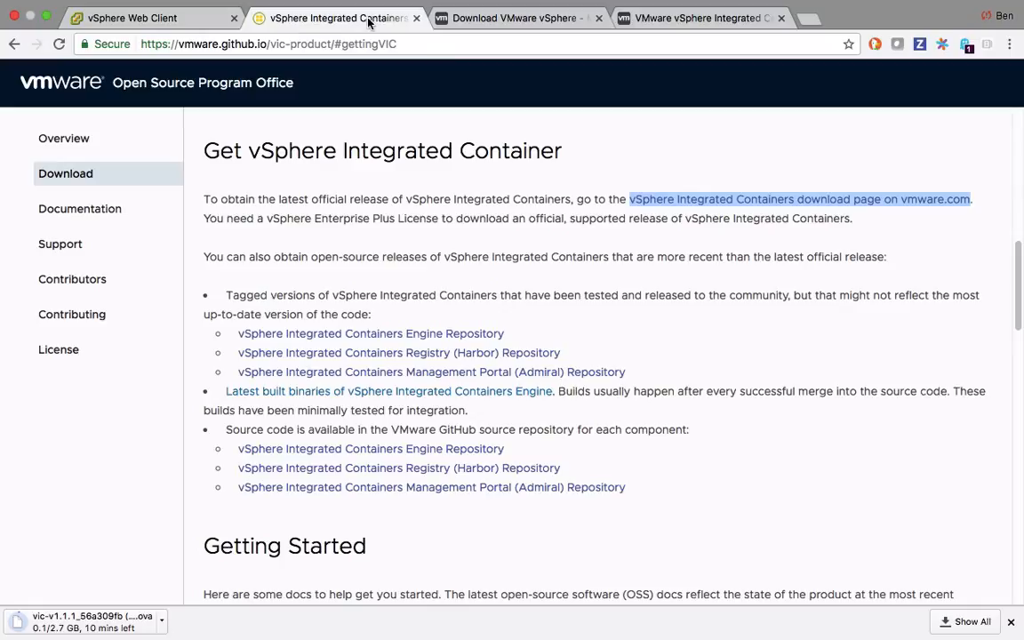
{"action": "scroll", "scroll_direction": "down", "scroll_amount": 3}
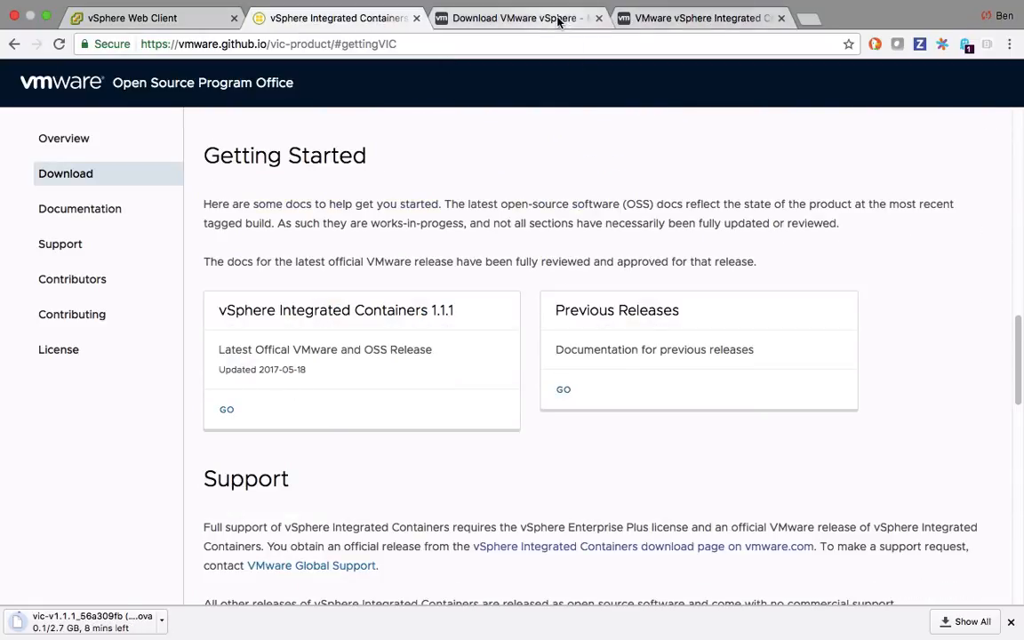
{"action": "left_click", "coordinate": [703, 18]}
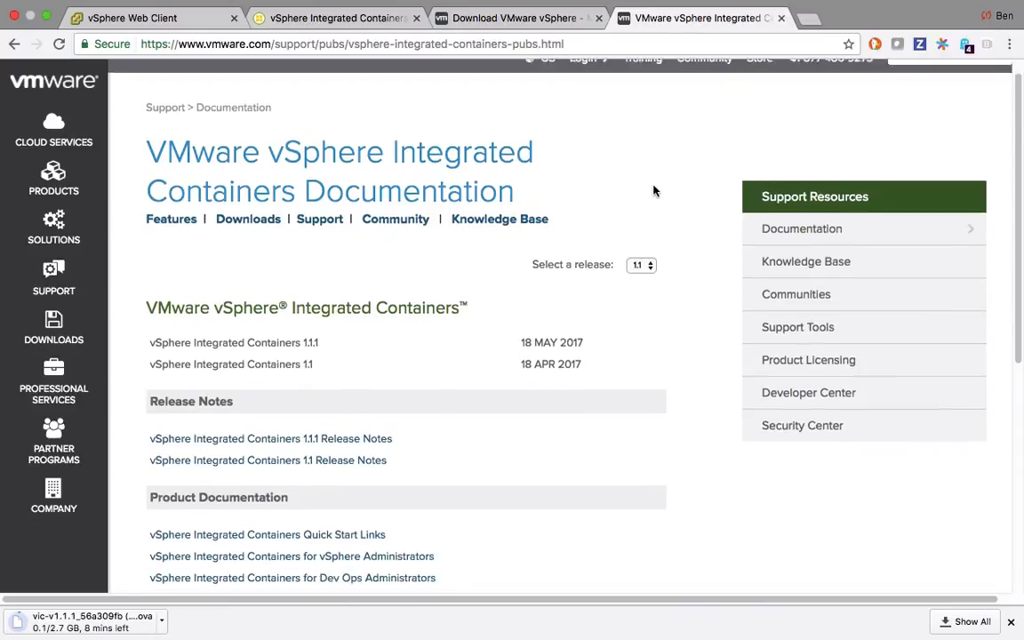
{"action": "scroll", "scroll_direction": "down", "scroll_amount": 3}
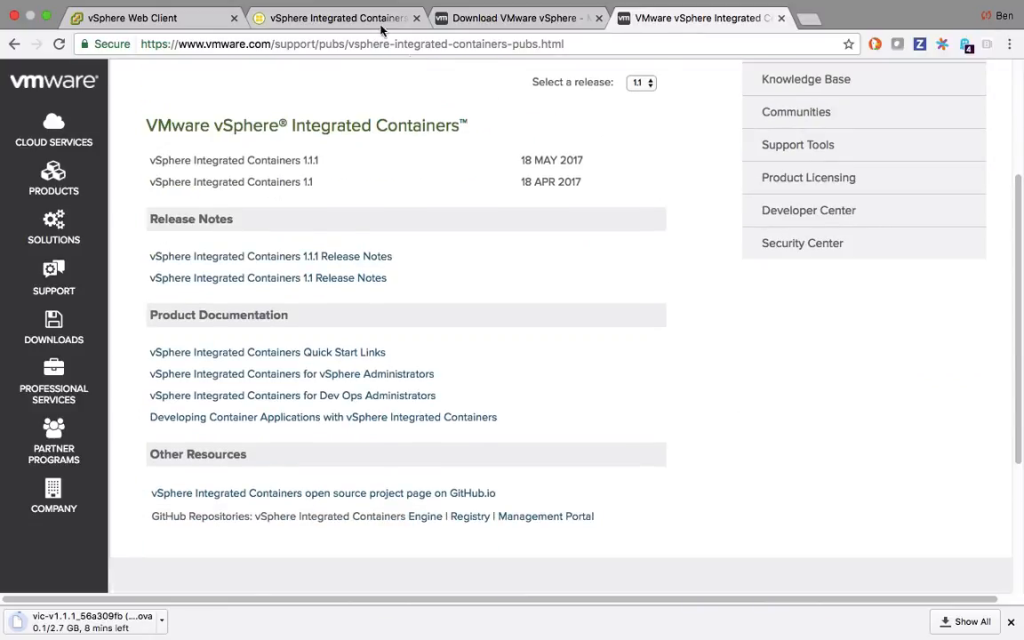
{"action": "left_click", "coordinate": [316, 493]}
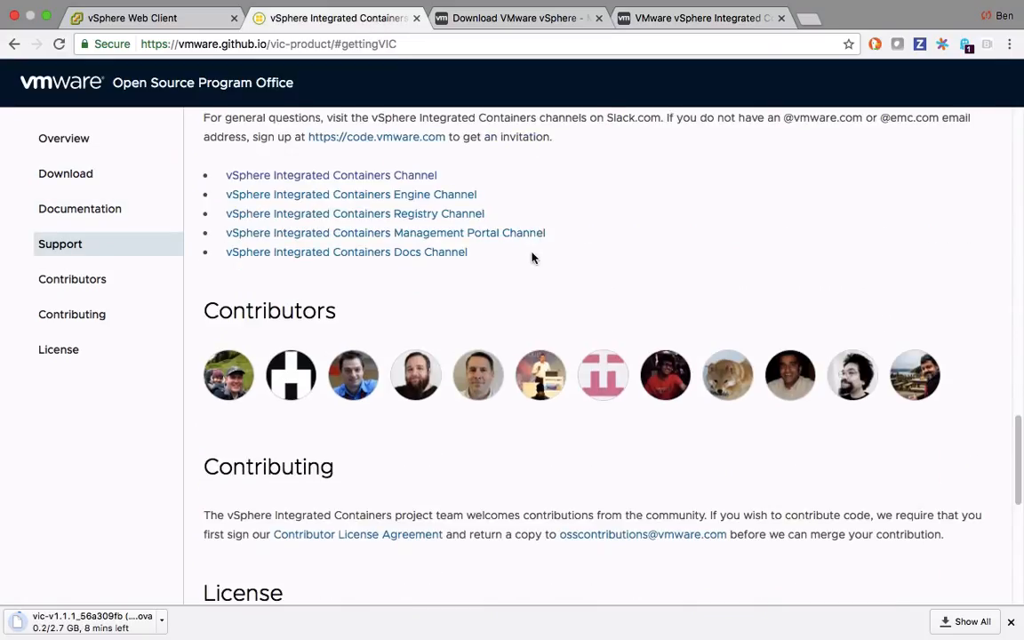
{"action": "scroll", "scroll_direction": "up", "scroll_amount": 3}
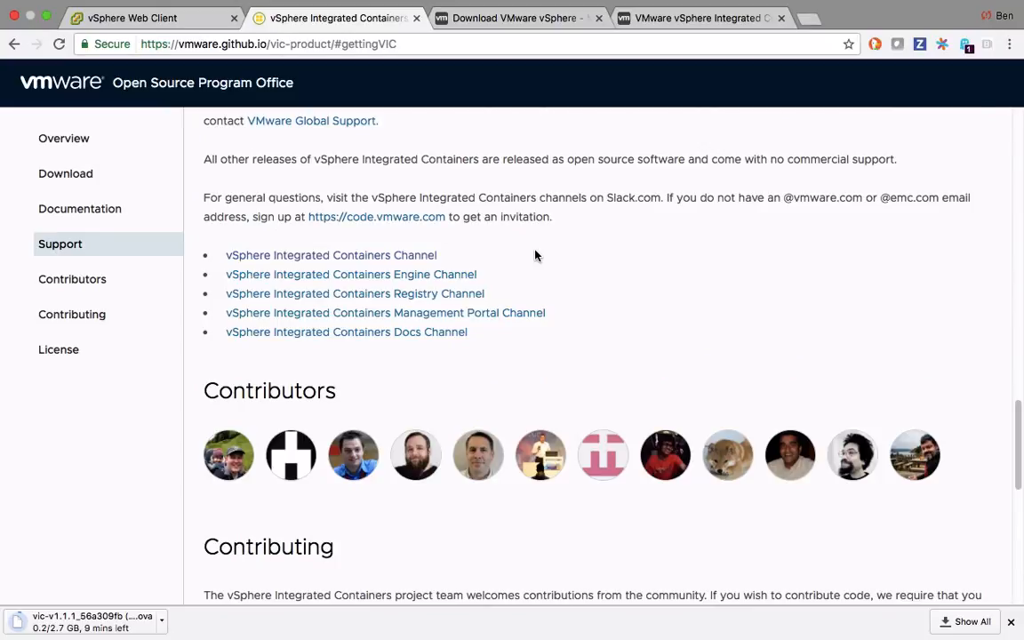
{"action": "mouse_move", "coordinate": [413, 259]}
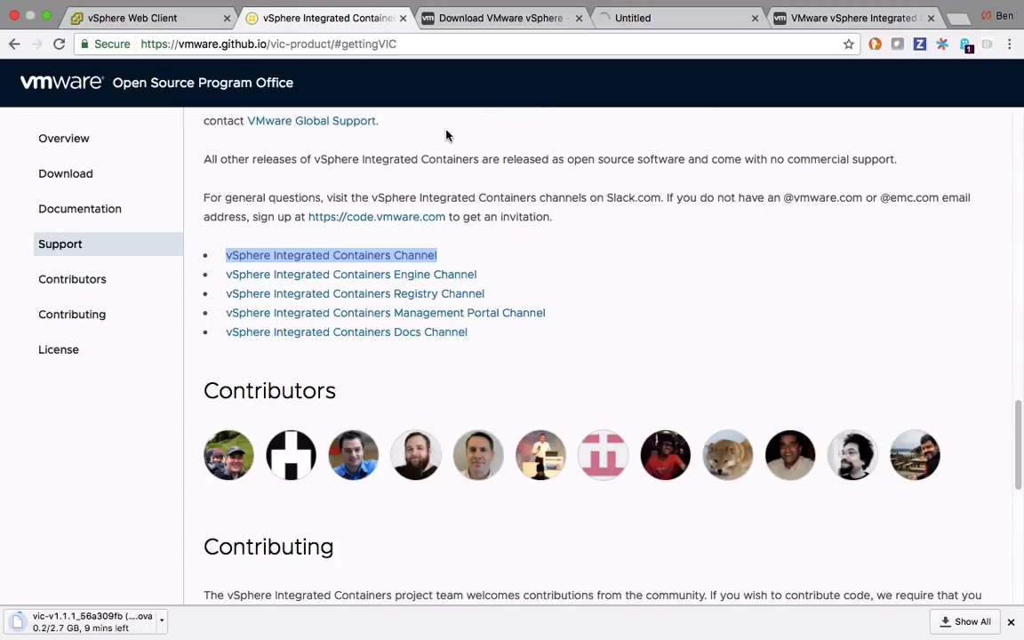
{"action": "left_click", "coordinate": [330, 255]}
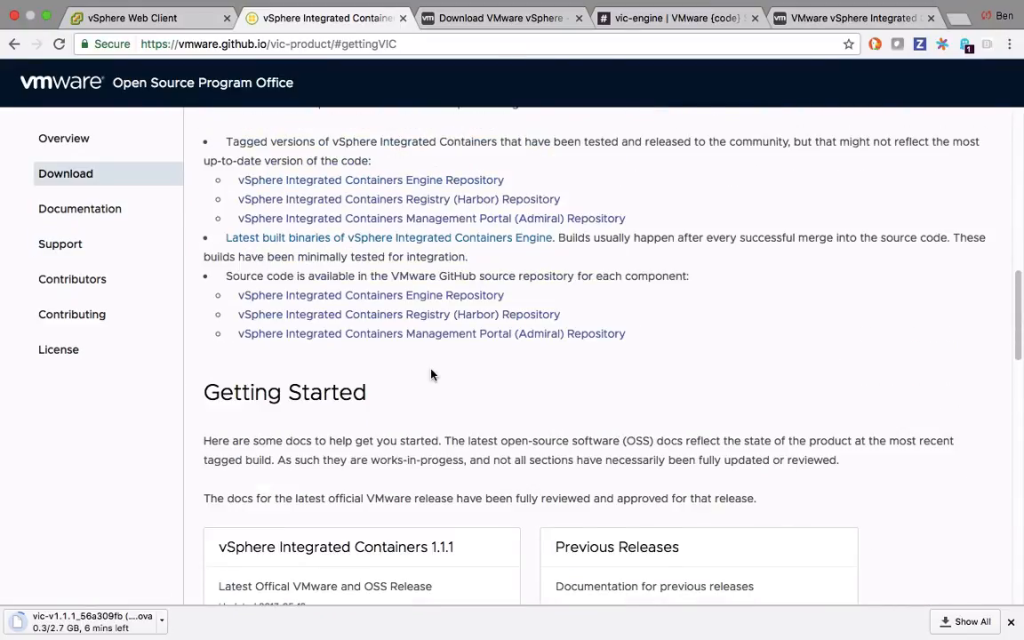
Open the VIC Engine GitHub repository in a new tab and browse its issues list
{"action": "right_click", "coordinate": [370, 250]}
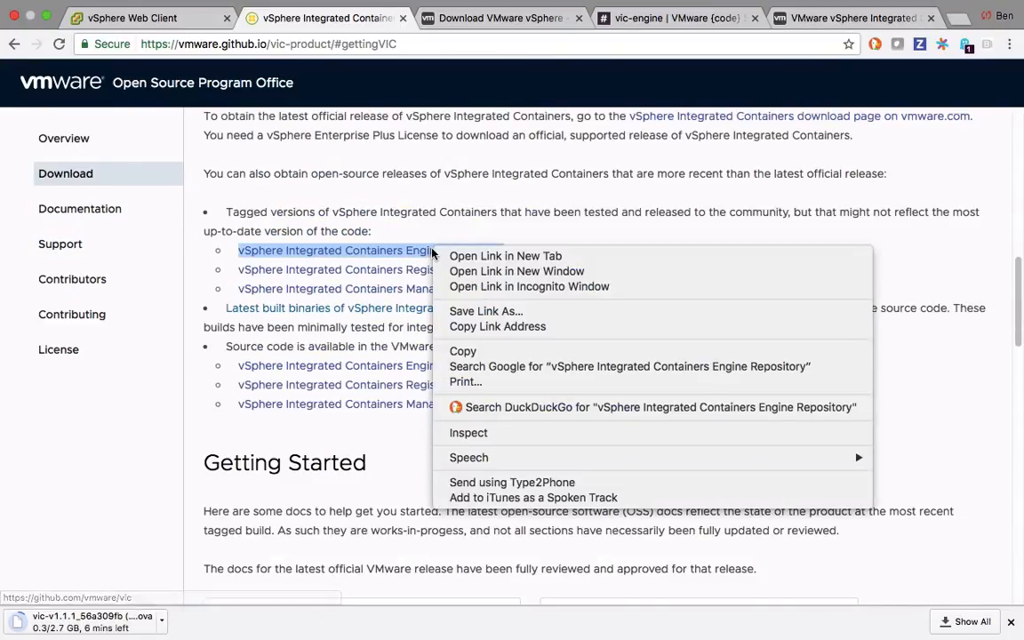
{"action": "mouse_move", "coordinate": [505, 256]}
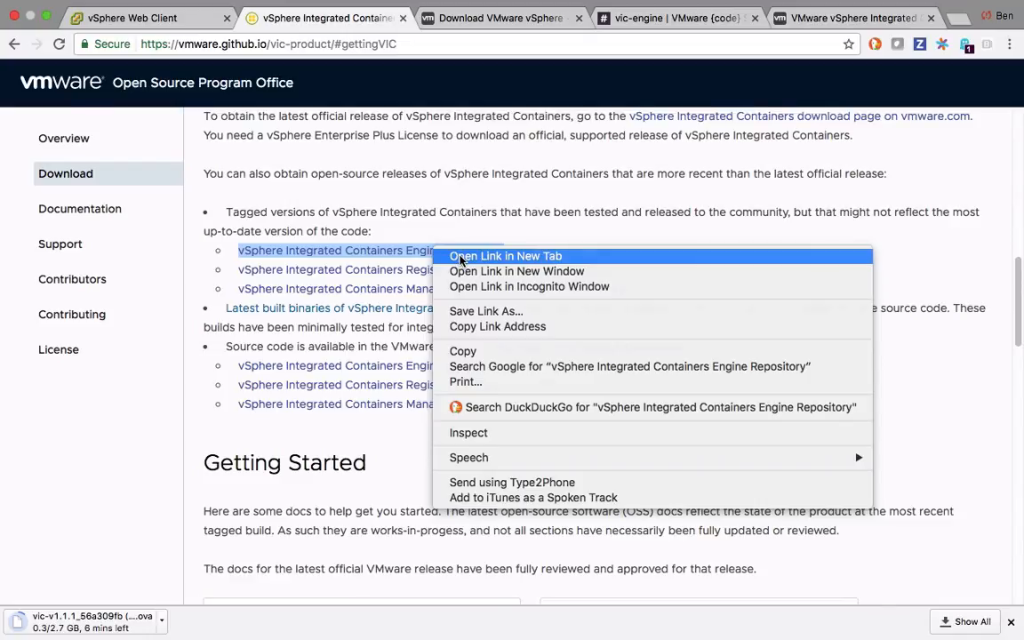
{"action": "left_click", "coordinate": [505, 256]}
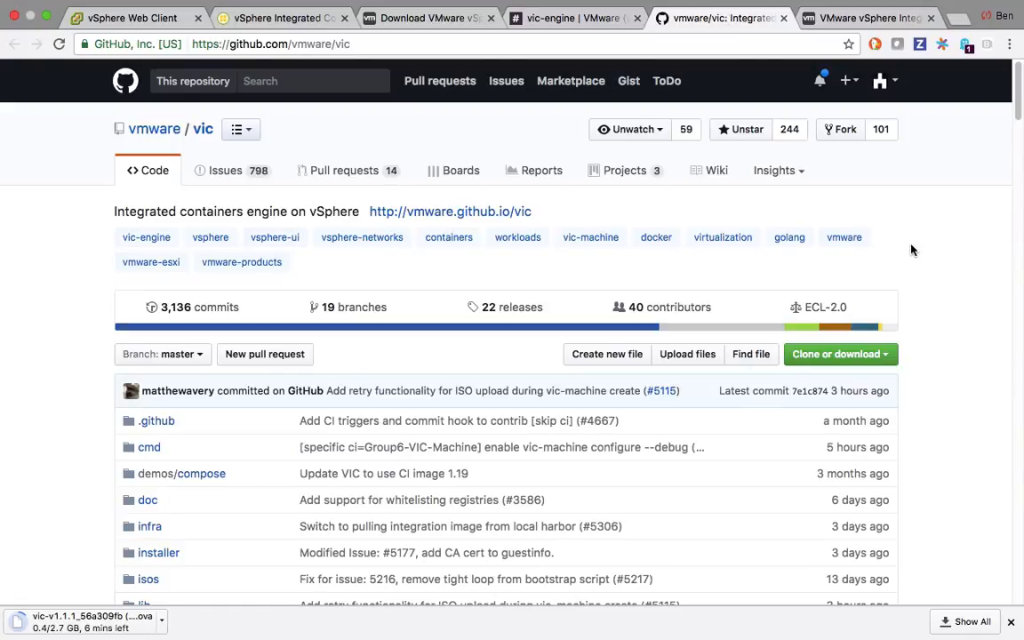
{"action": "scroll", "scroll_direction": "down", "scroll_amount": 3}
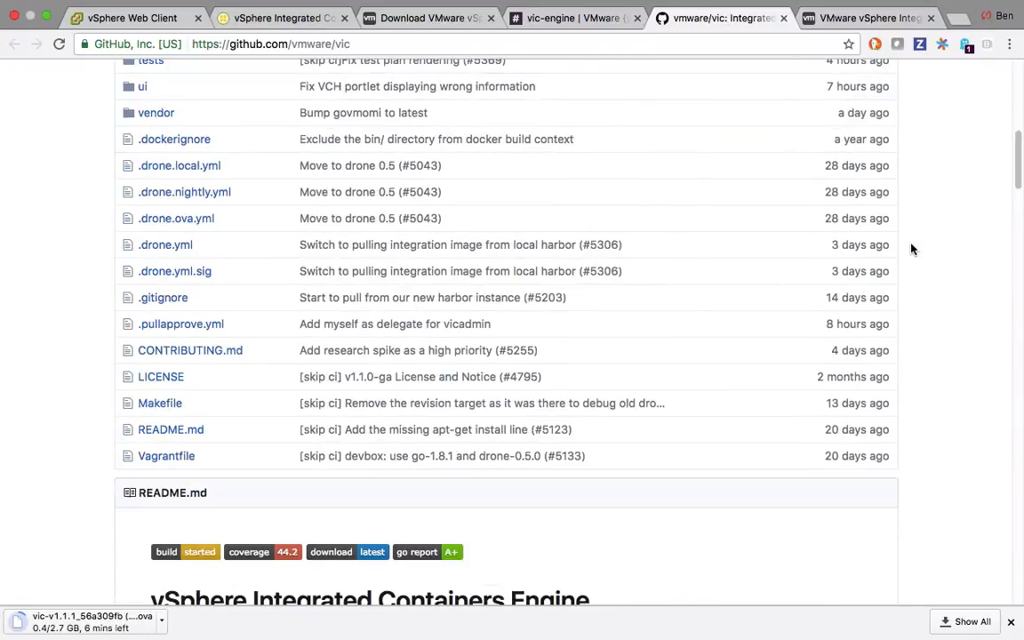
{"action": "scroll", "scroll_direction": "up", "scroll_amount": 3}
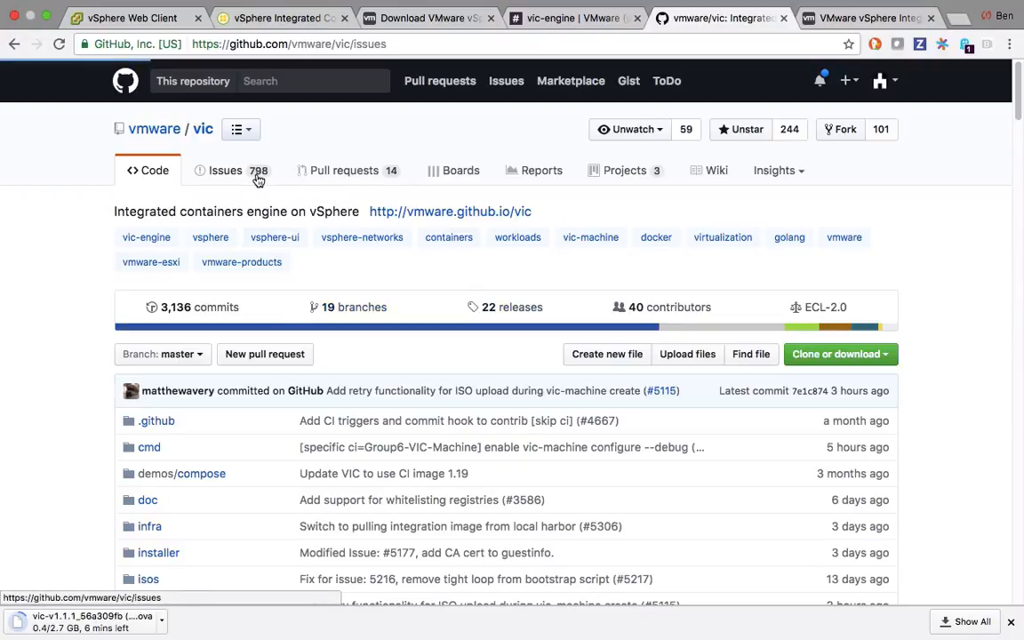
{"action": "left_click", "coordinate": [225, 170]}
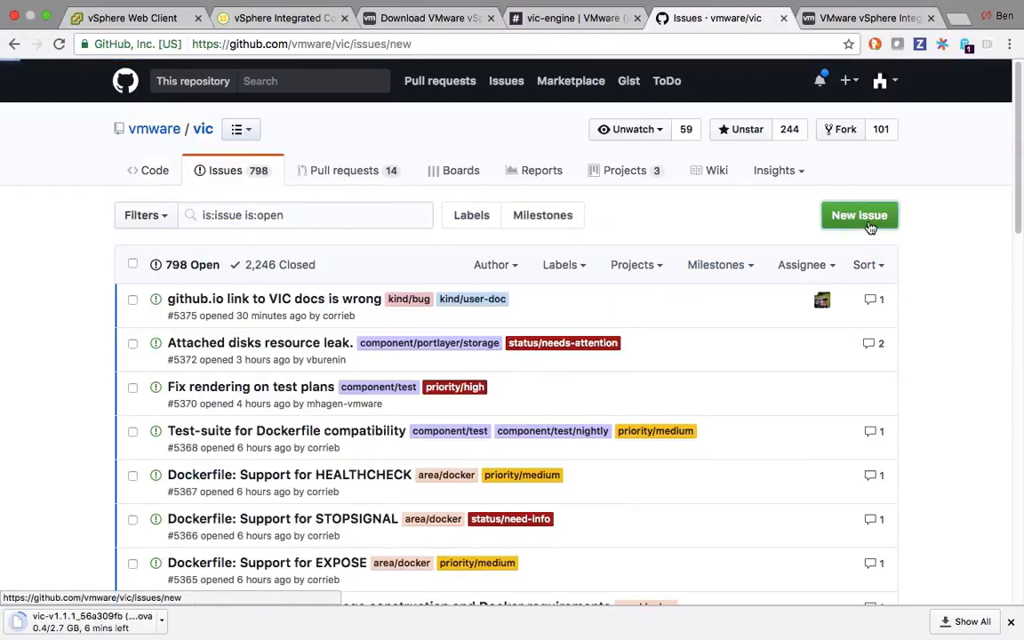
{"action": "left_click", "coordinate": [859, 216]}
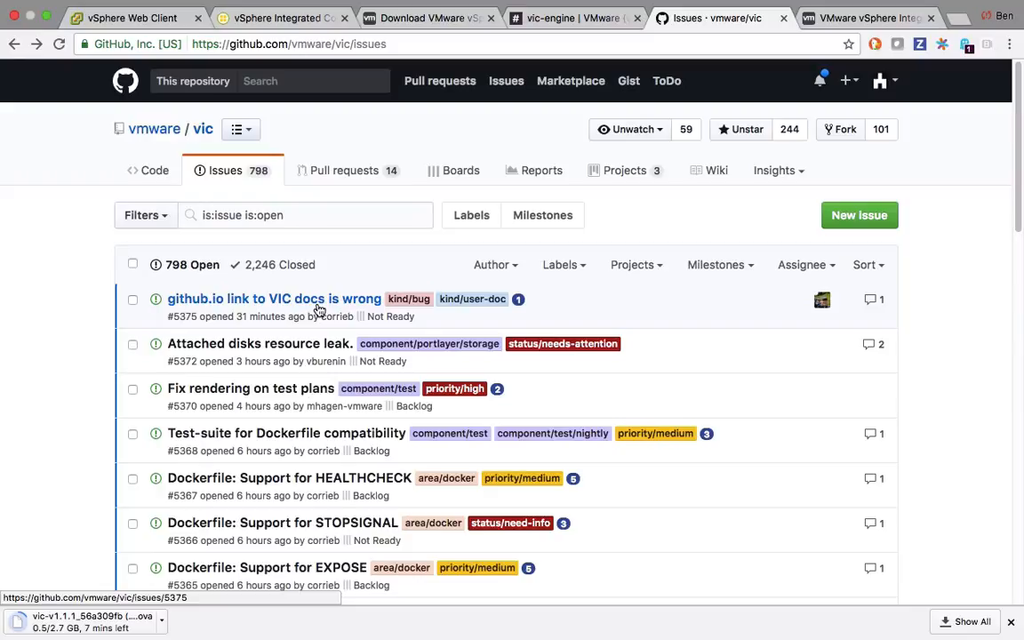
Return to the project site overview, then switch to the vSphere Web Client tab showing the Minis cluster
{"action": "left_click", "coordinate": [280, 18]}
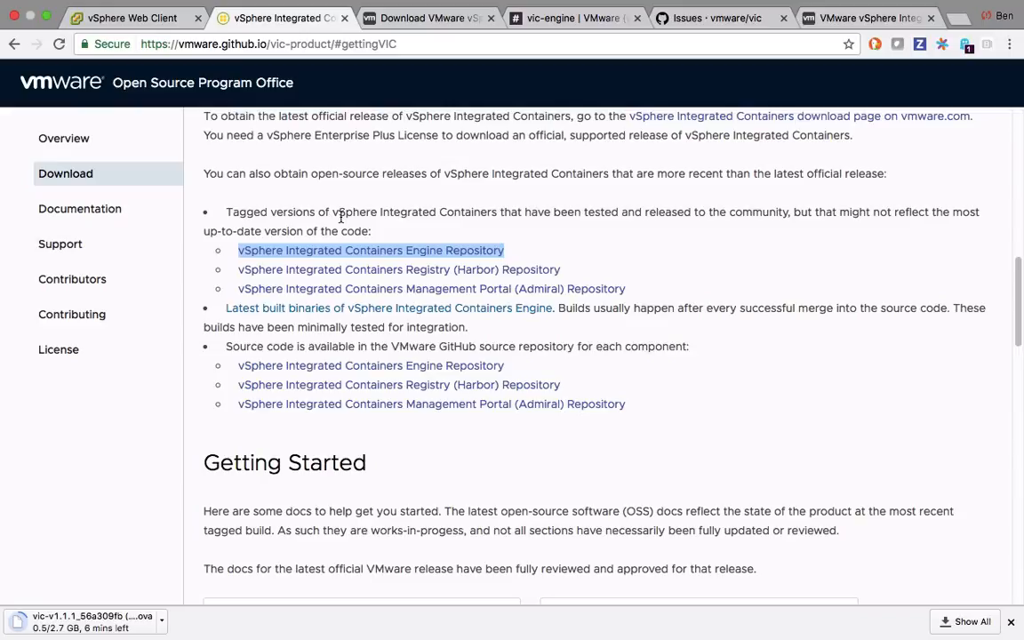
{"action": "left_click", "coordinate": [63, 138]}
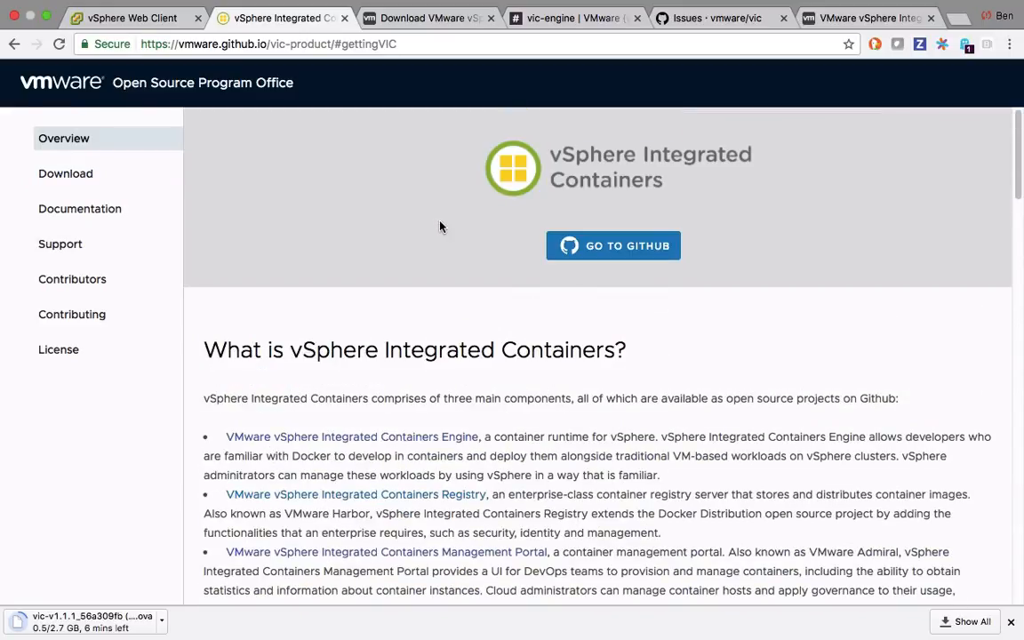
{"action": "left_click", "coordinate": [125, 18]}
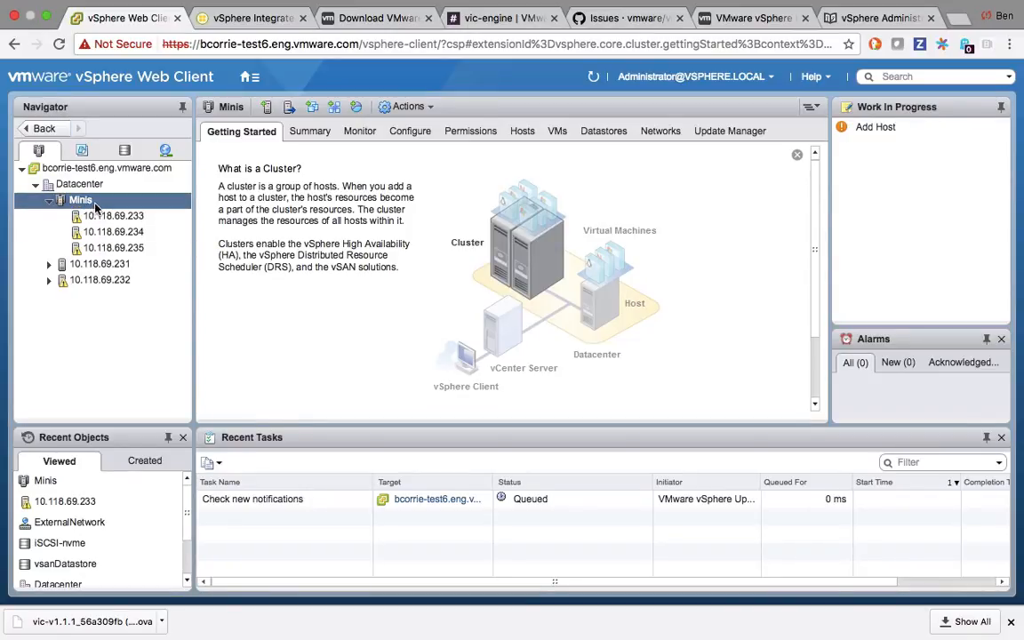
Show the Minis cluster's Configure > vSphere DRS settings confirming DRS on and fully automated, then browse storage inventory
{"action": "left_click", "coordinate": [406, 131]}
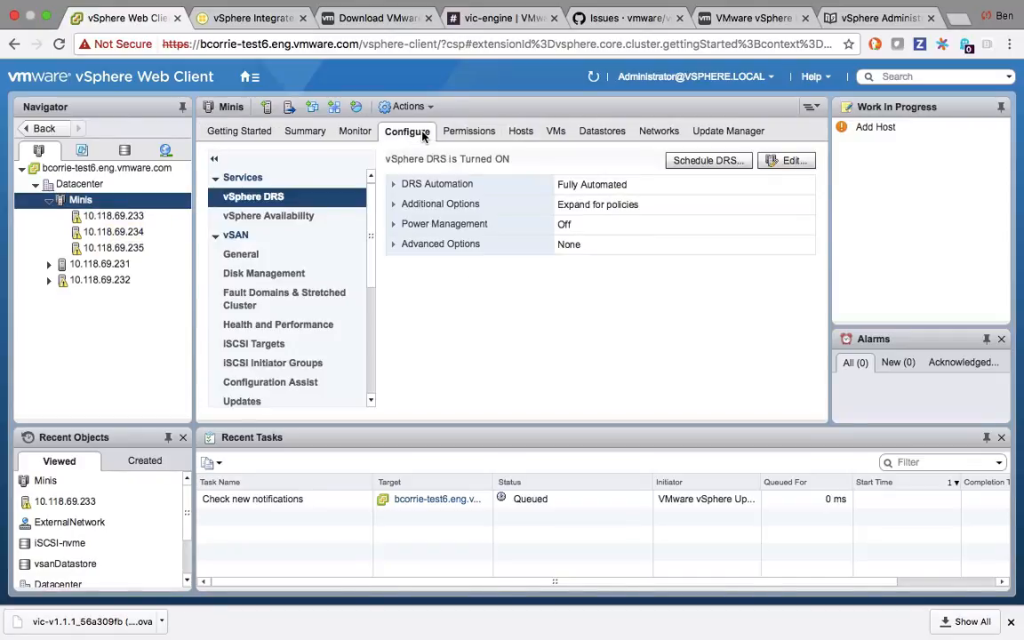
{"action": "left_click", "coordinate": [253, 197]}
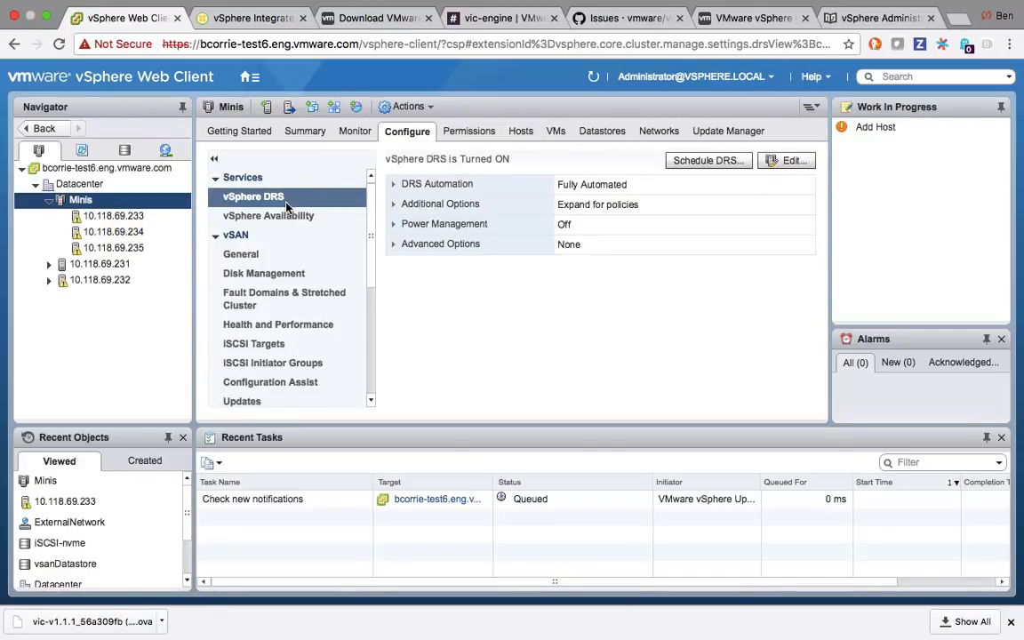
{"action": "left_click", "coordinate": [112, 215]}
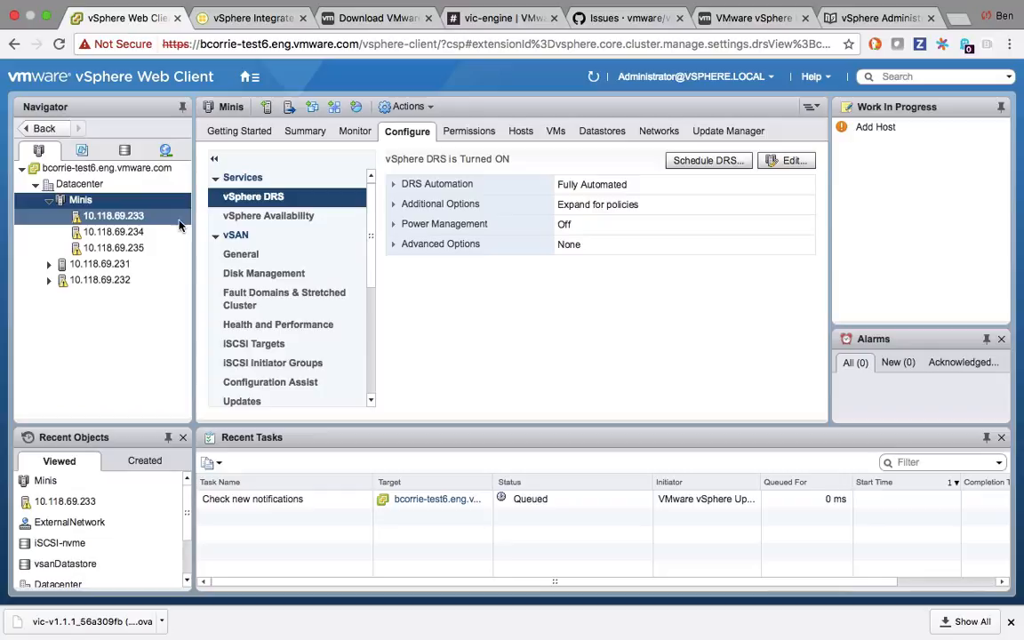
{"action": "left_click", "coordinate": [113, 247]}
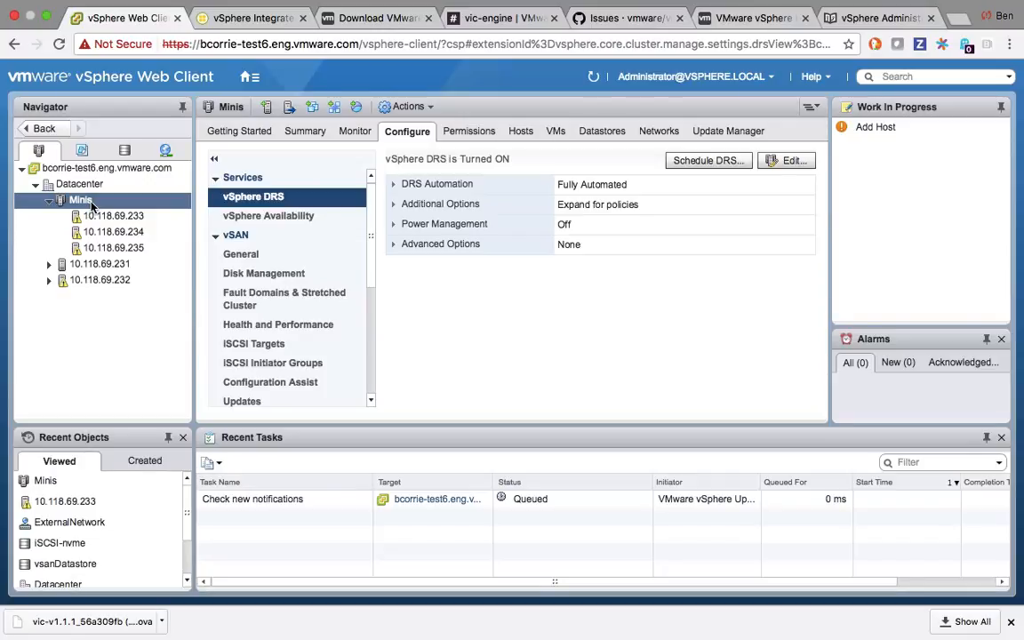
{"action": "left_click", "coordinate": [112, 231]}
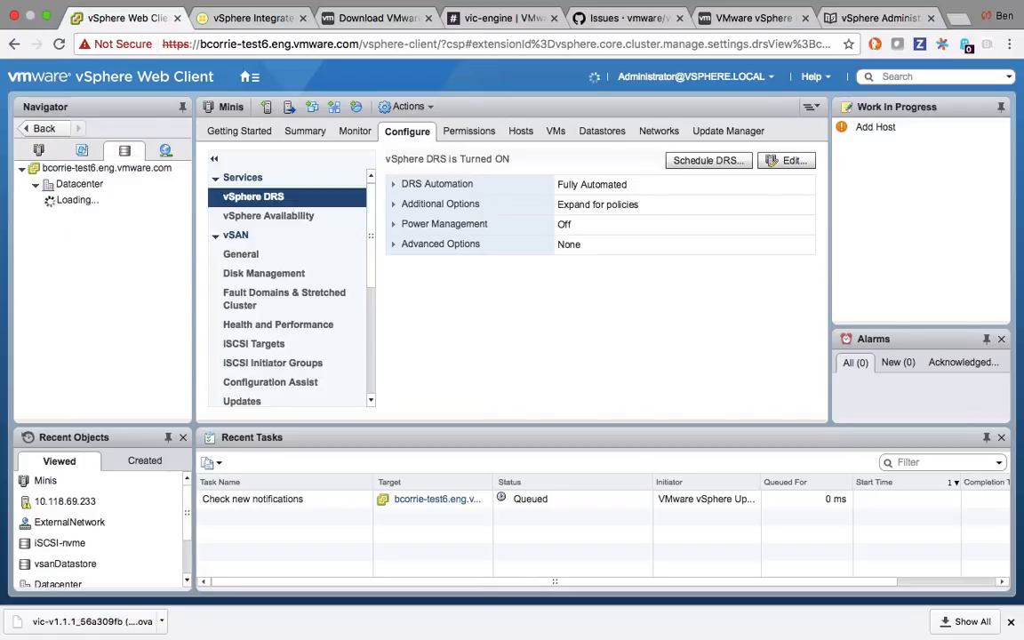
{"action": "left_click", "coordinate": [94, 199]}
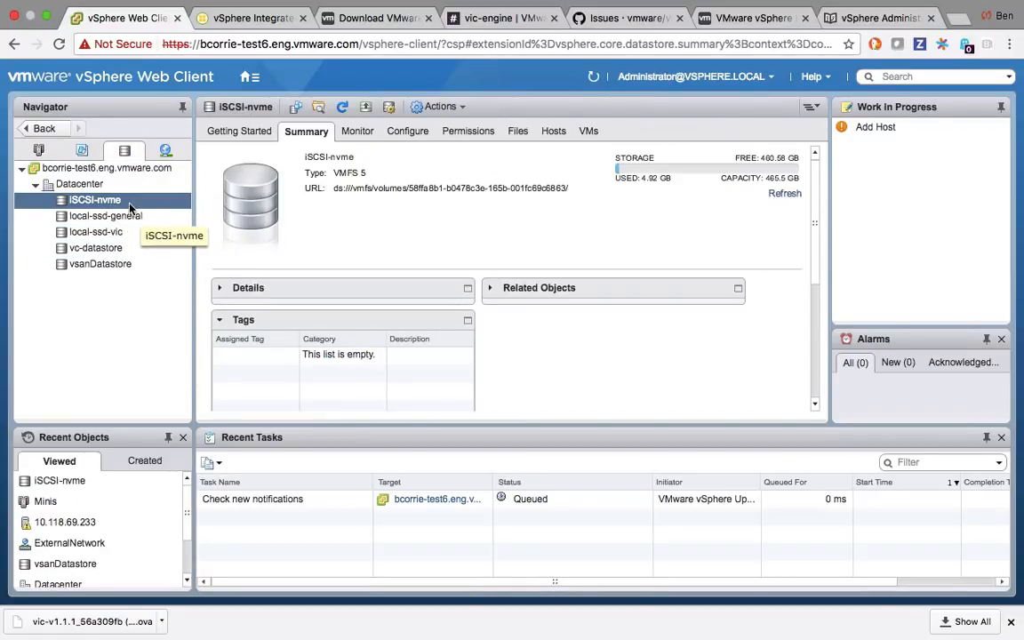
{"action": "left_click", "coordinate": [100, 263]}
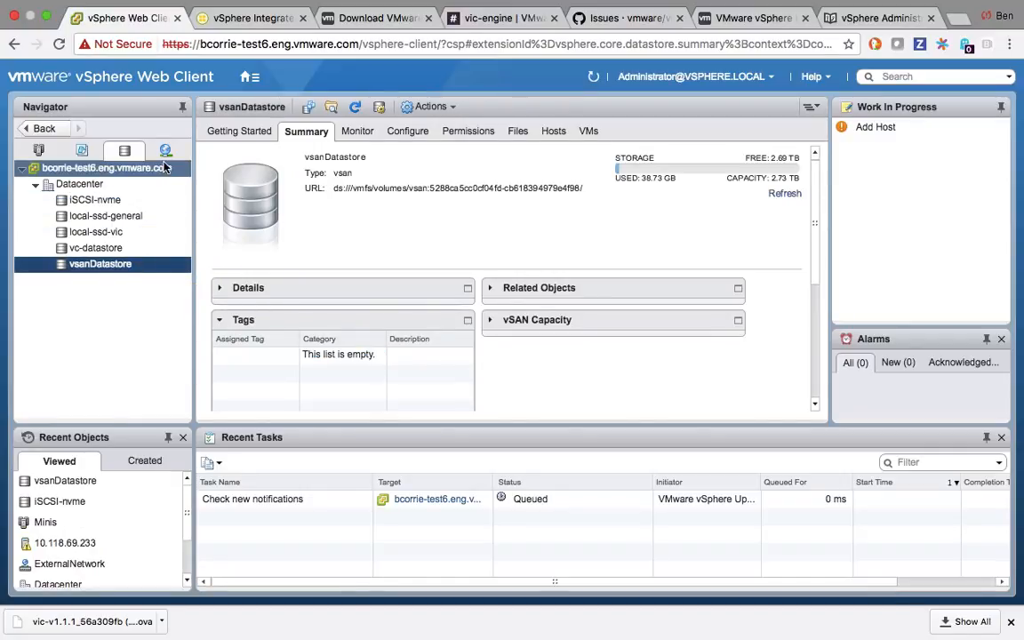
{"action": "left_click", "coordinate": [132, 312]}
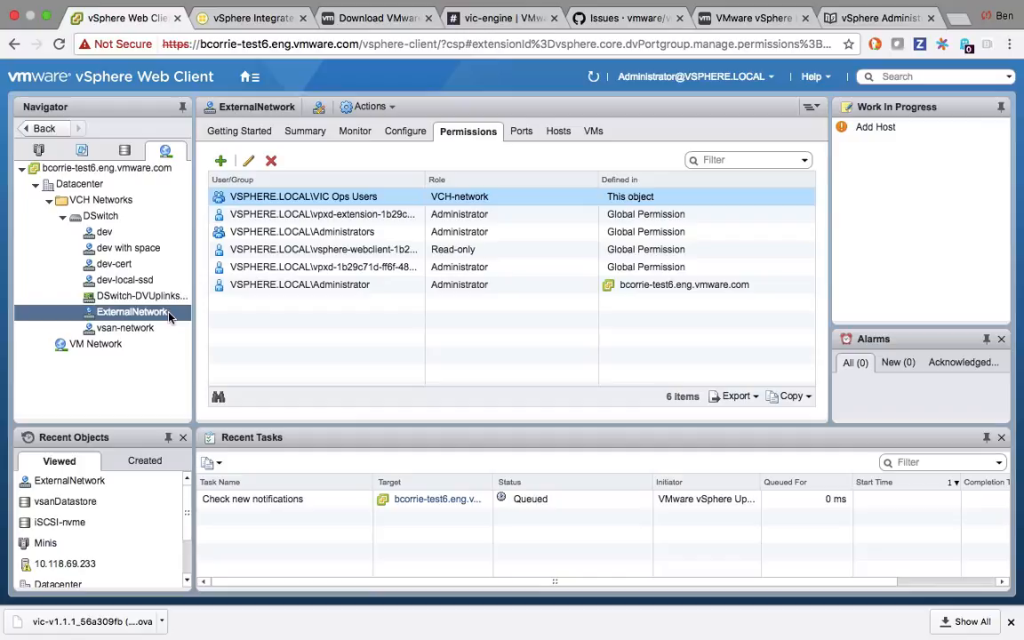
{"action": "mouse_move", "coordinate": [104, 232]}
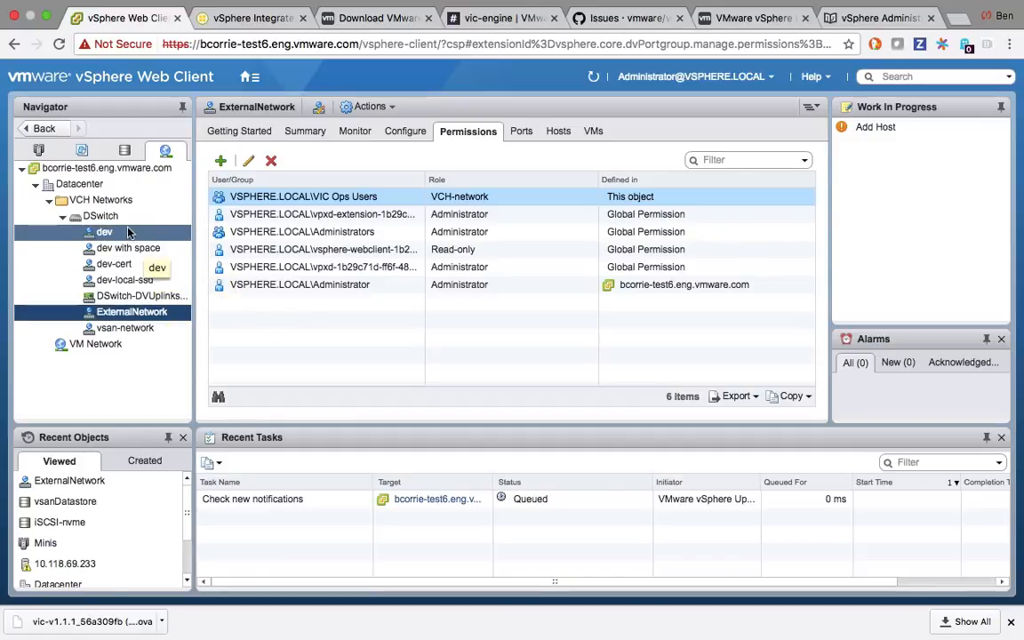
{"action": "mouse_move", "coordinate": [132, 311]}
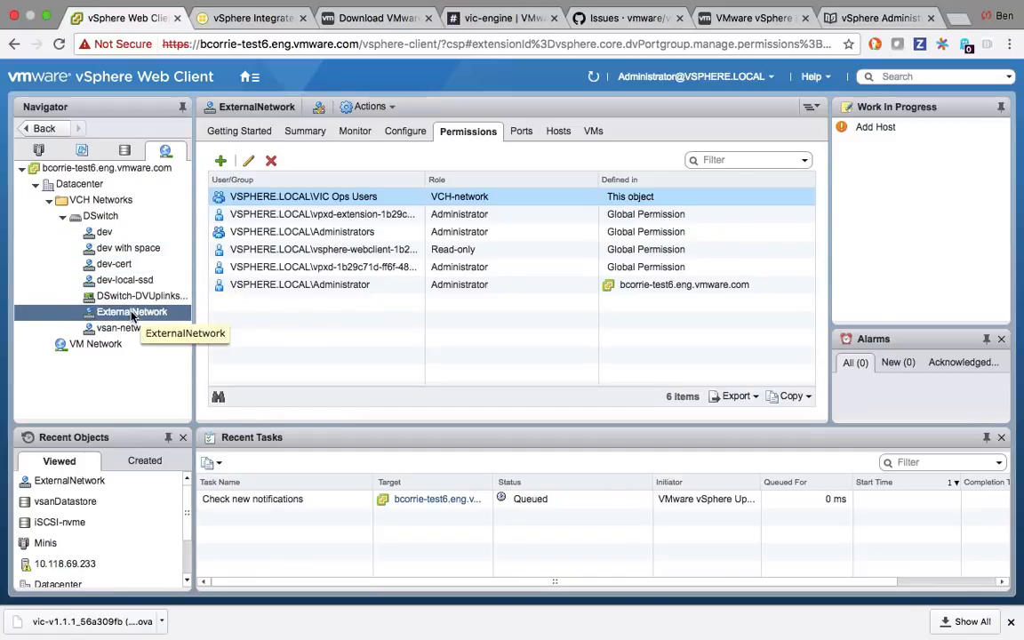
{"action": "mouse_move", "coordinate": [178, 318]}
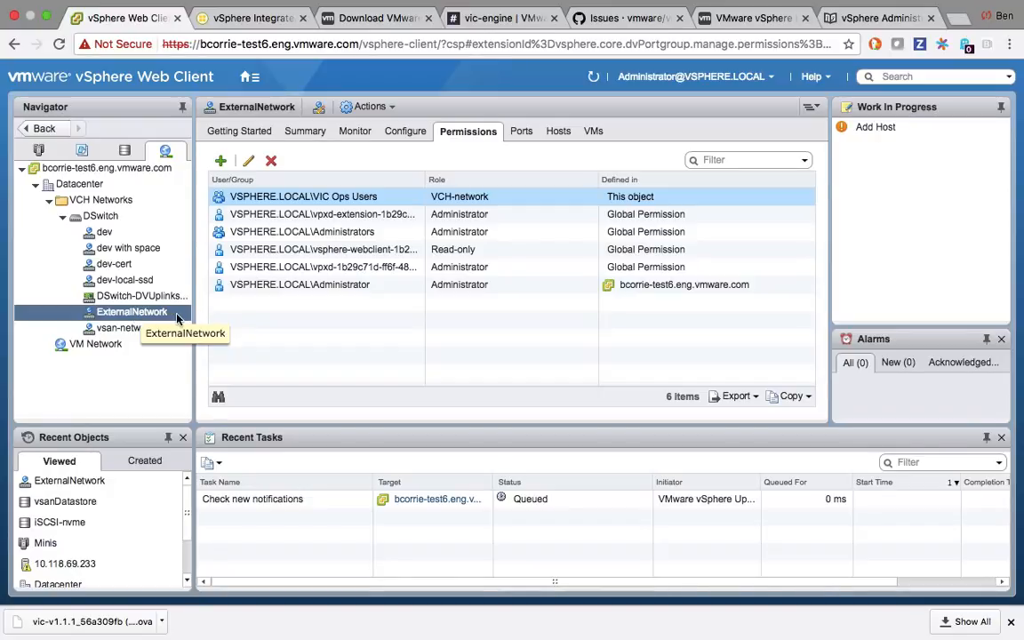
{"action": "mouse_move", "coordinate": [71, 182]}
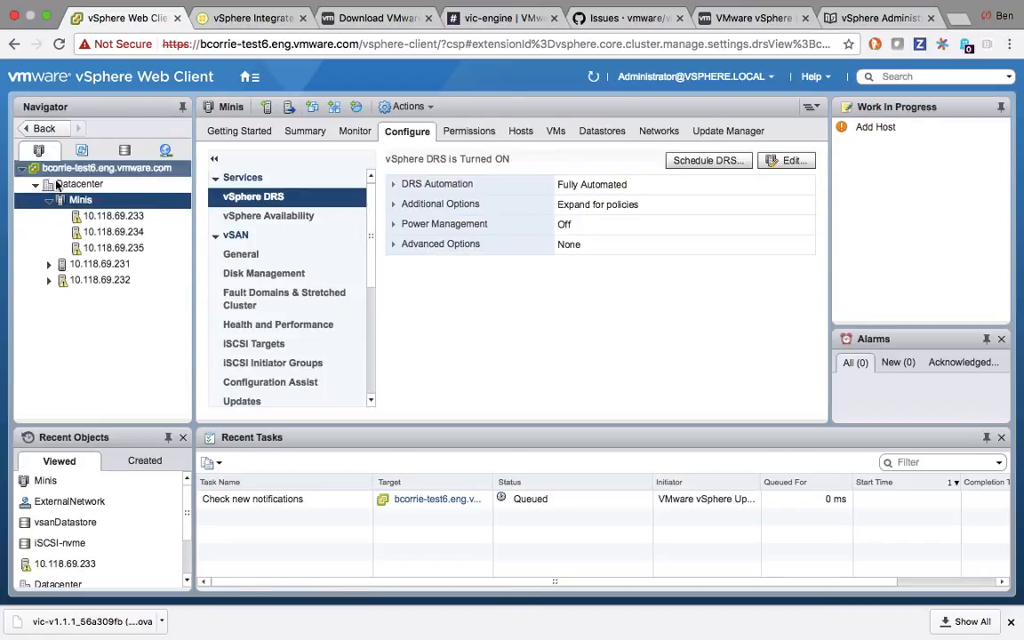
Deploy OVF Template on Minis, loading the local vic-v1.1.1 OVA from Downloads and validating it
{"action": "right_click", "coordinate": [80, 199]}
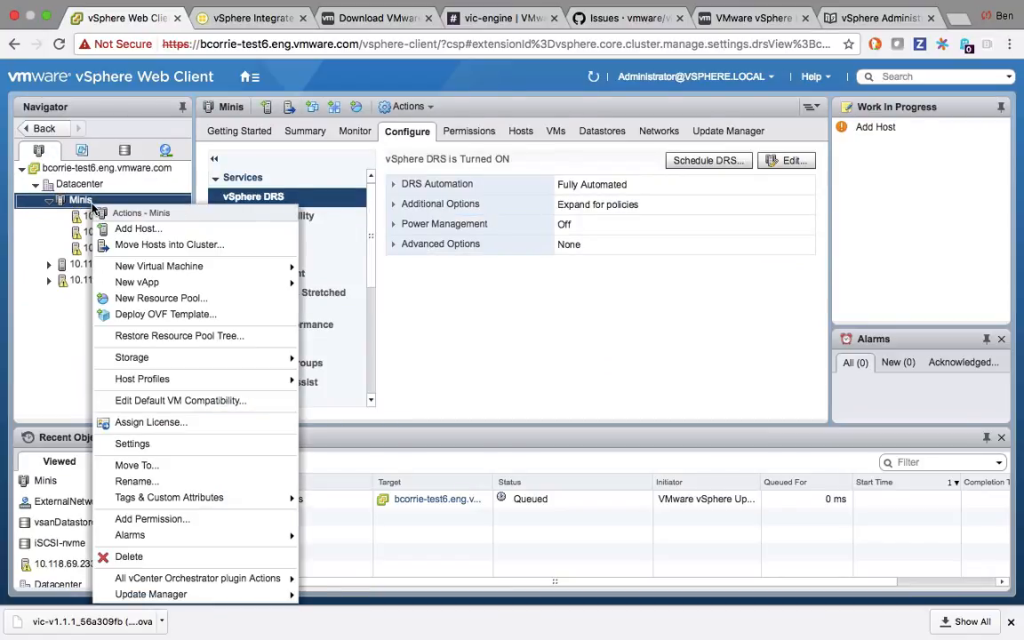
{"action": "mouse_move", "coordinate": [165, 314]}
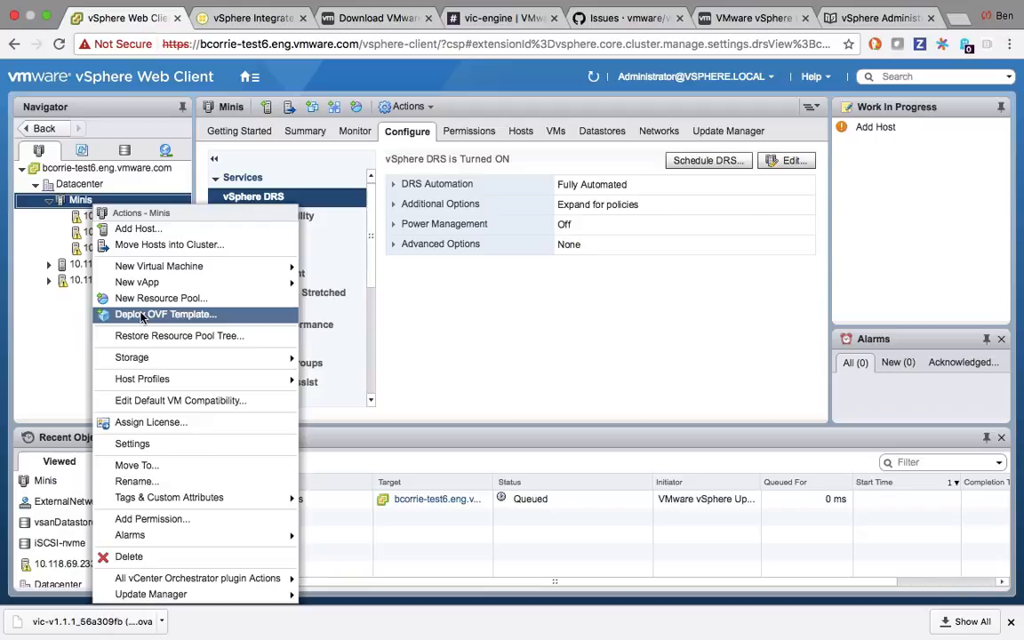
{"action": "left_click", "coordinate": [165, 314]}
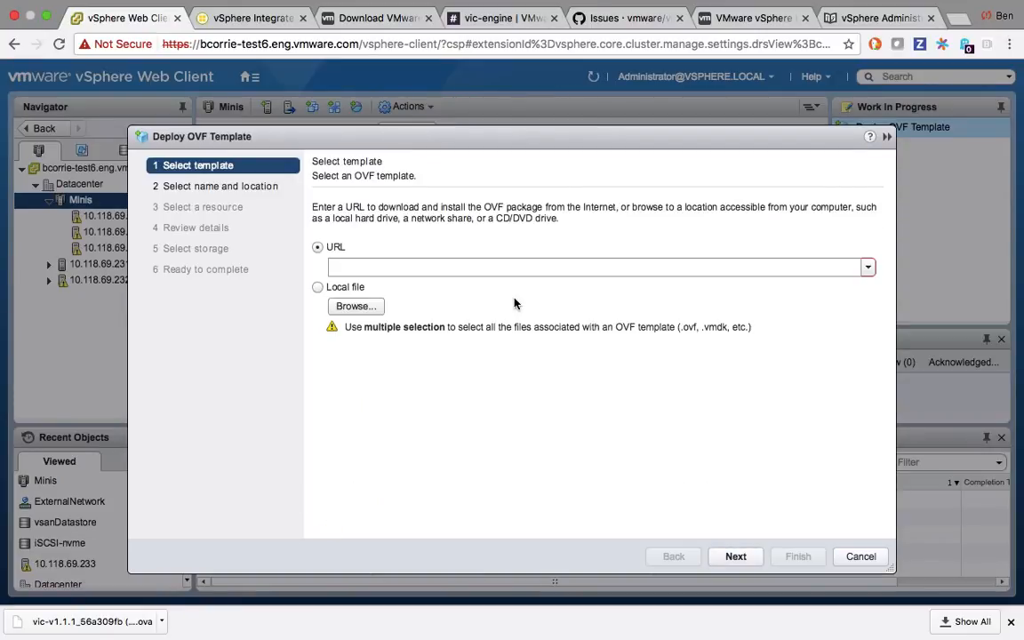
{"action": "left_click", "coordinate": [356, 306]}
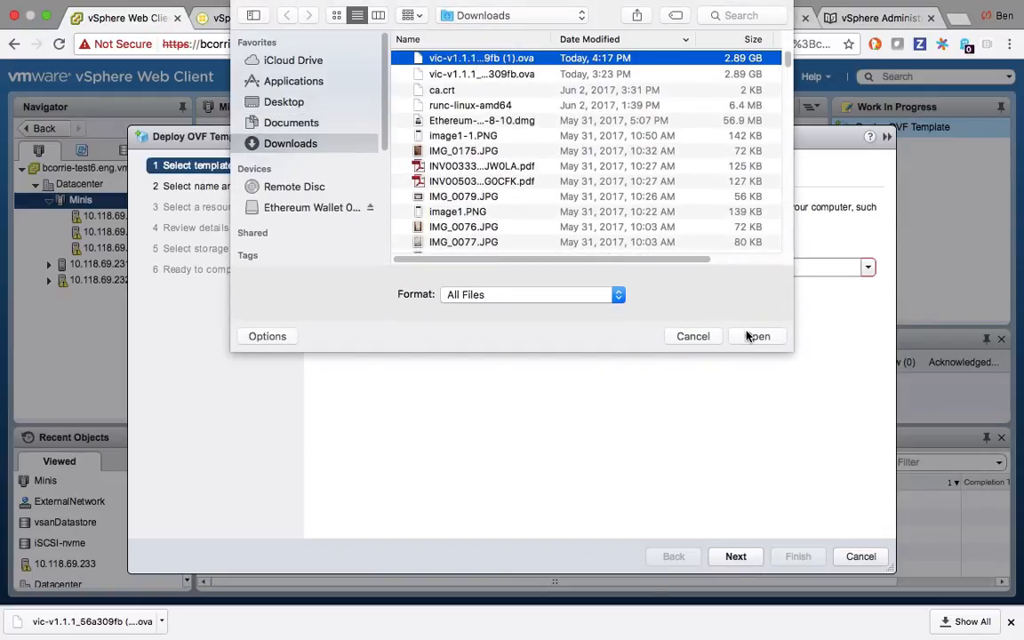
{"action": "left_click", "coordinate": [757, 336]}
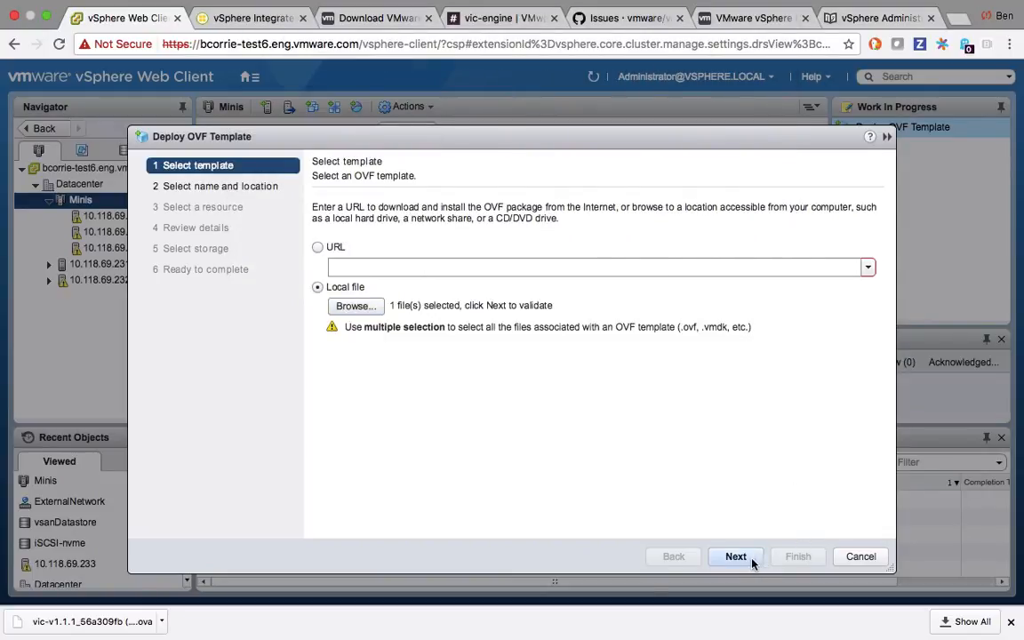
{"action": "left_click", "coordinate": [735, 556]}
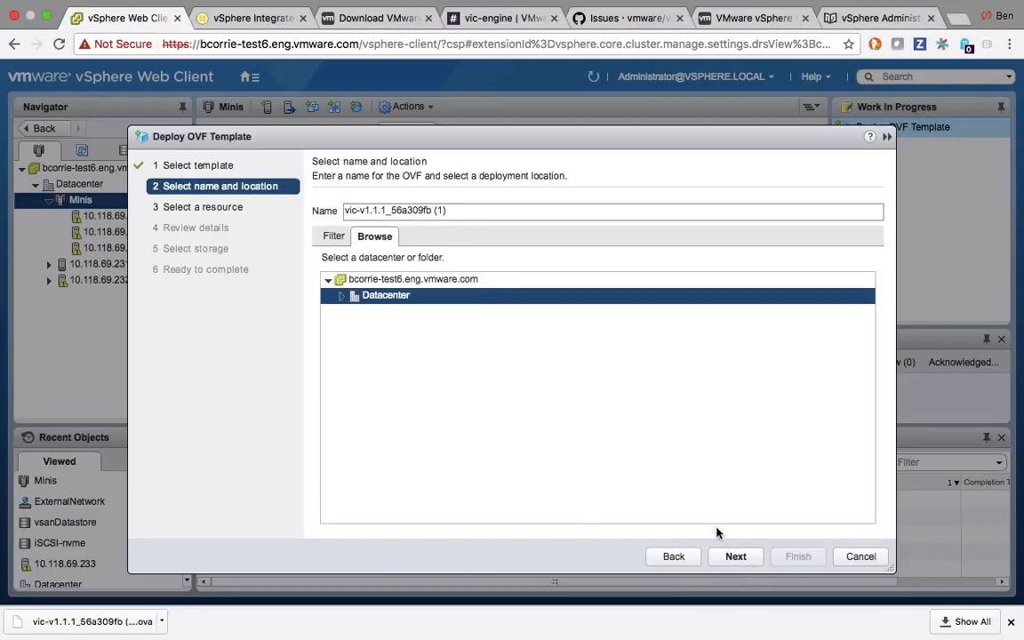
Name the deployment 'VIC 1.1.1 OVA', choose the Minis cluster as compute resource, reaching template review
{"action": "triple_click", "coordinate": [613, 210]}
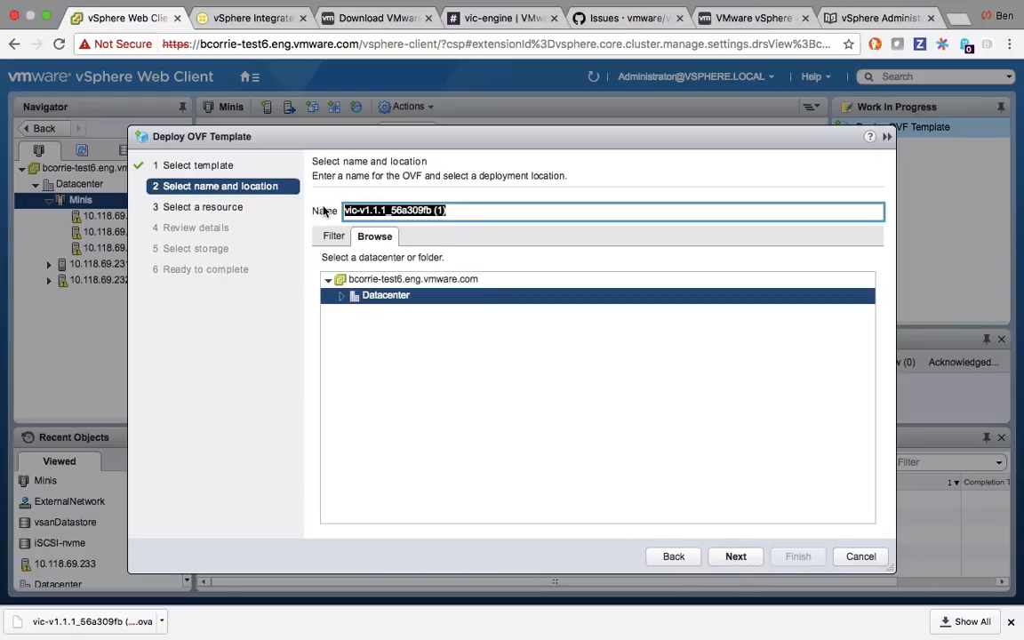
{"action": "type", "text": "VIC 1.1.1 OVA"}
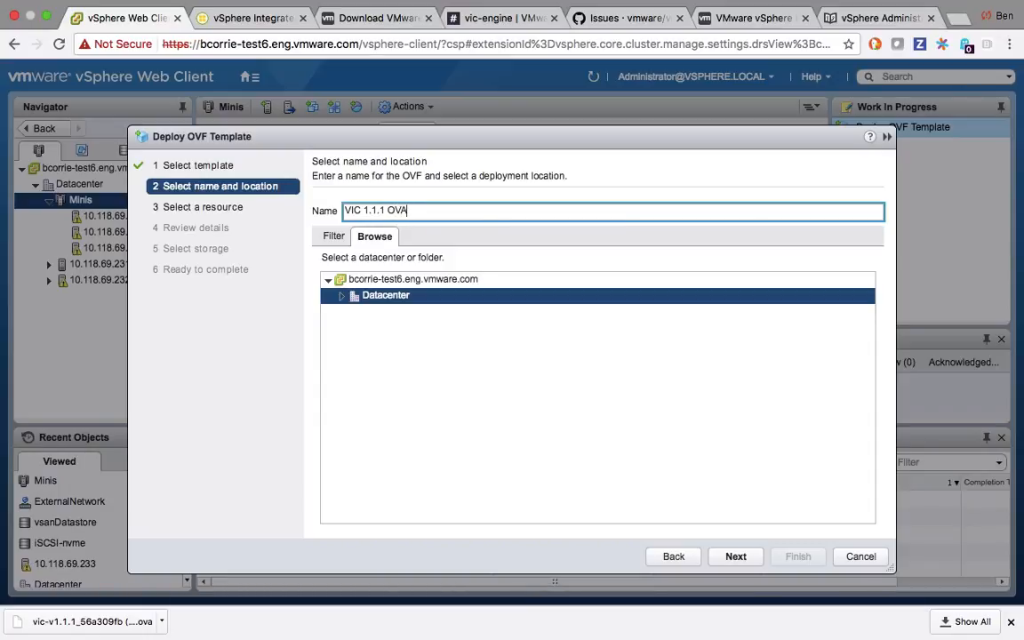
{"action": "left_click", "coordinate": [736, 557]}
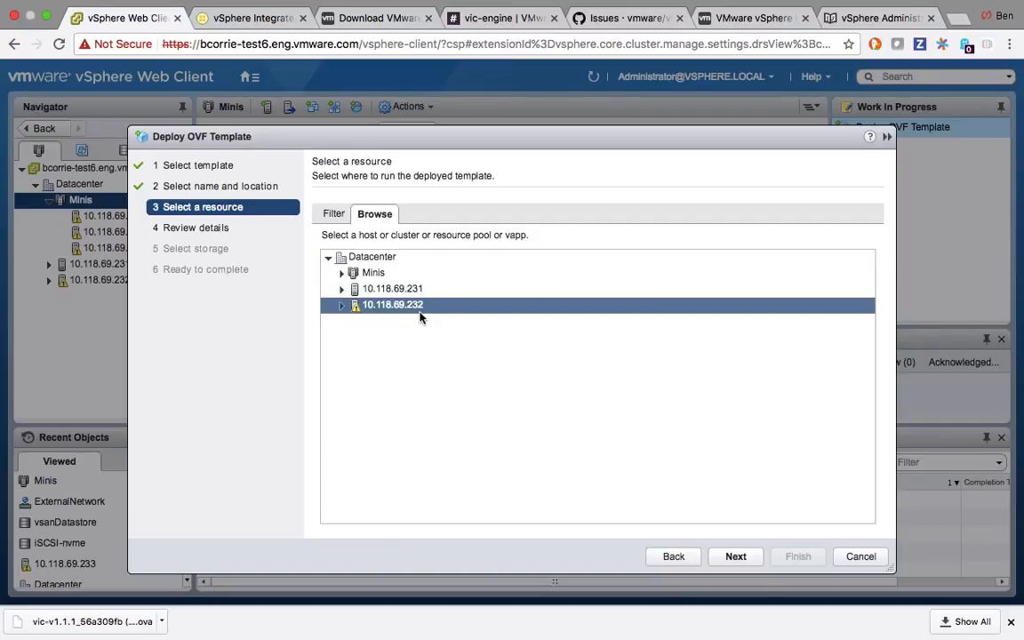
{"action": "left_click", "coordinate": [341, 273]}
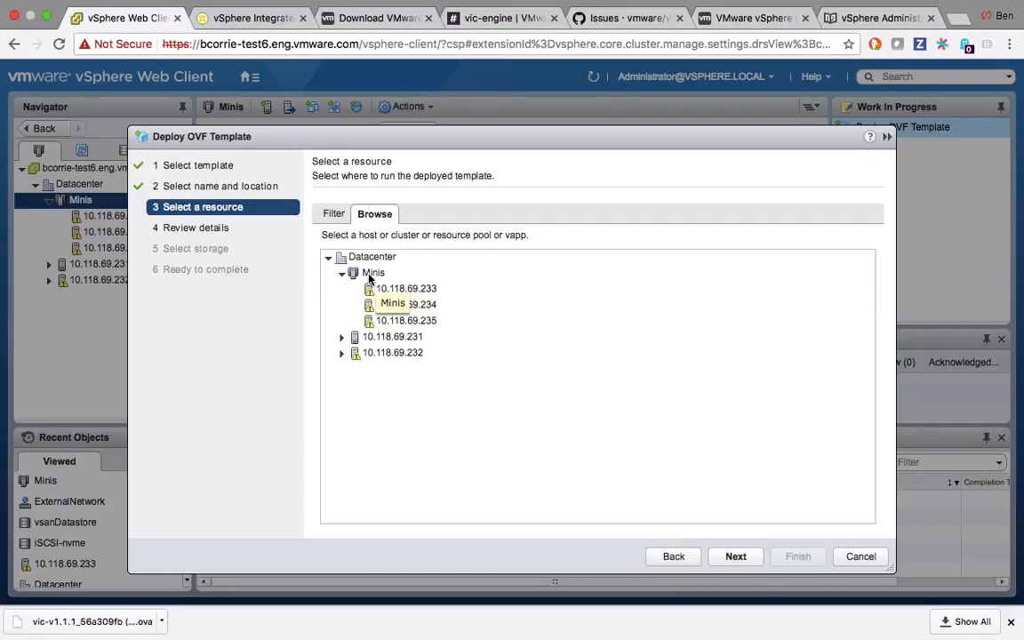
{"action": "left_click", "coordinate": [735, 556]}
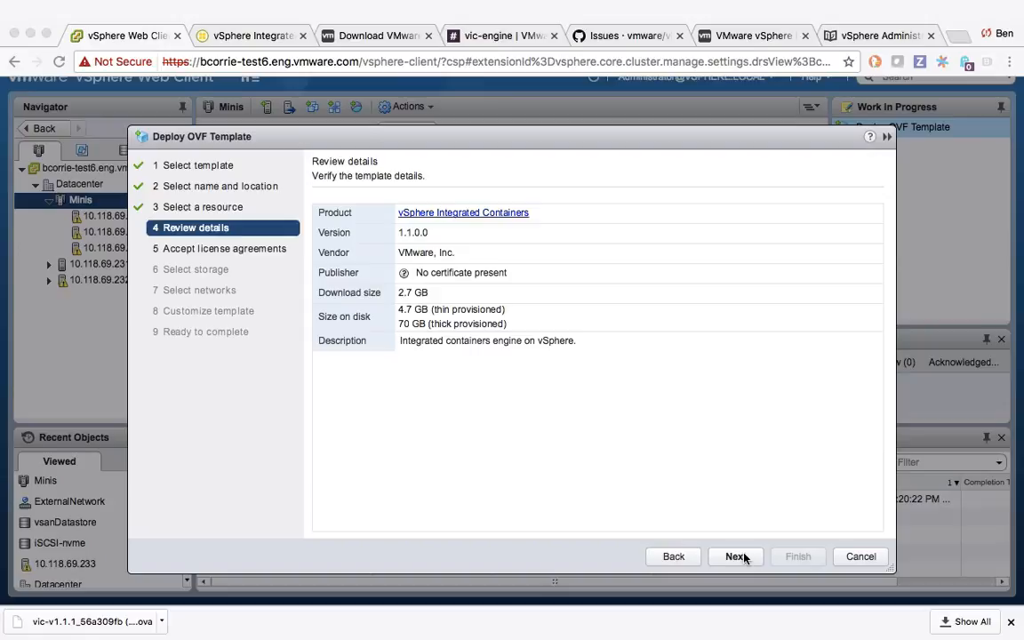
Accept the template review and license, choose vsanDatastore for storage, and continue to network selection
{"action": "left_click", "coordinate": [736, 557]}
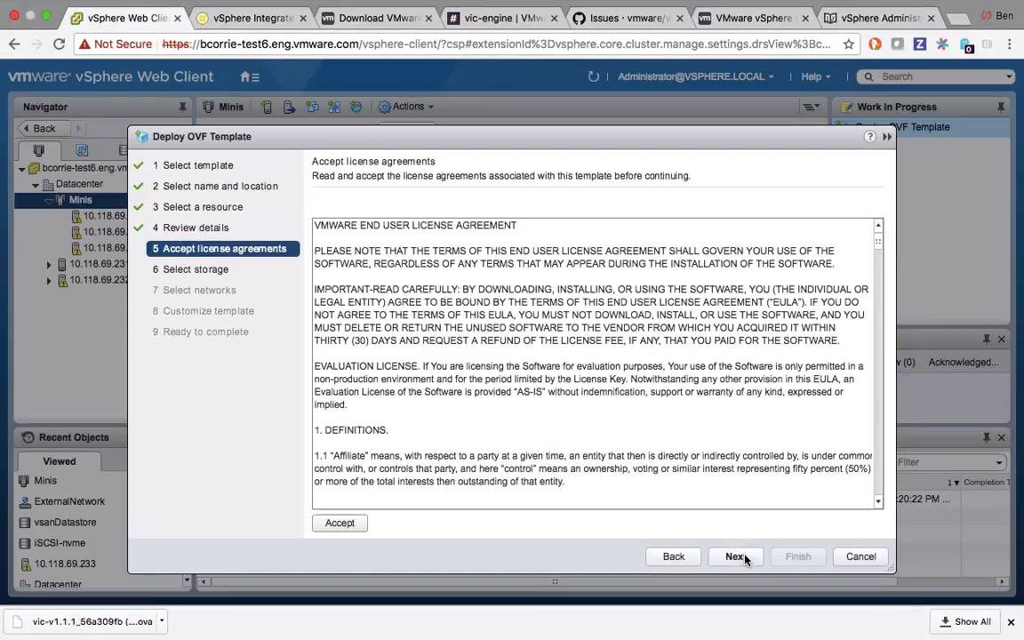
{"action": "left_click", "coordinate": [735, 557]}
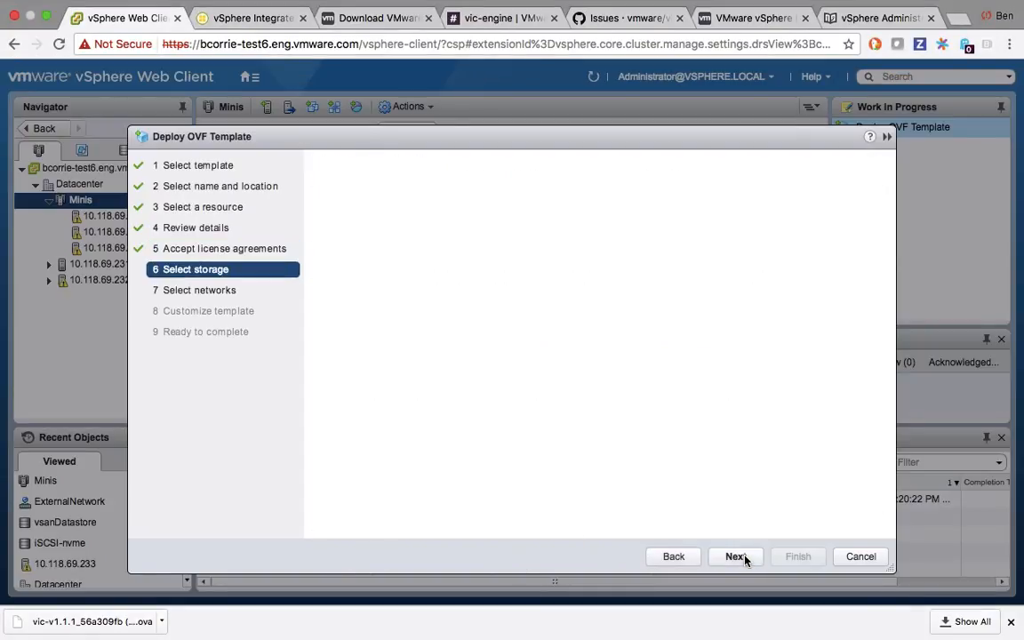
{"action": "left_click", "coordinate": [736, 557]}
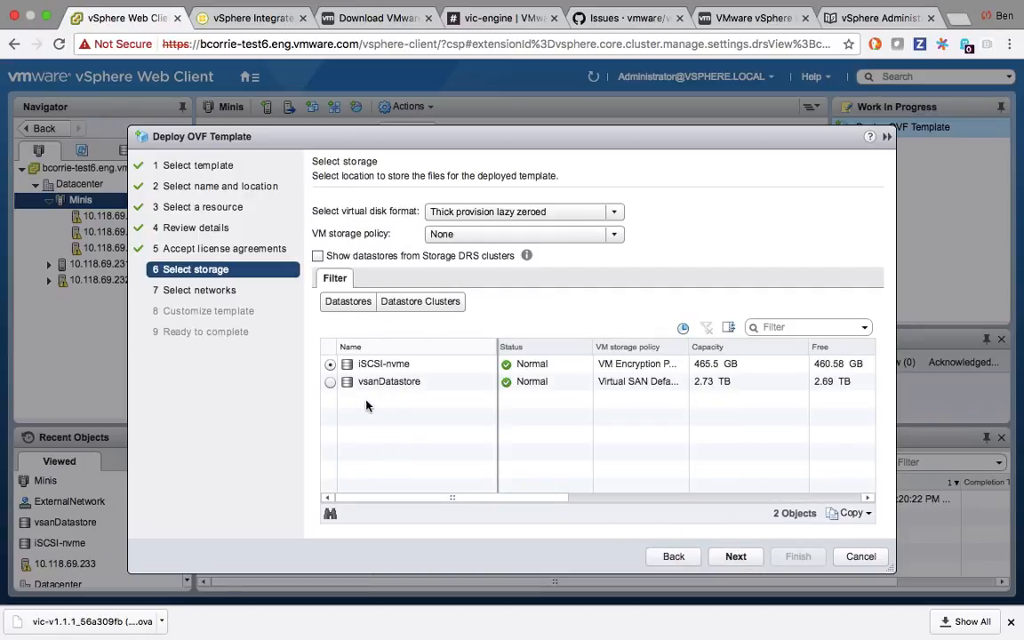
{"action": "left_click", "coordinate": [330, 382]}
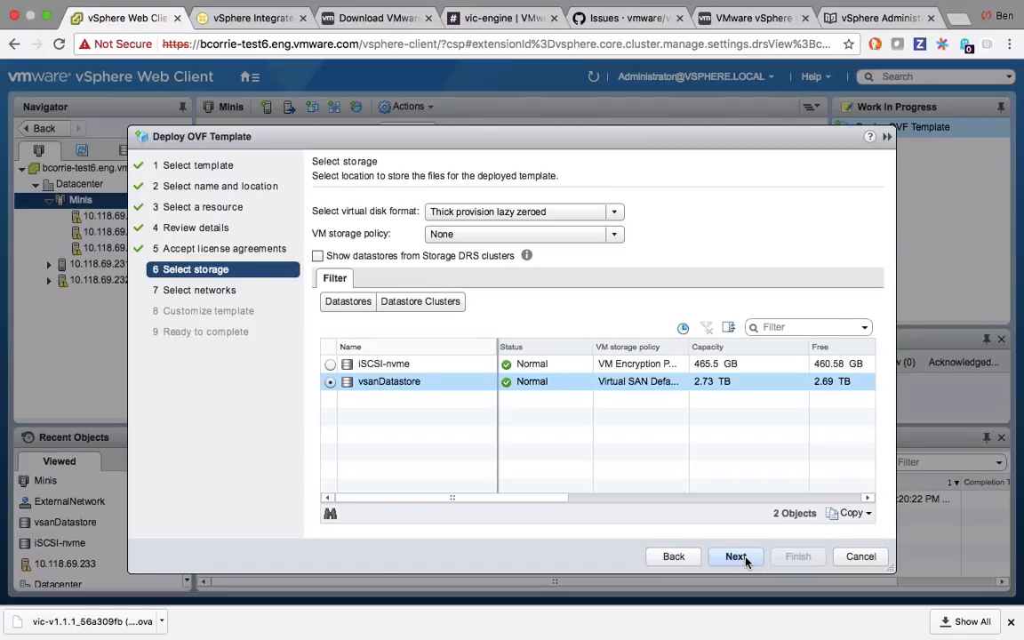
{"action": "left_click", "coordinate": [736, 557]}
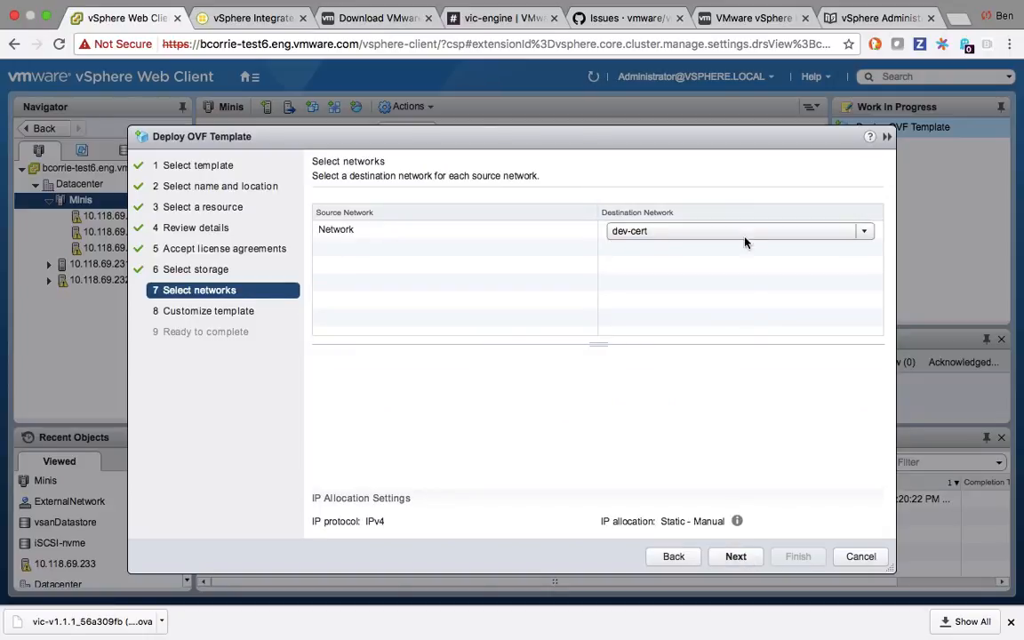
Map the destination network to ExternalNetwork and continue to template customization
{"action": "left_click", "coordinate": [738, 231]}
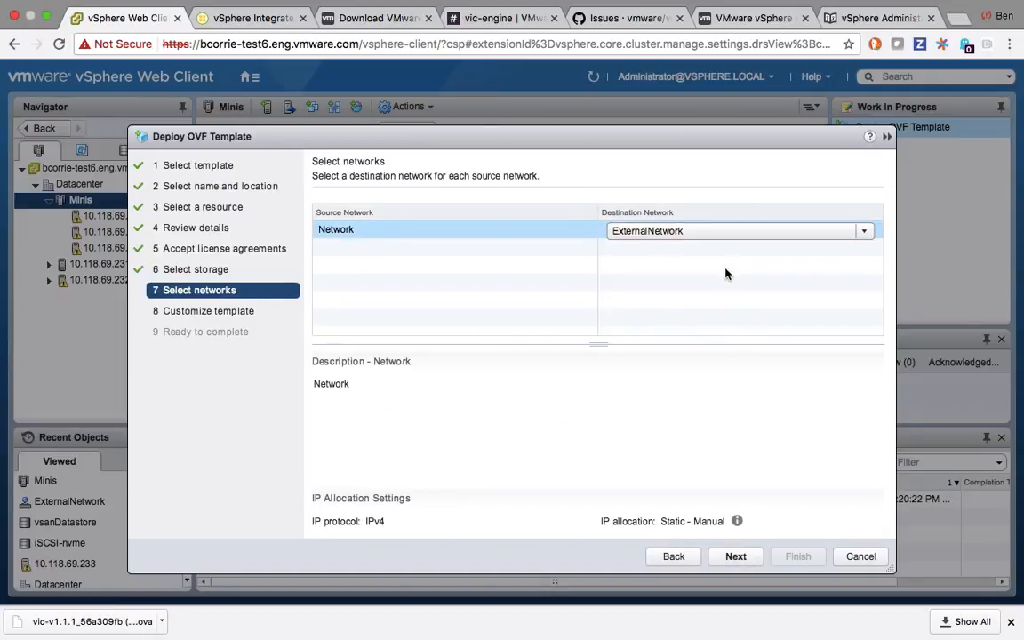
{"action": "left_click", "coordinate": [735, 555]}
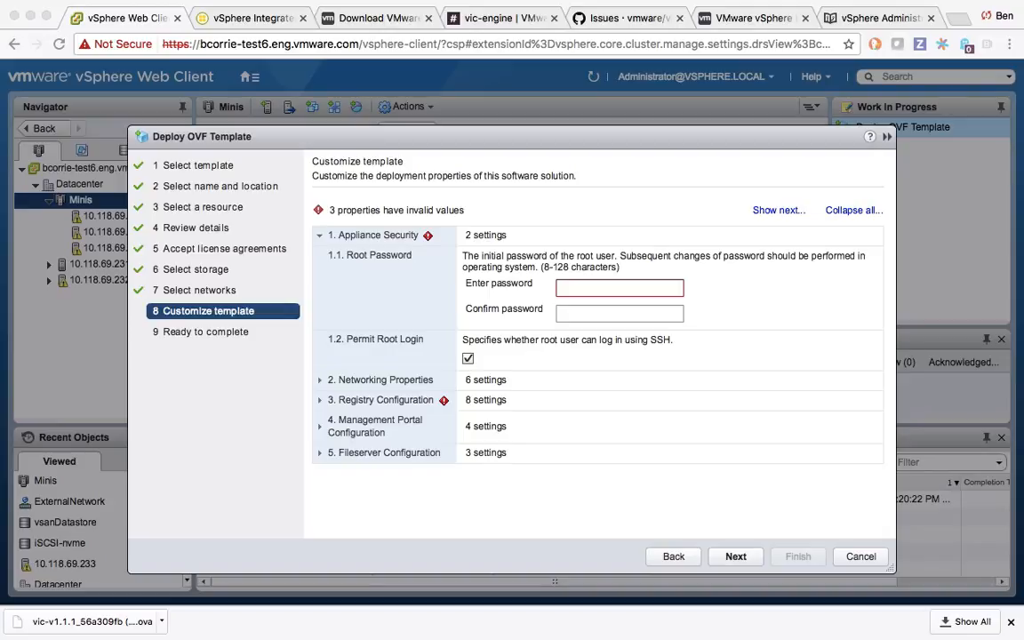
{"action": "mouse_move", "coordinate": [691, 315]}
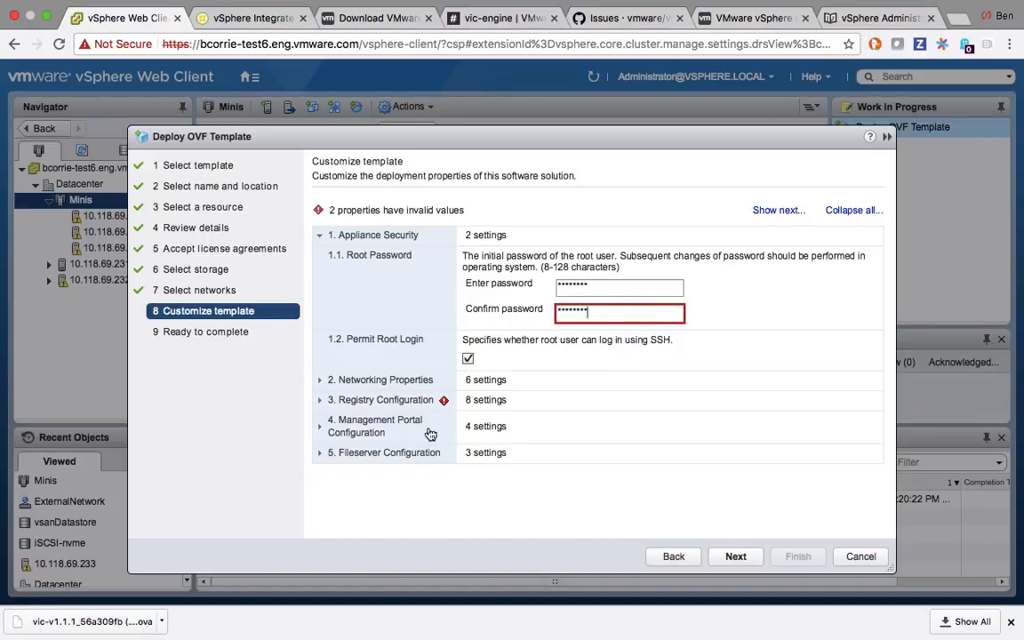
Expand the 2. Networking Properties section of the template customization
{"action": "left_click", "coordinate": [319, 380]}
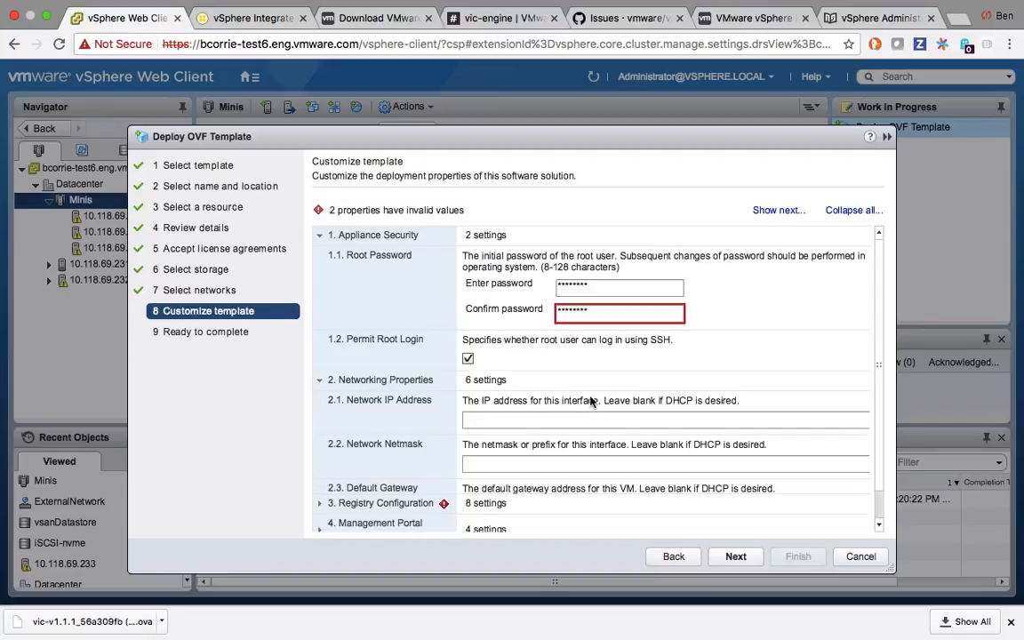
Enter static IP 10.118.68.82, netmask 255.255.254.0 and default gateway 10.118.69.253
{"action": "scroll", "scroll_direction": "down", "scroll_amount": 3}
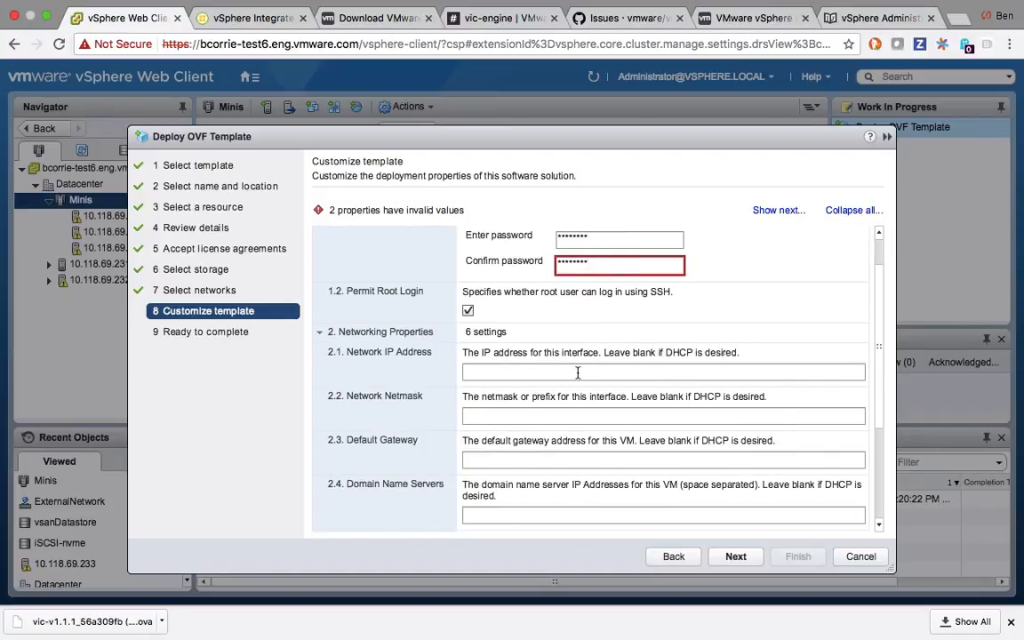
{"action": "scroll", "scroll_direction": "down", "scroll_amount": 3}
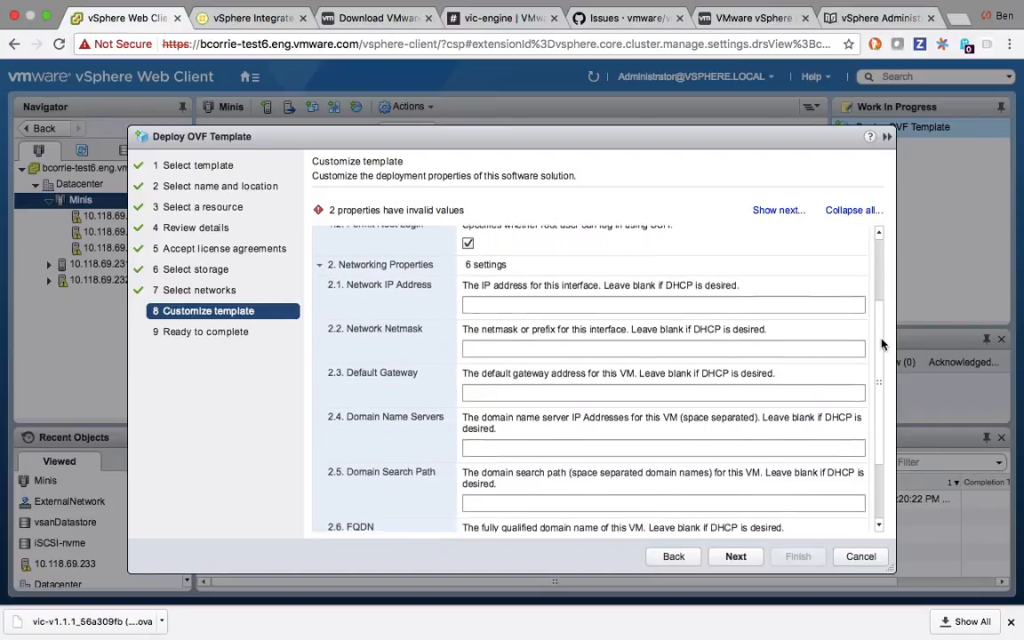
{"action": "left_click", "coordinate": [663, 289]}
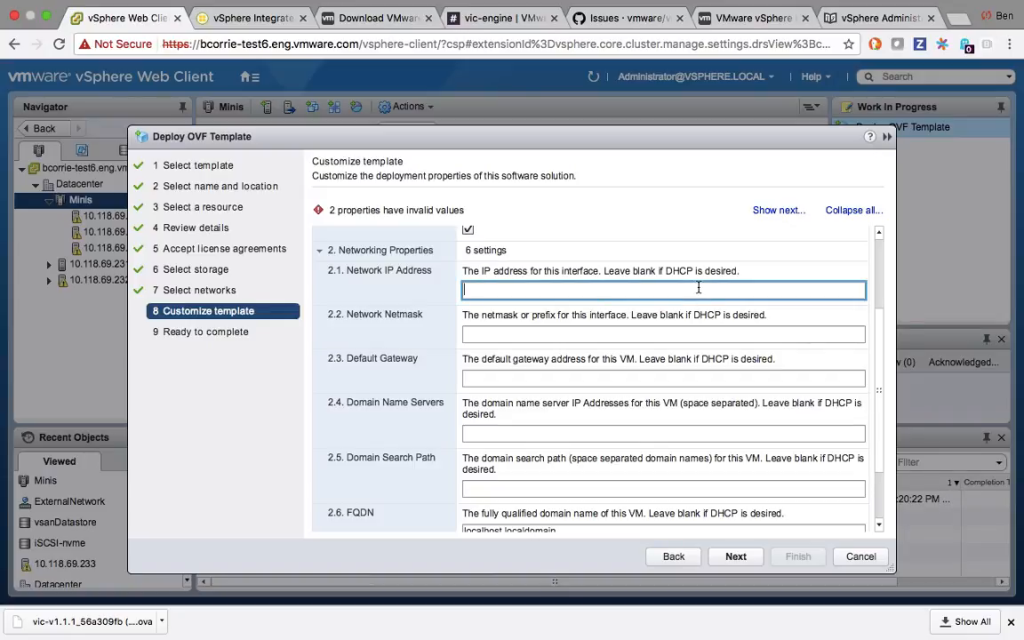
{"action": "type", "text": "10.118."}
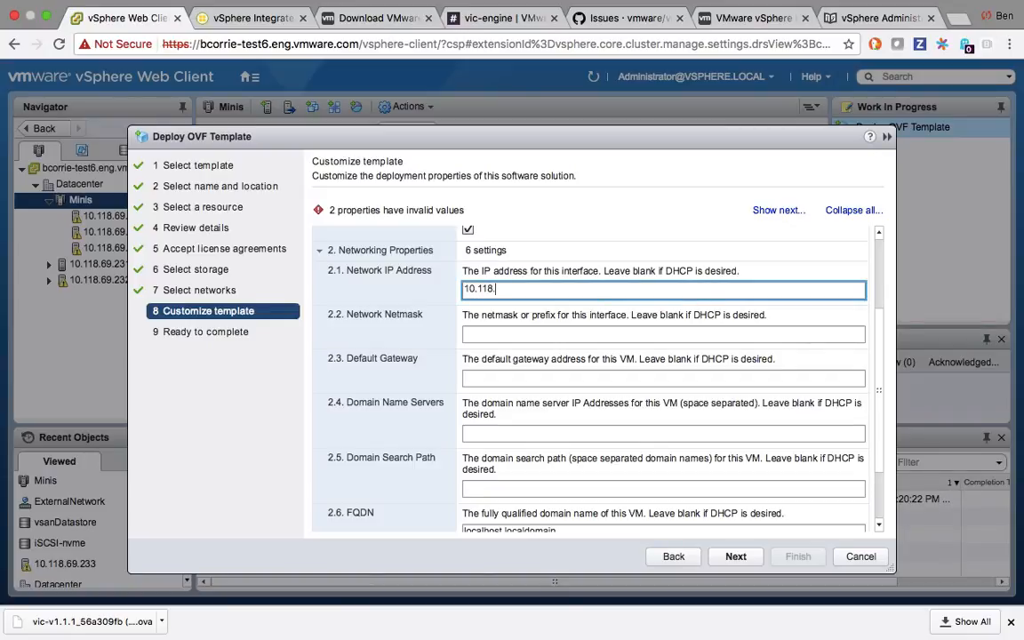
{"action": "type", "text": "68.82"}
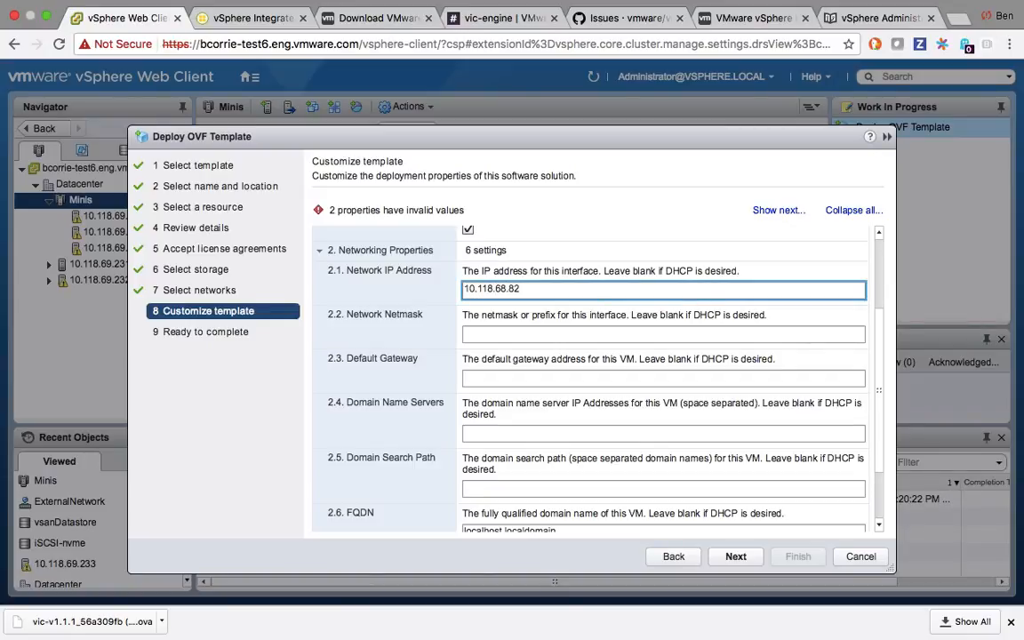
{"action": "left_click", "coordinate": [663, 334]}
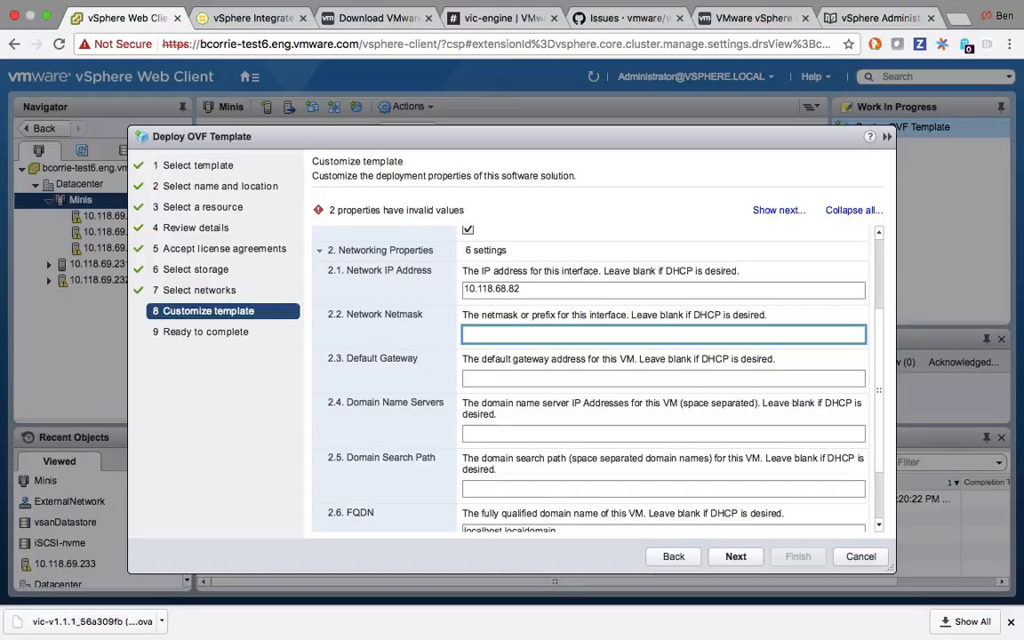
{"action": "type", "text": "2"}
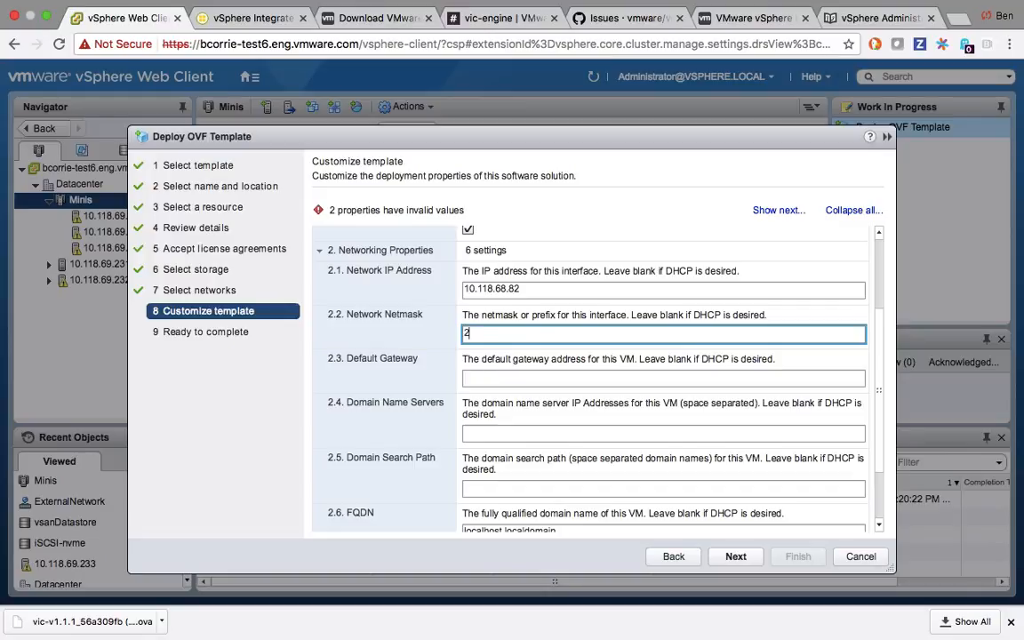
{"action": "type", "text": "55.2552"}
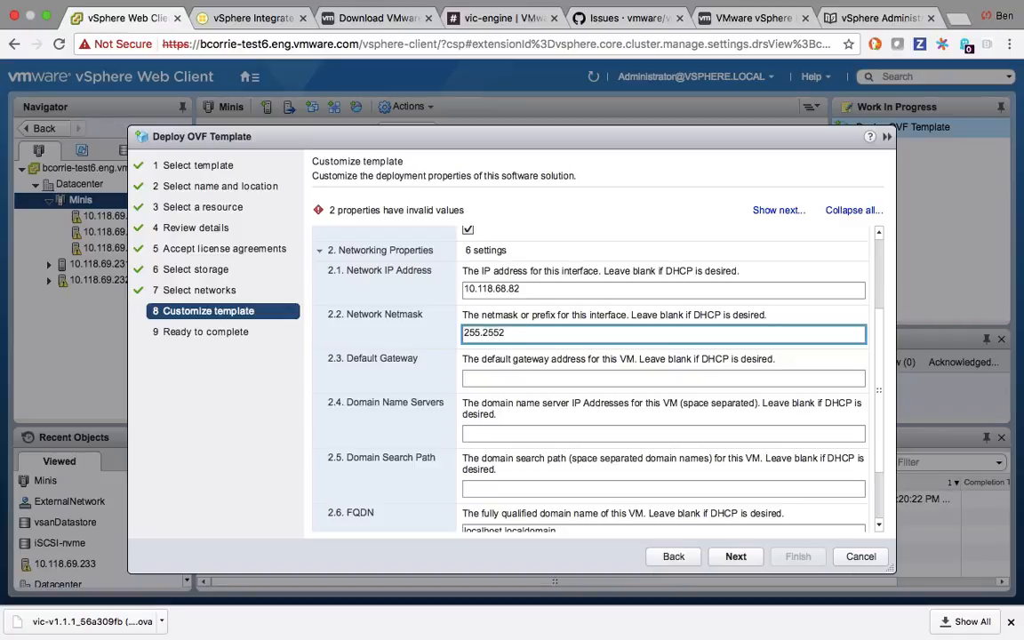
{"action": "type", "text": "255.255.254.0"}
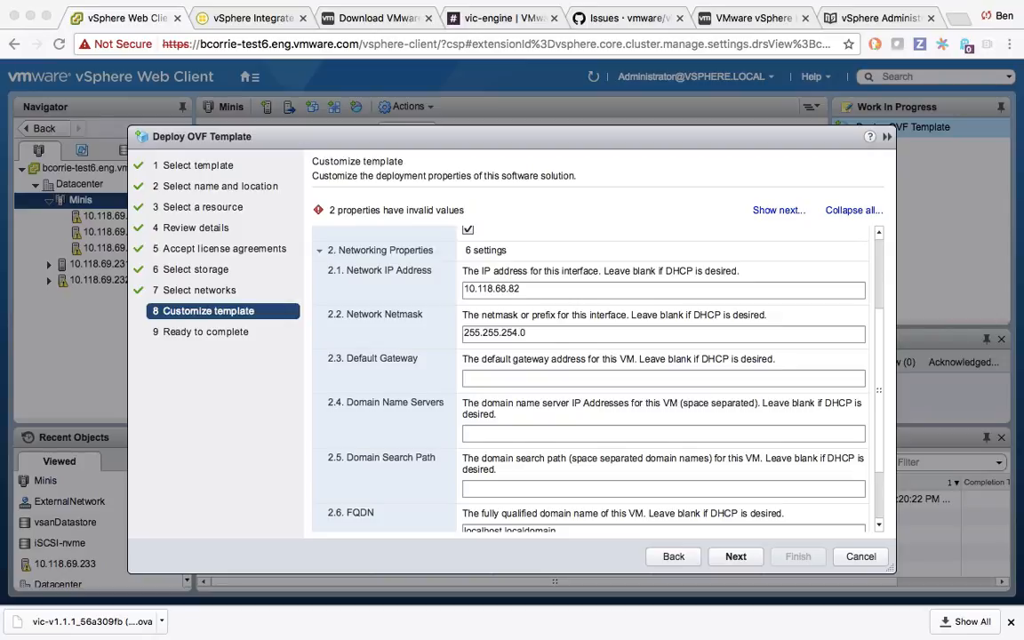
{"action": "mouse_move", "coordinate": [571, 353]}
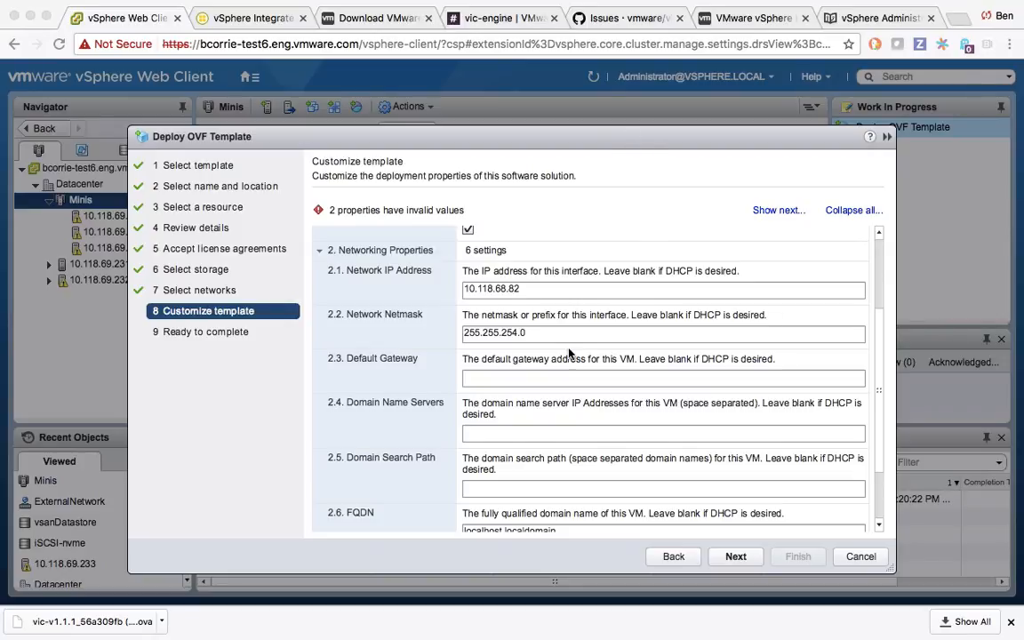
{"action": "type", "text": "10.118.69.253"}
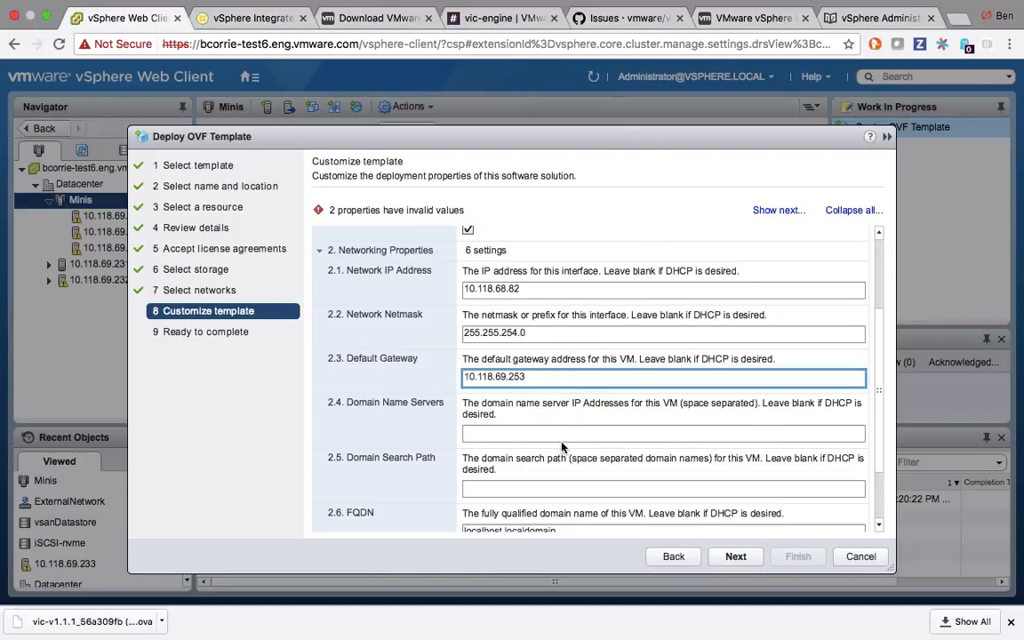
Enter DNS servers 10.113.61.110 and 10.113.61.111, search domain eng.vmware.com, and the bcorrie FQDN
{"action": "left_click", "coordinate": [662, 433]}
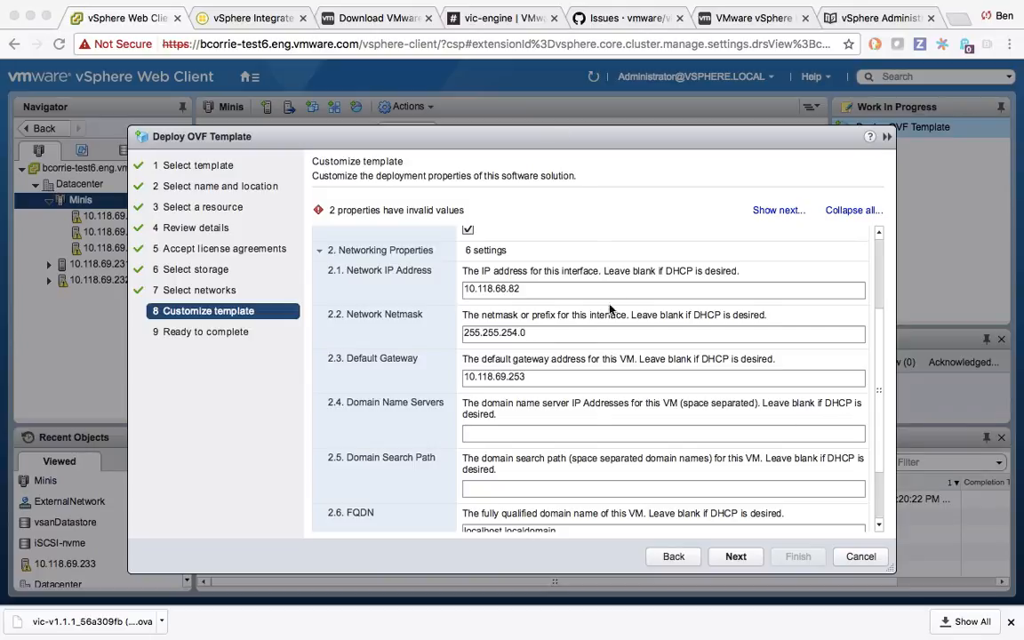
{"action": "type", "text": "10.113.61.110"}
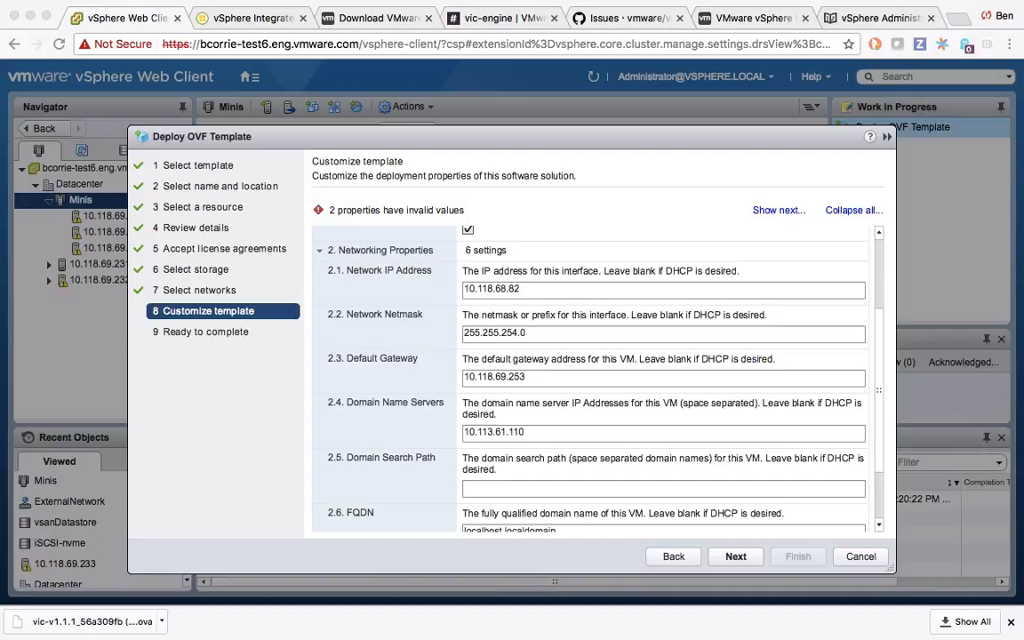
{"action": "mouse_move", "coordinate": [613, 384]}
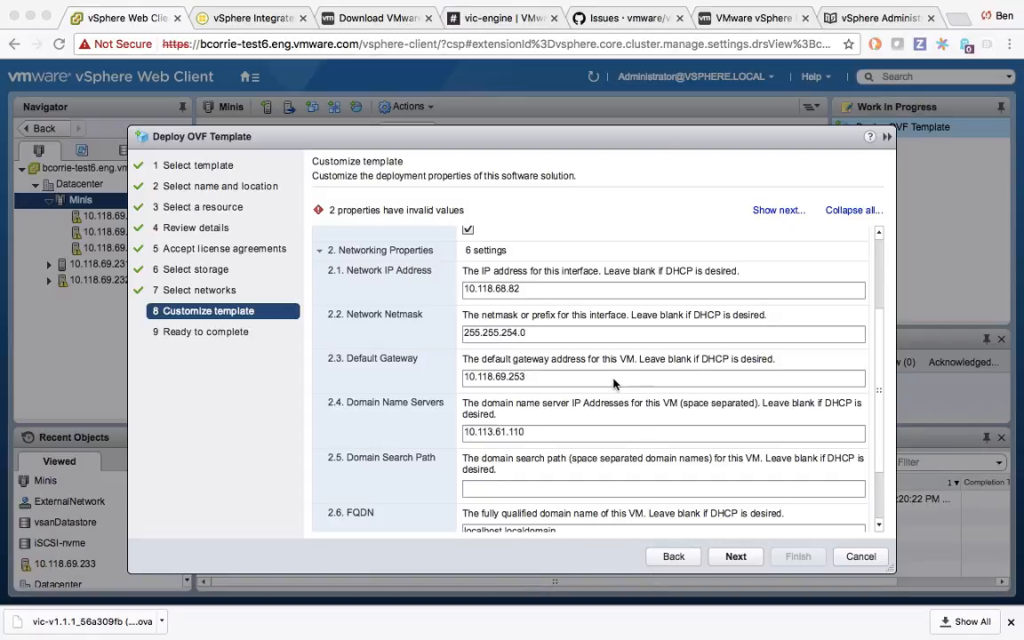
{"action": "type", "text": "10.113.61.111"}
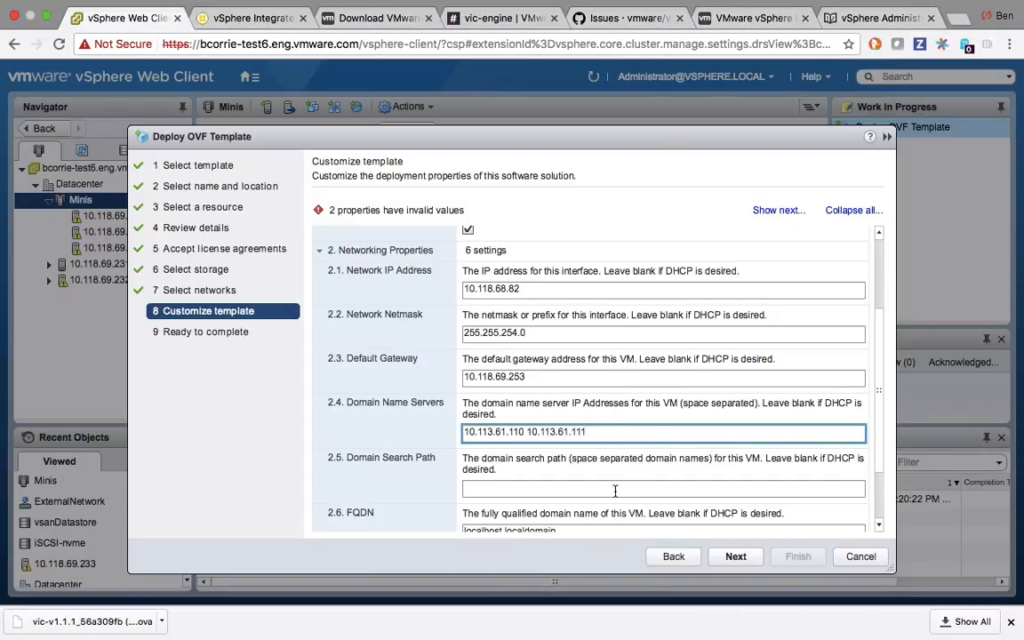
{"action": "left_click", "coordinate": [611, 488]}
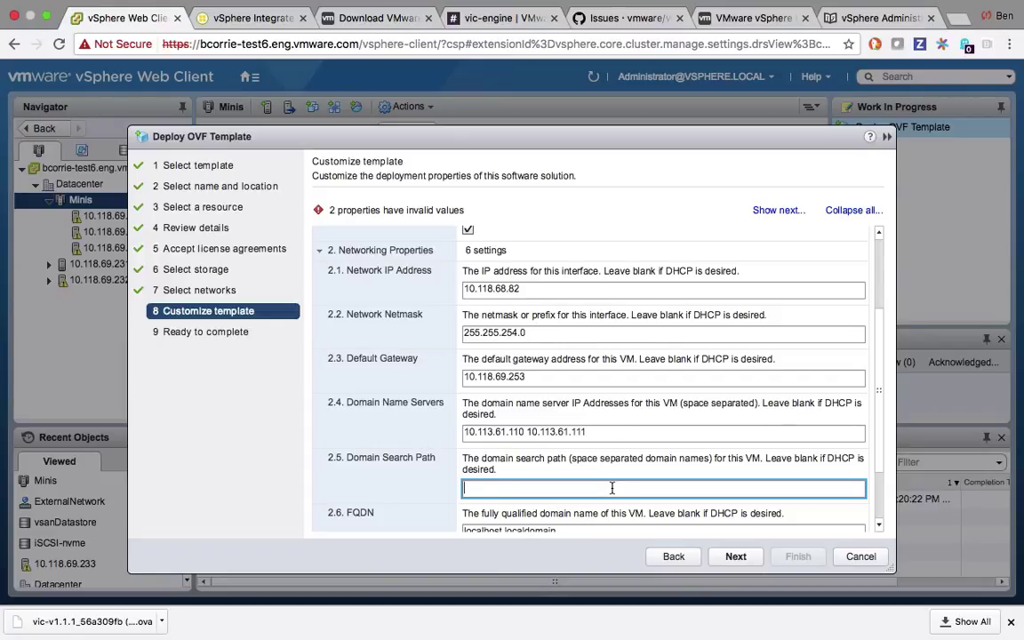
{"action": "type", "text": "eng.v"}
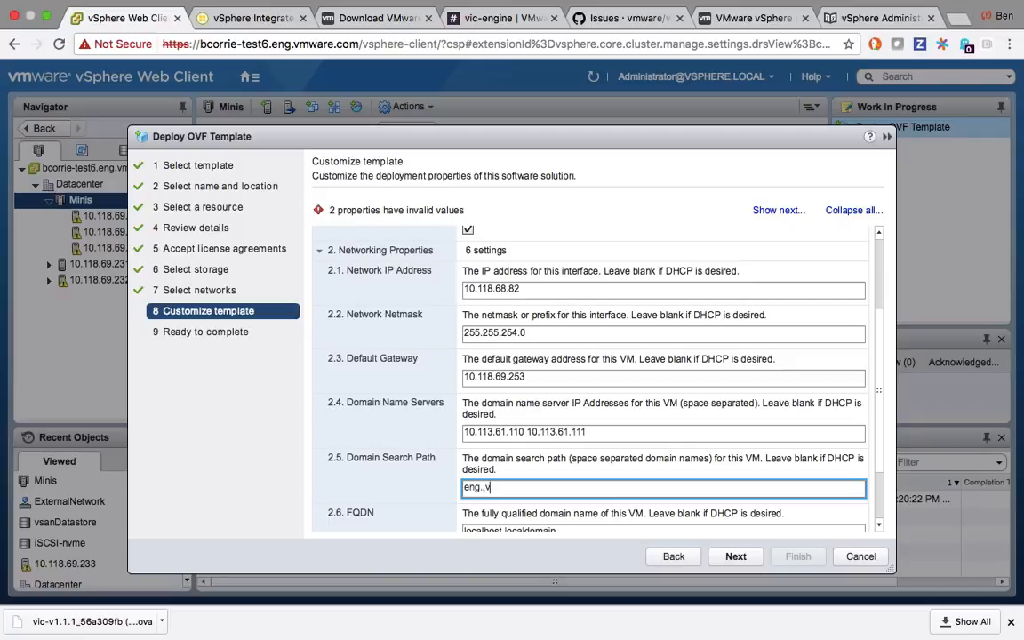
{"action": "type", "text": "mware.com"}
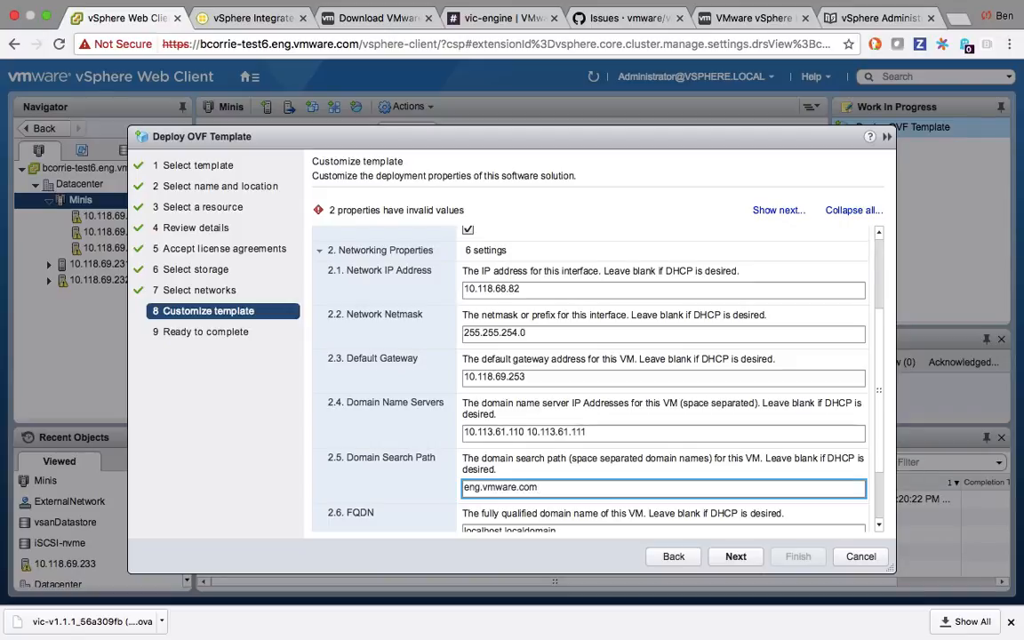
{"action": "scroll", "scroll_direction": "down", "scroll_amount": 3}
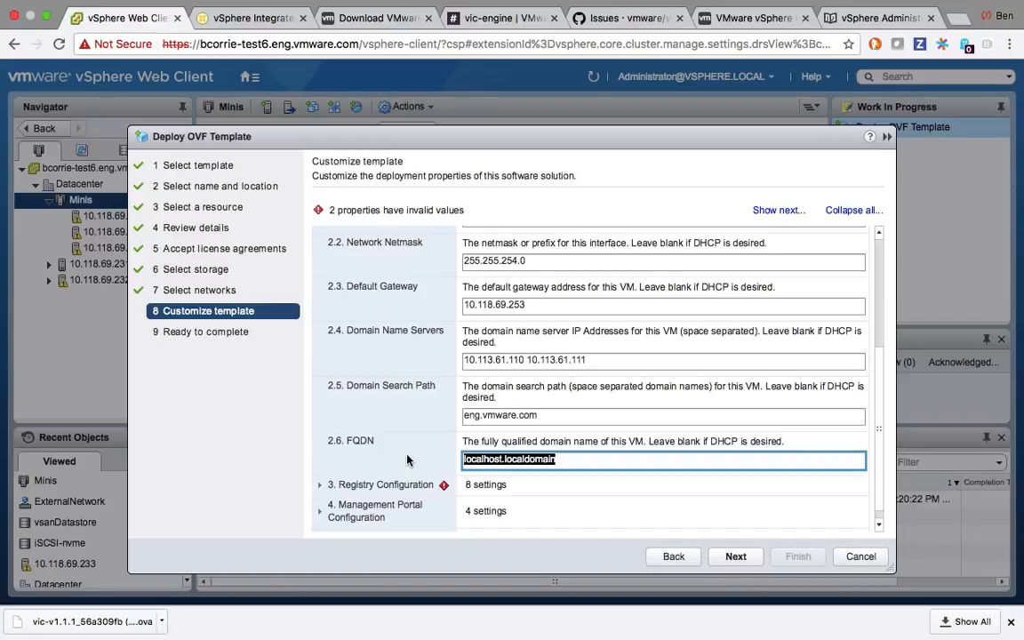
{"action": "type", "text": "bcorrie-test11.eng.vmwar"}
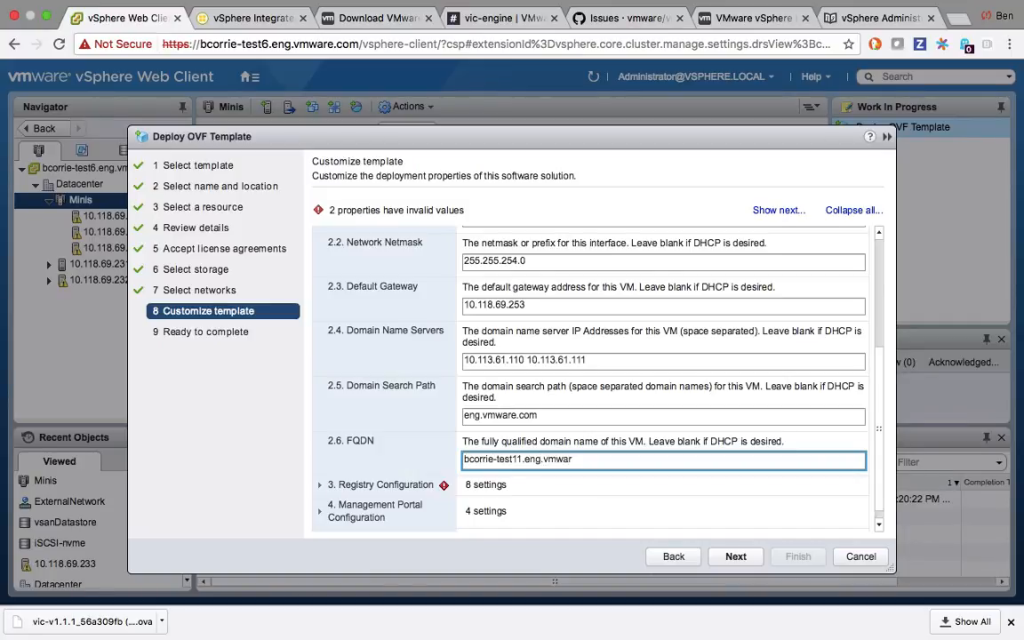
{"action": "type", "text": "e.com"}
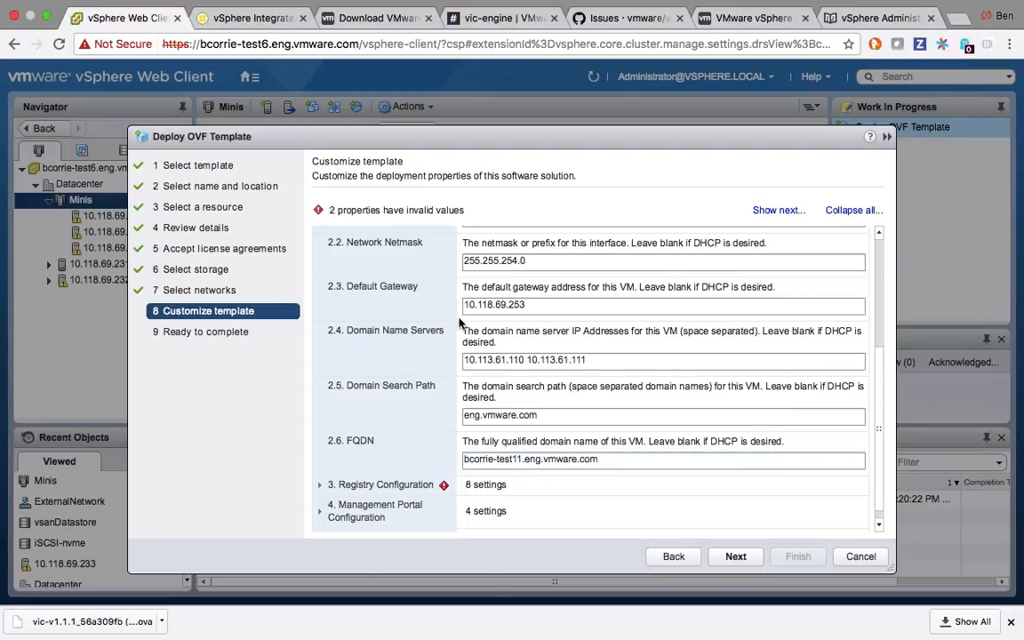
Enter the registry admin and database passwords and enable registry garbage collection on boot
{"action": "scroll", "scroll_direction": "down", "scroll_amount": 3}
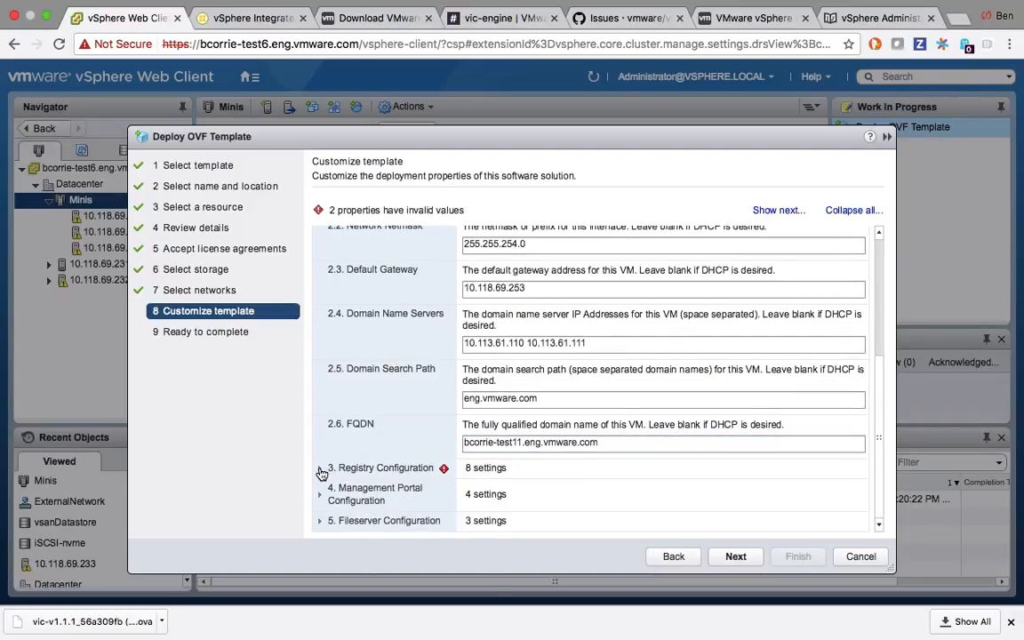
{"action": "left_click", "coordinate": [320, 467]}
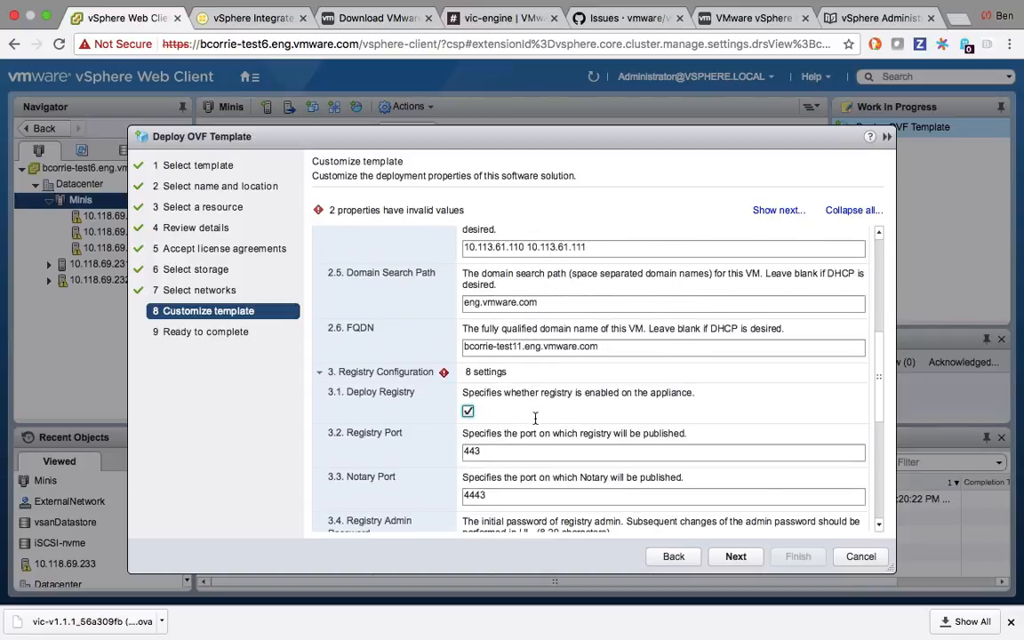
{"action": "scroll", "scroll_direction": "down", "scroll_amount": 3}
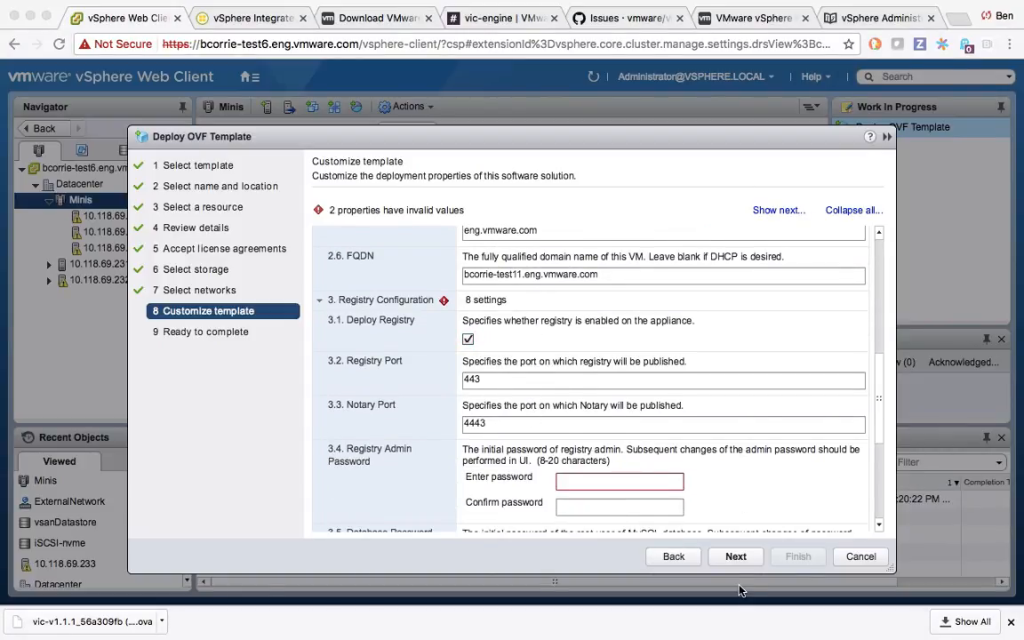
{"action": "left_click", "coordinate": [620, 481]}
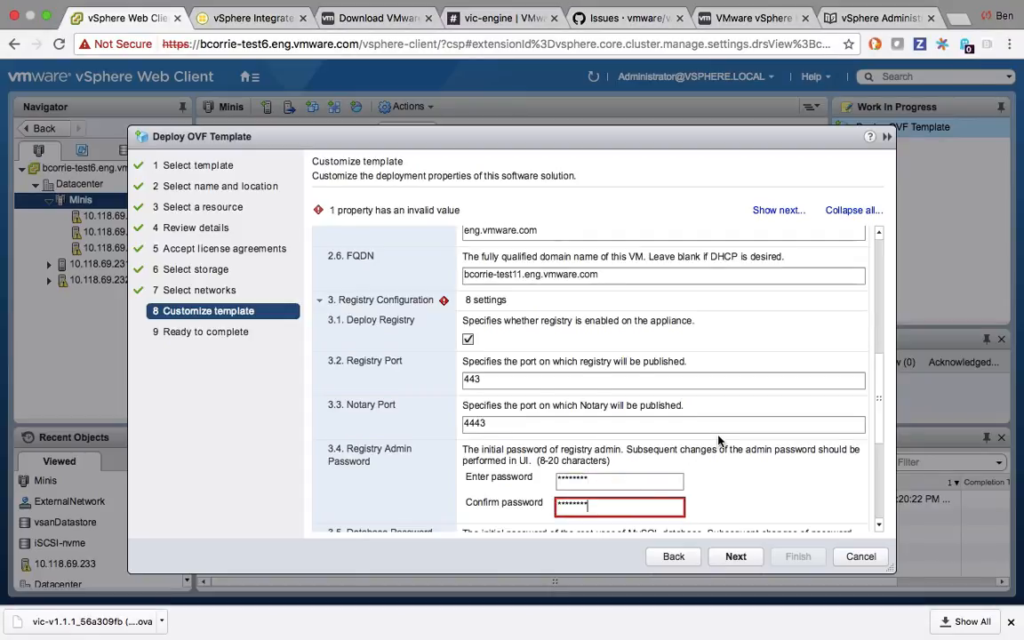
{"action": "scroll", "scroll_direction": "down", "scroll_amount": 3}
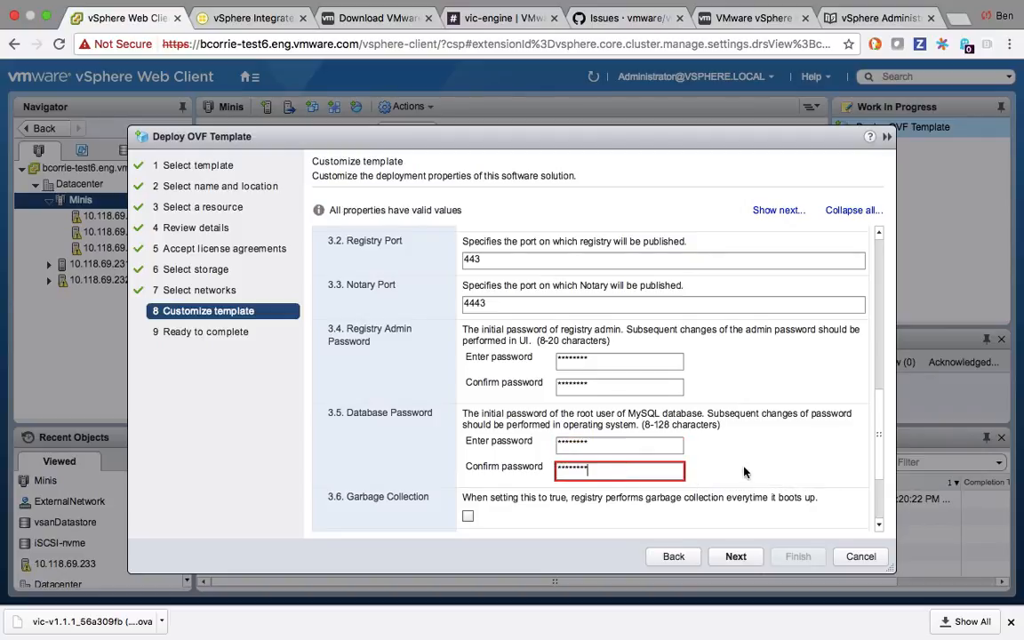
{"action": "scroll", "scroll_direction": "down", "scroll_amount": 3}
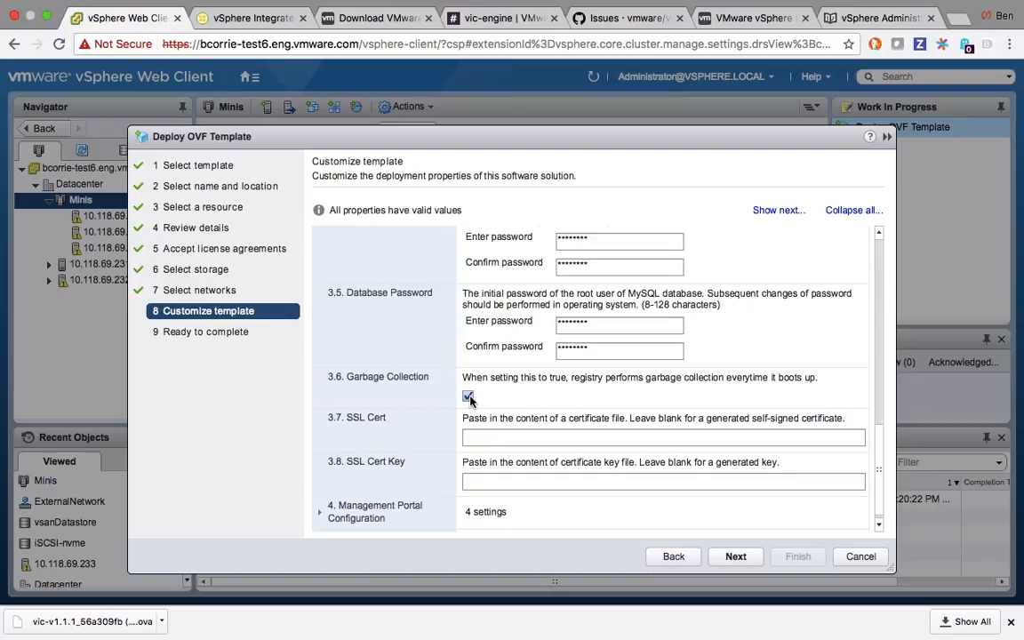
{"action": "left_click", "coordinate": [468, 396]}
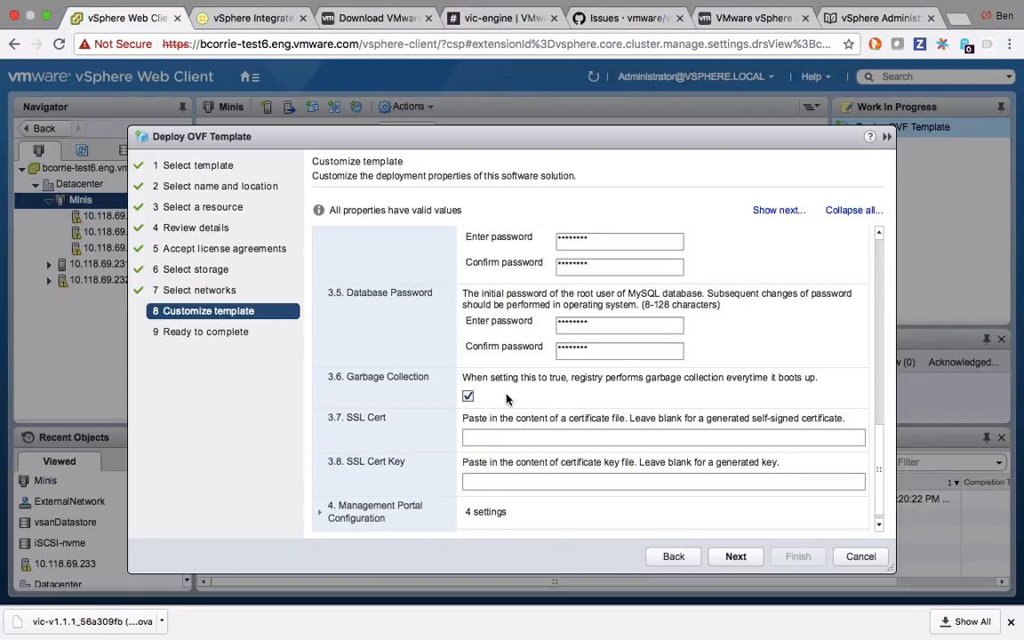
{"action": "scroll", "scroll_direction": "down", "scroll_amount": 3}
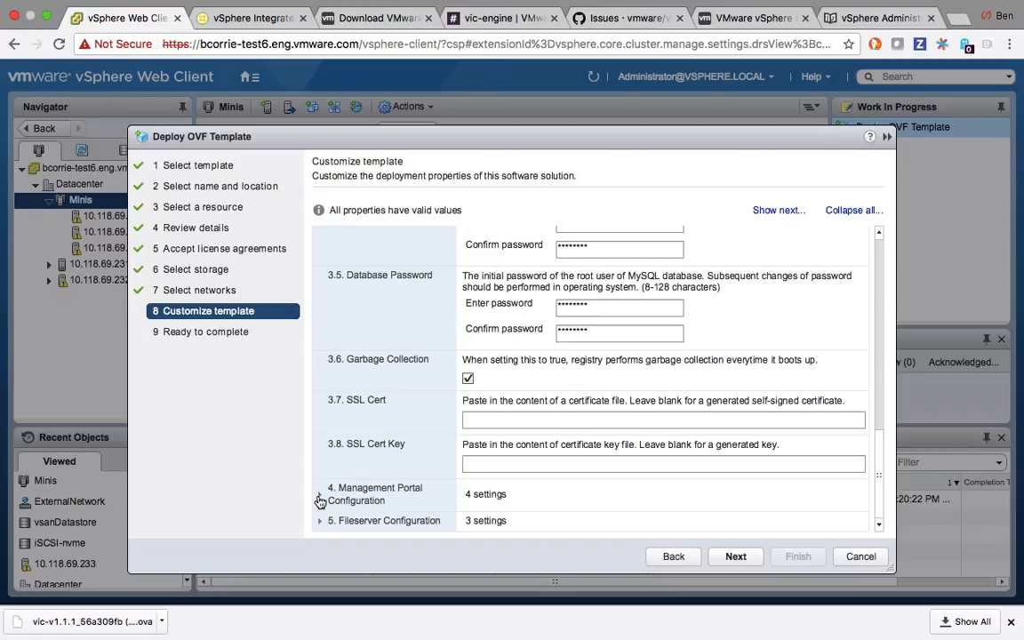
Review Management Portal (port 8282) and Fileserver (port 9443) settings, keeping the defaults
{"action": "left_click", "coordinate": [319, 494]}
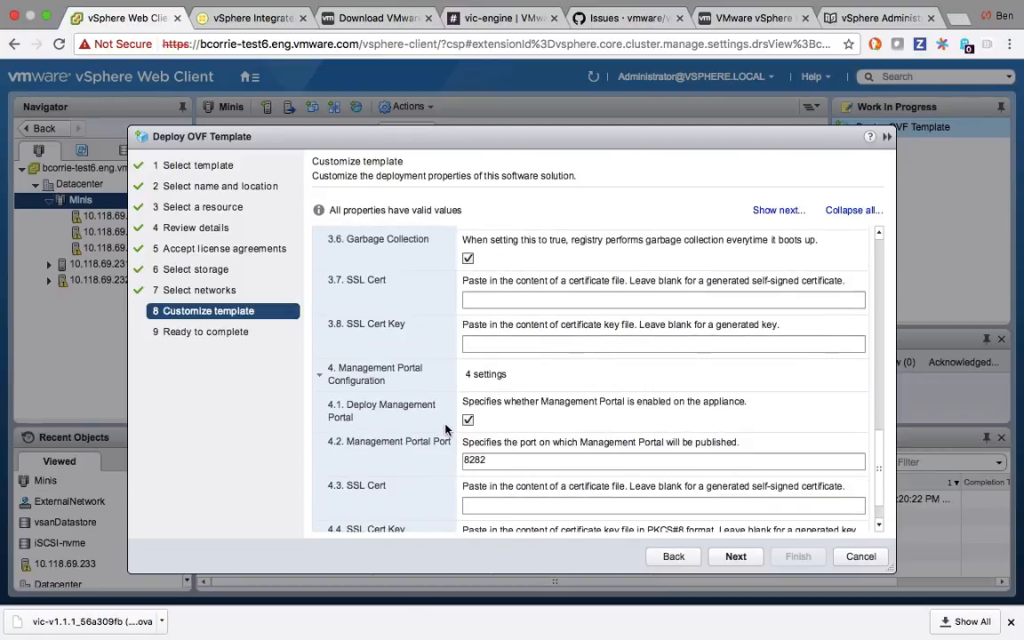
{"action": "scroll", "scroll_direction": "down", "scroll_amount": 3}
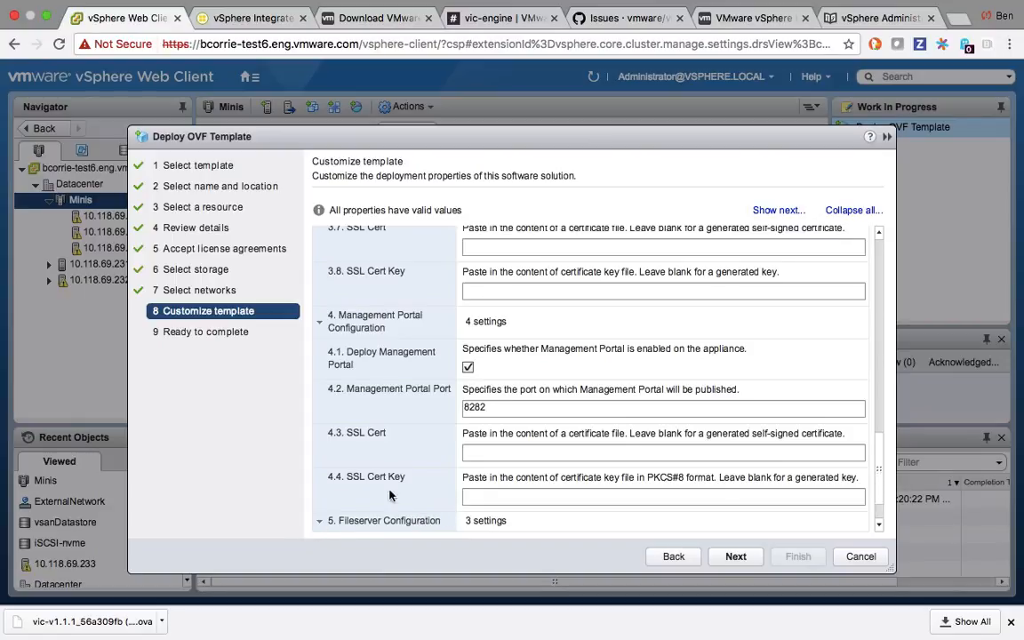
{"action": "scroll", "scroll_direction": "down", "scroll_amount": 3}
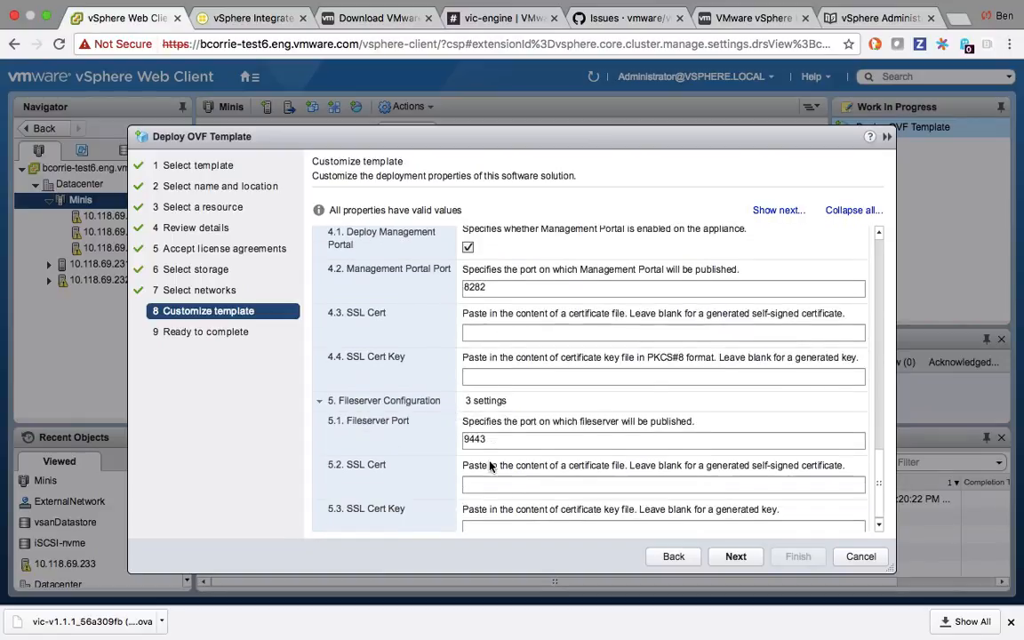
{"action": "scroll", "scroll_direction": "down", "scroll_amount": 3}
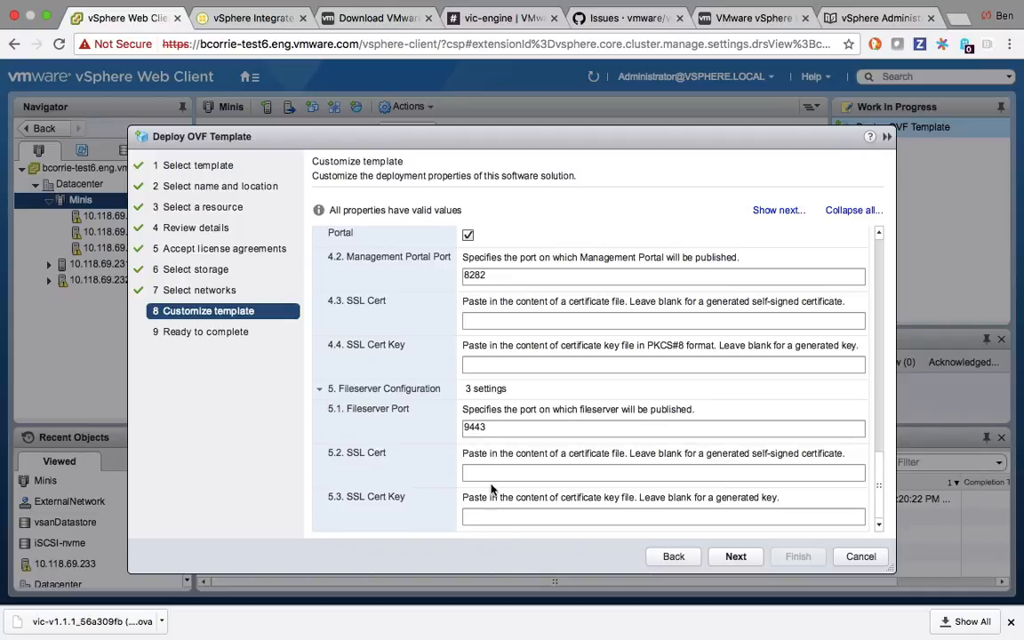
{"action": "mouse_move", "coordinate": [495, 536]}
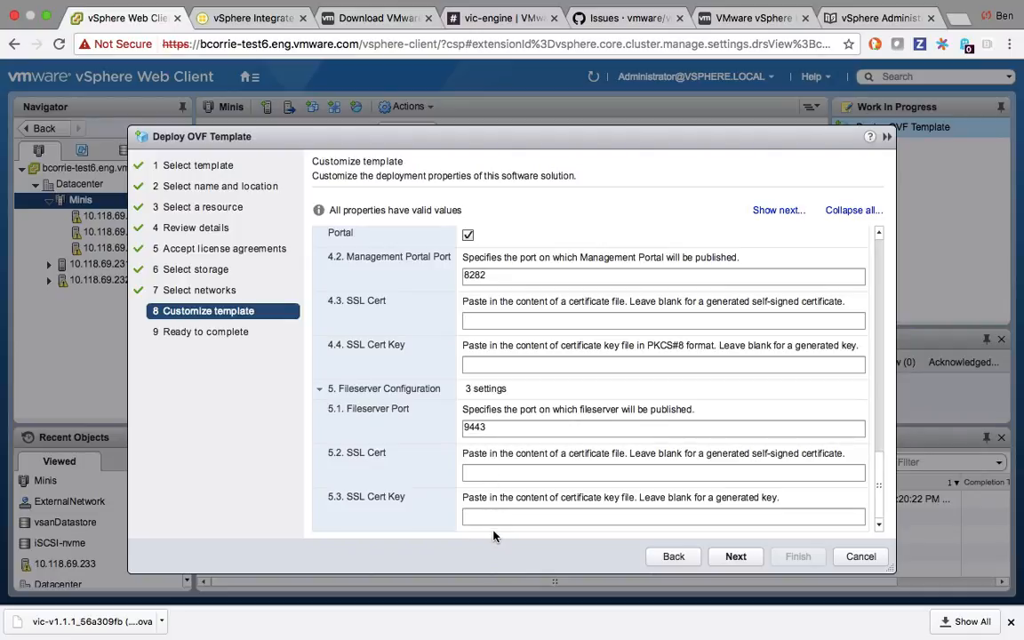
{"action": "scroll", "scroll_direction": "up", "scroll_amount": 3}
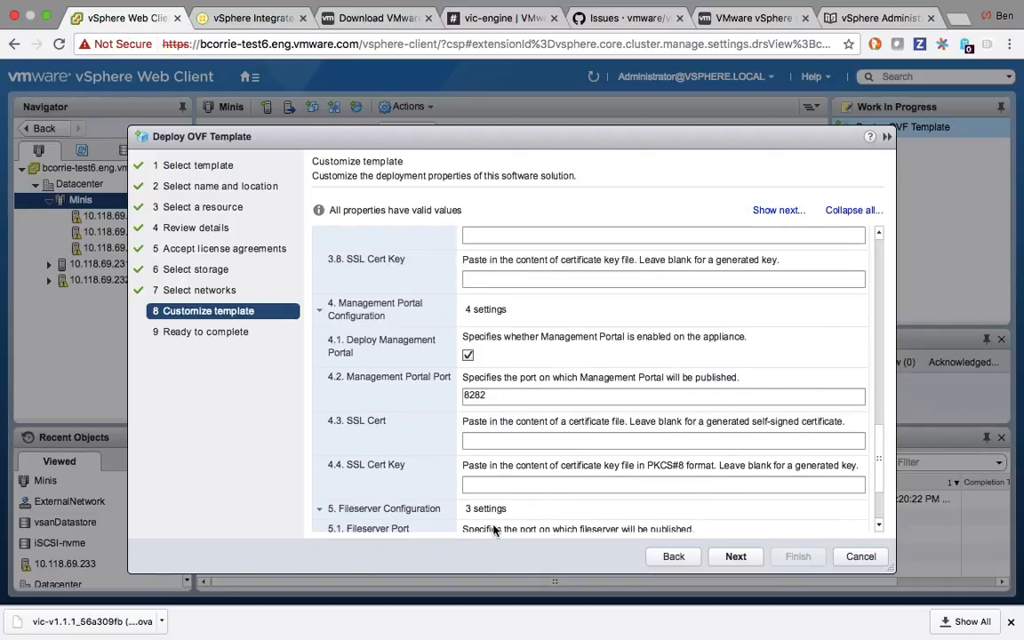
{"action": "scroll", "scroll_direction": "up", "scroll_amount": 3}
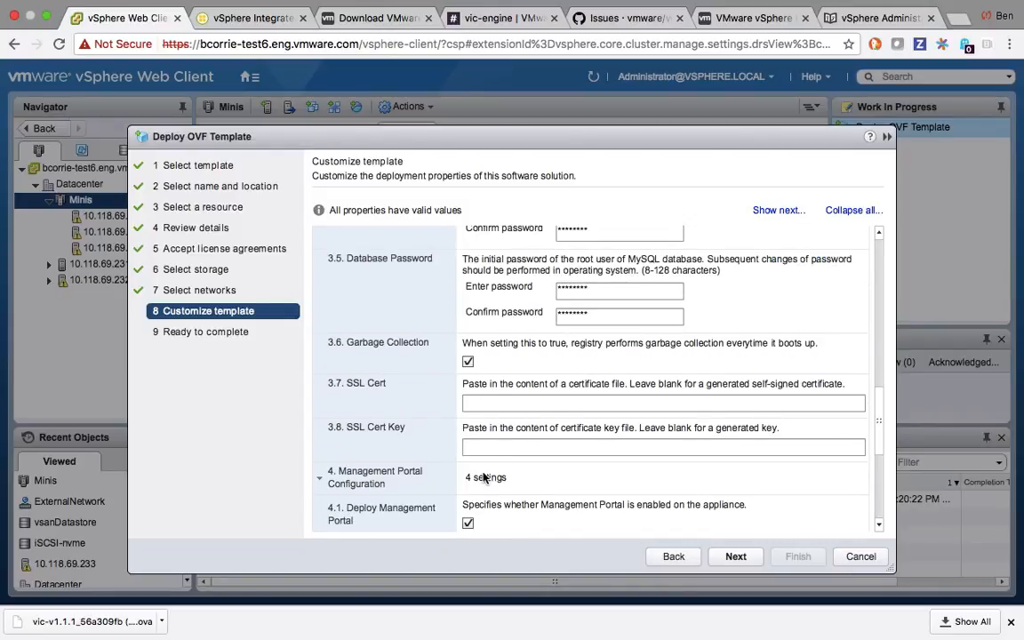
{"action": "mouse_move", "coordinate": [672, 492]}
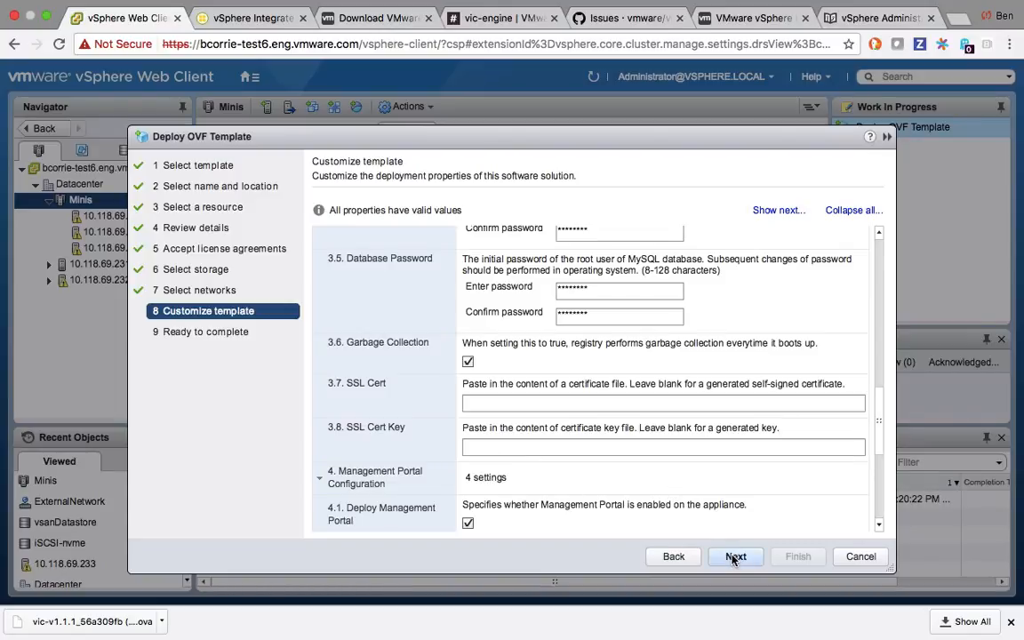
Advance to Ready to complete and finish the wizard to start deploying the VIC 1.1.1 OVA
{"action": "left_click", "coordinate": [735, 555]}
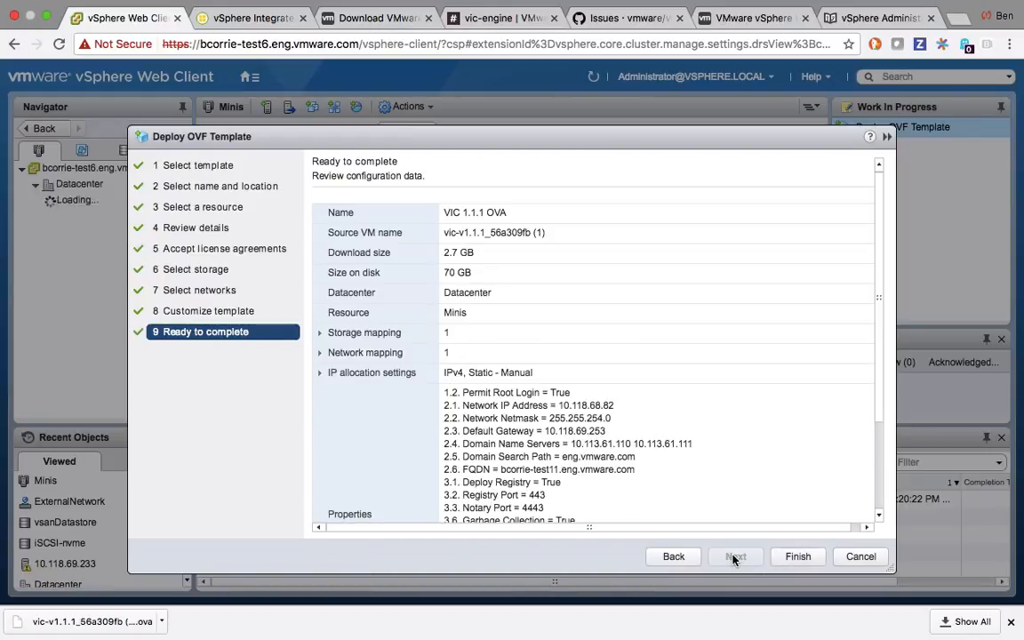
{"action": "left_click", "coordinate": [796, 557]}
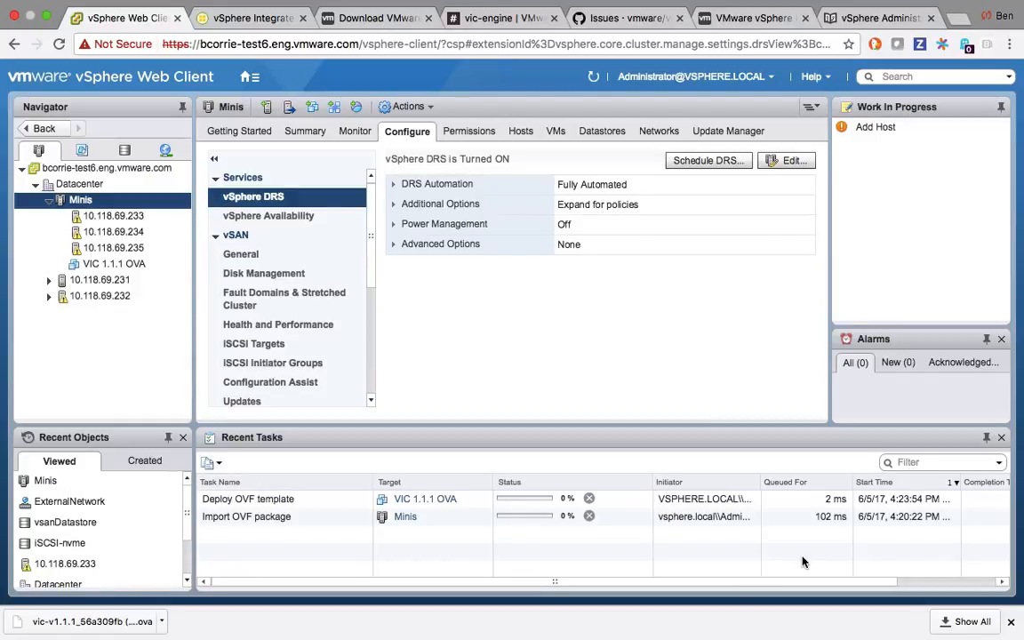
Select the deployed VIC 1.1.1 OVA virtual machine in the Navigator
{"action": "left_click", "coordinate": [114, 263]}
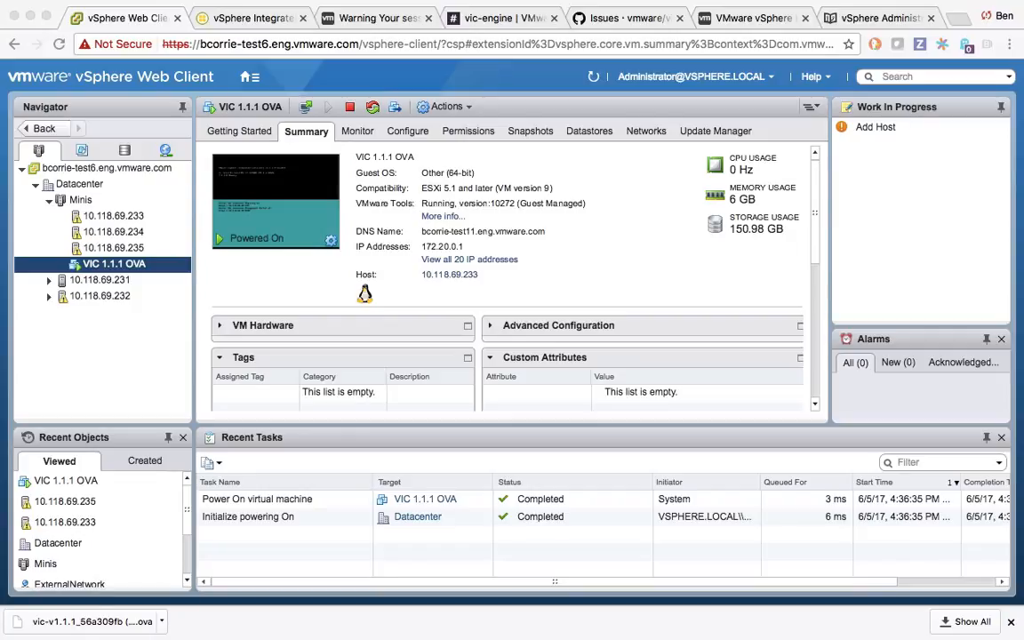
{"action": "mouse_move", "coordinate": [433, 166]}
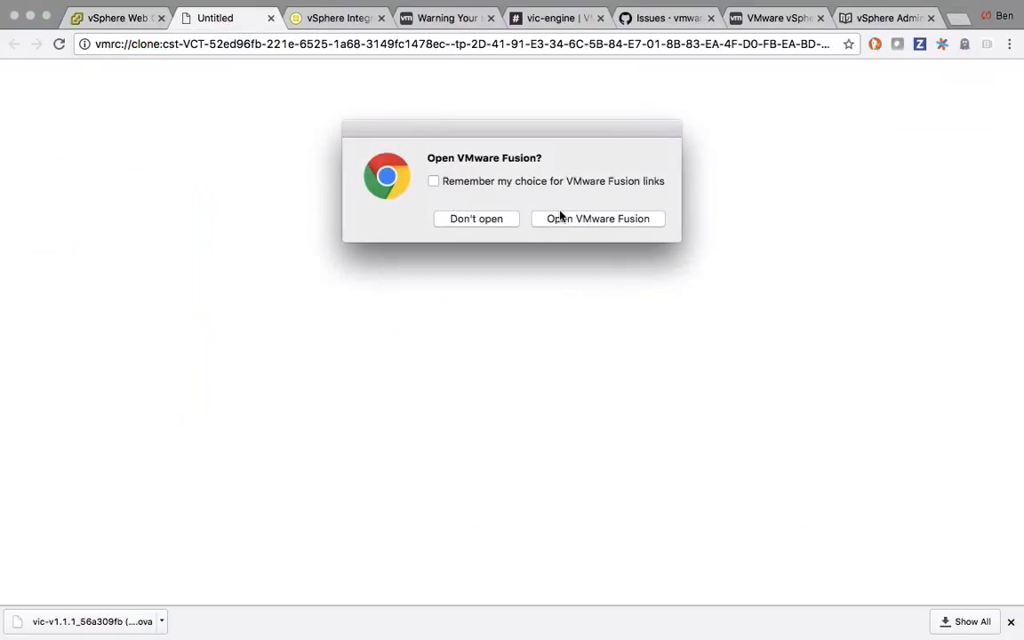
{"action": "left_click", "coordinate": [597, 218]}
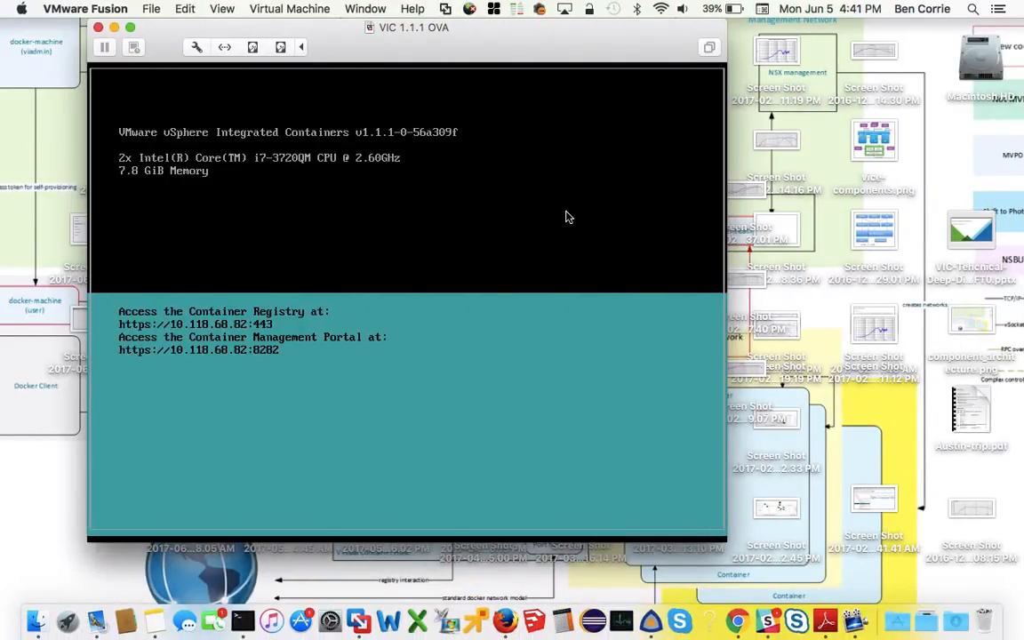
{"action": "mouse_move", "coordinate": [180, 359]}
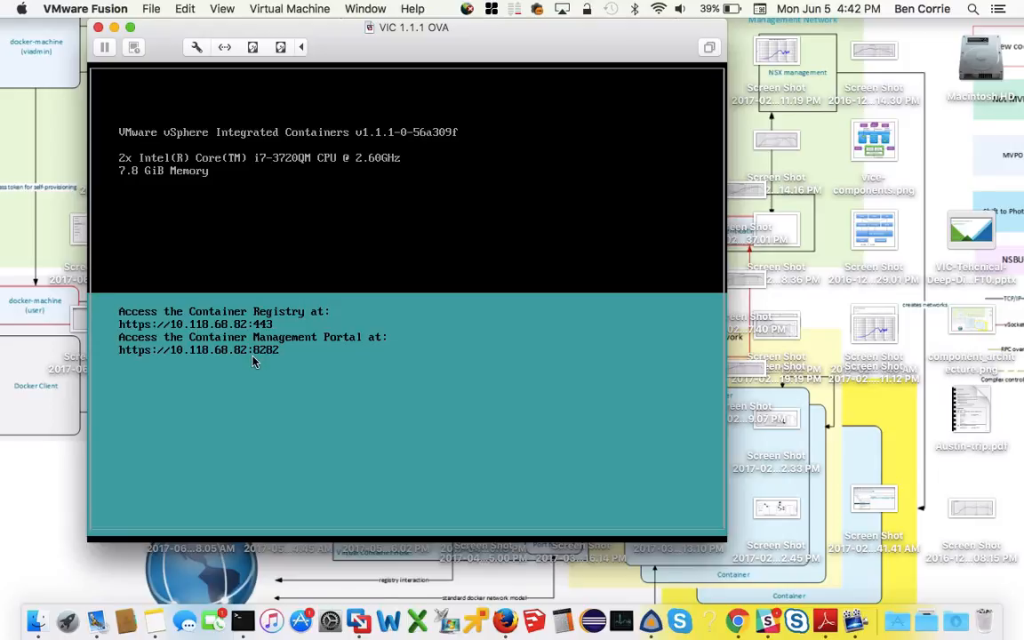
{"action": "type", "text": "https://10.118.68.82:8282"}
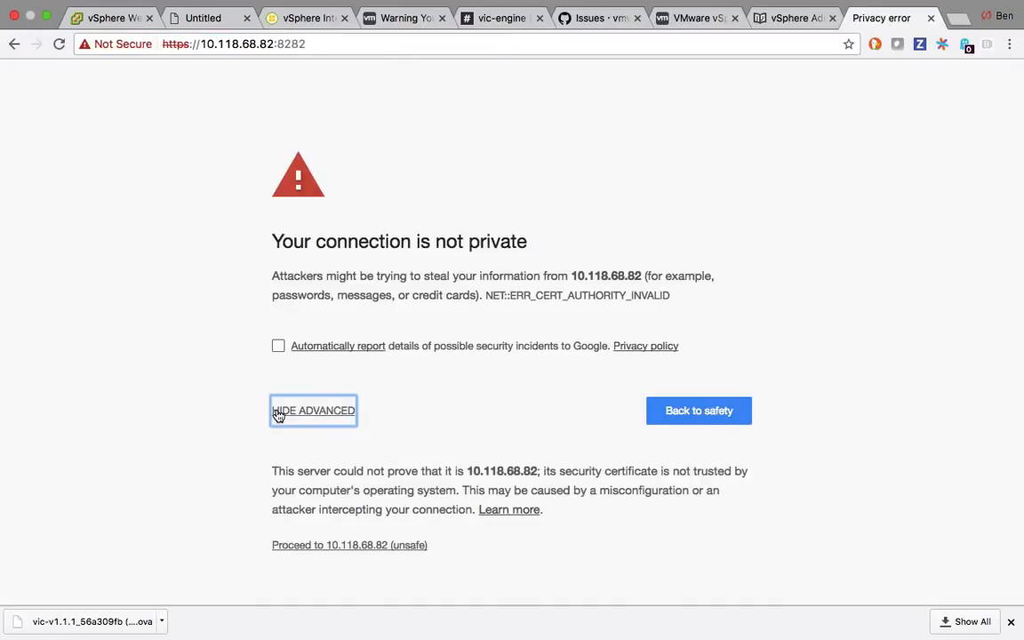
Proceed past the certificate warning to the portal and go to its Registry section
{"action": "left_click", "coordinate": [350, 545]}
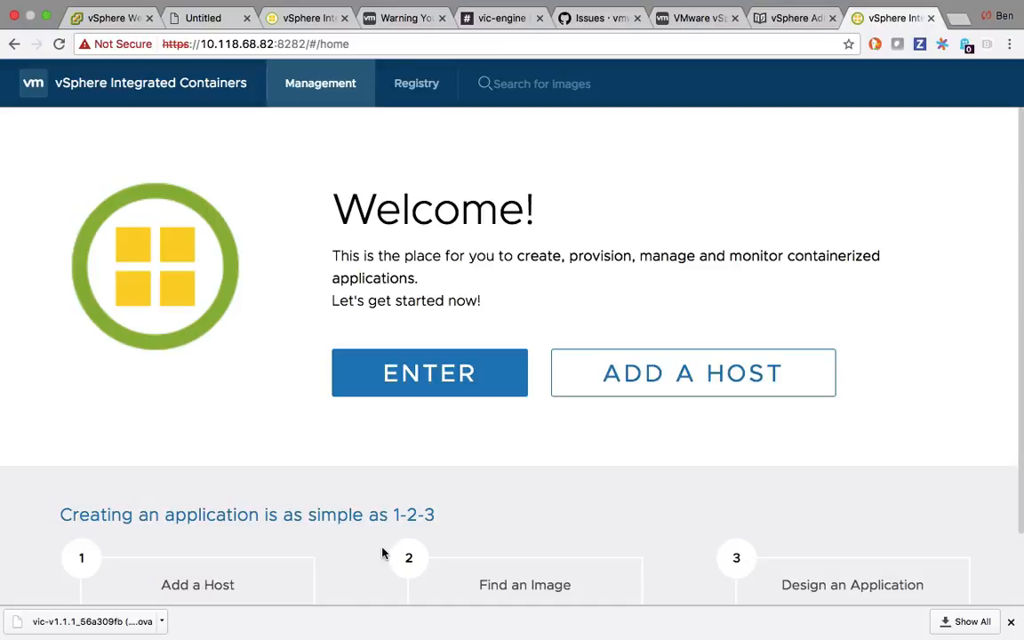
{"action": "mouse_move", "coordinate": [456, 140]}
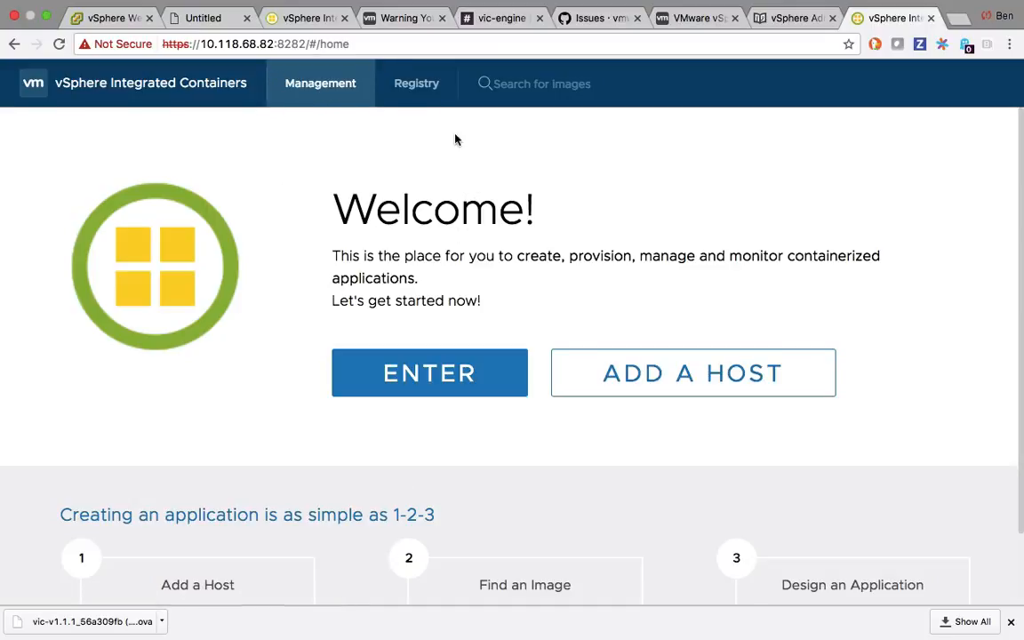
{"action": "left_click", "coordinate": [417, 83]}
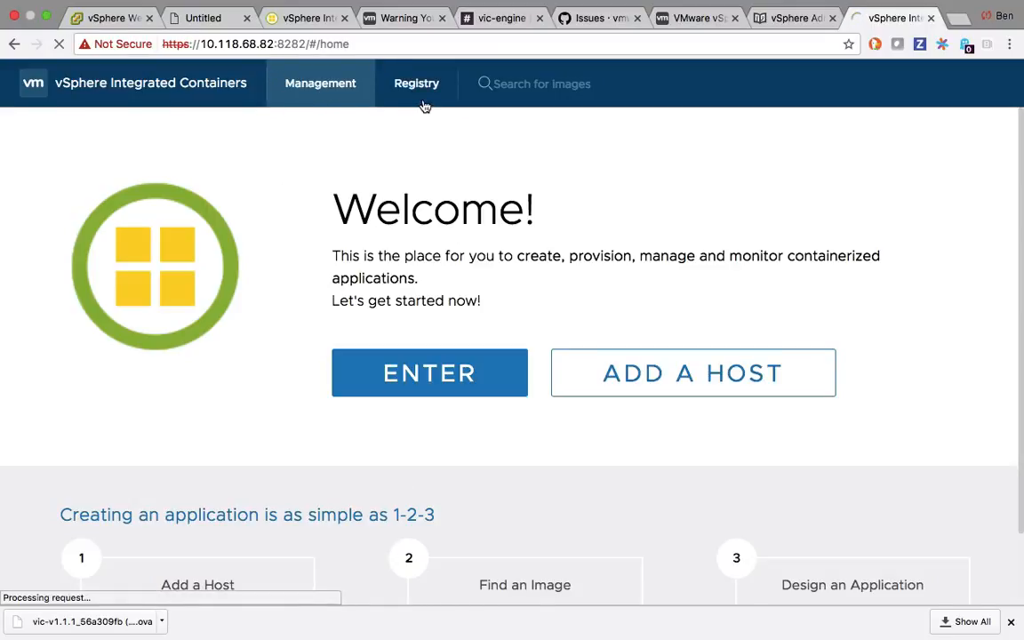